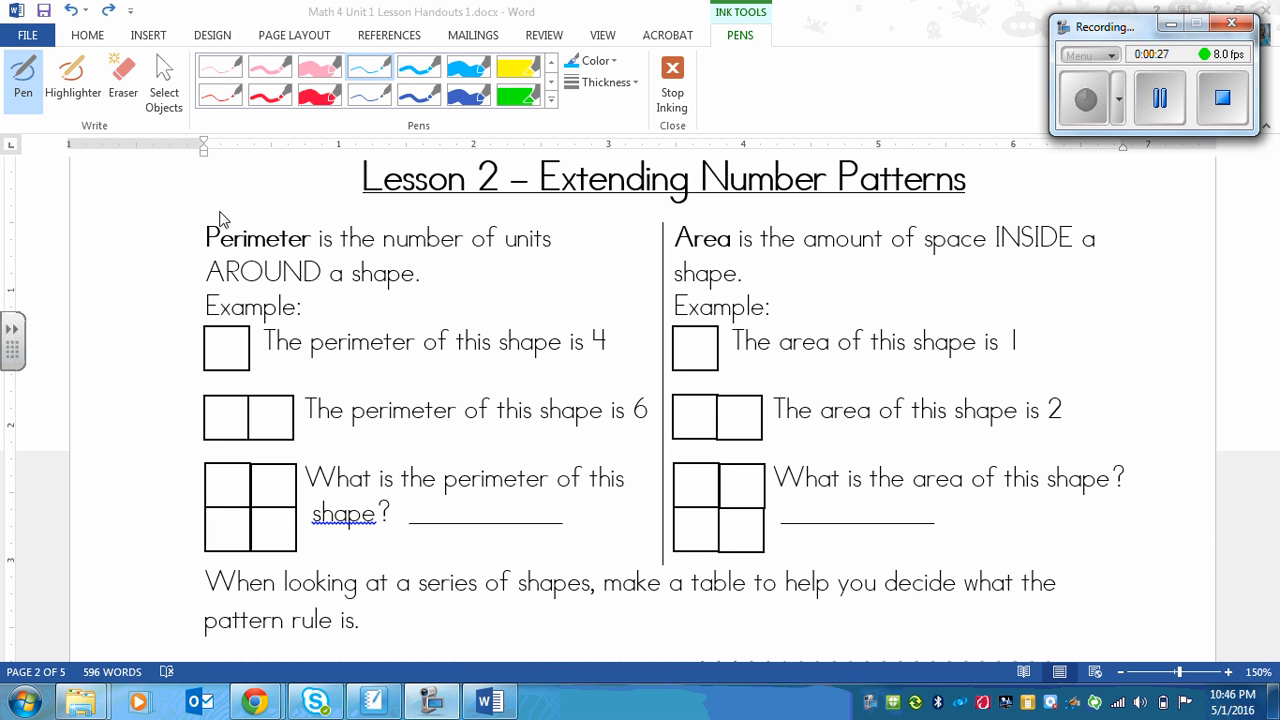
{"action": "mouse_move", "coordinate": [296, 274]}
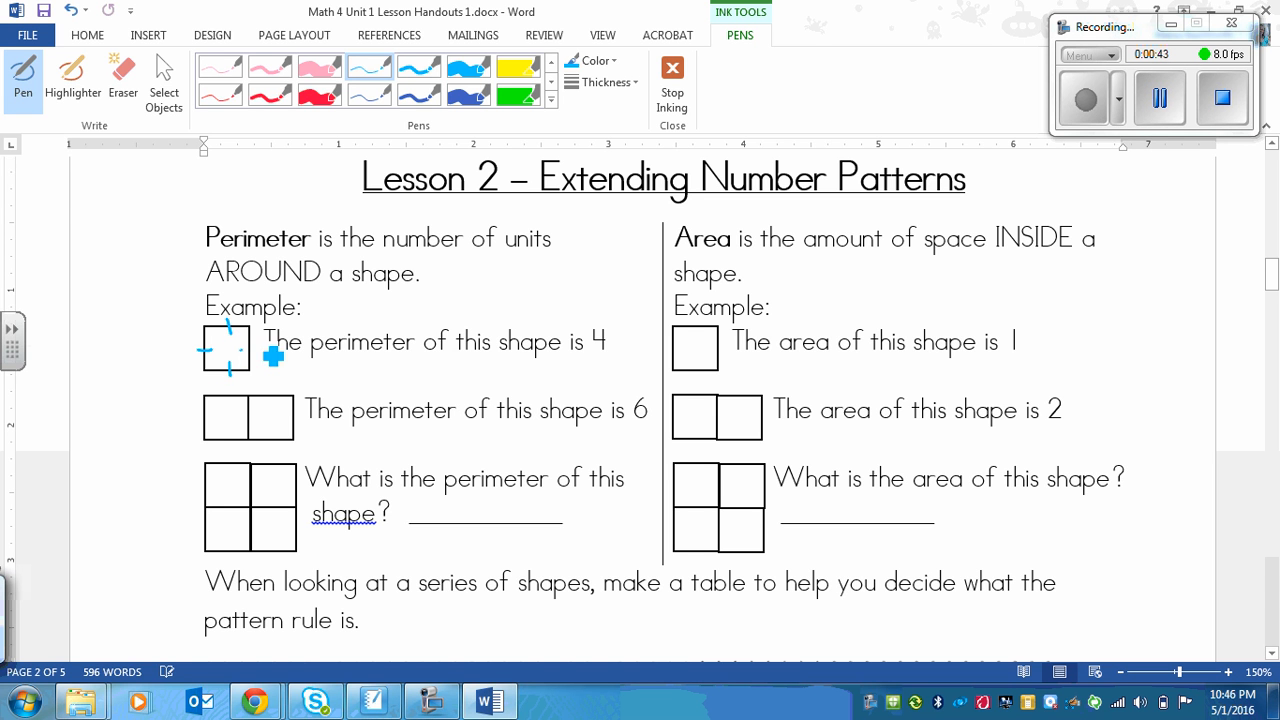
{"action": "mouse_move", "coordinate": [544, 322]}
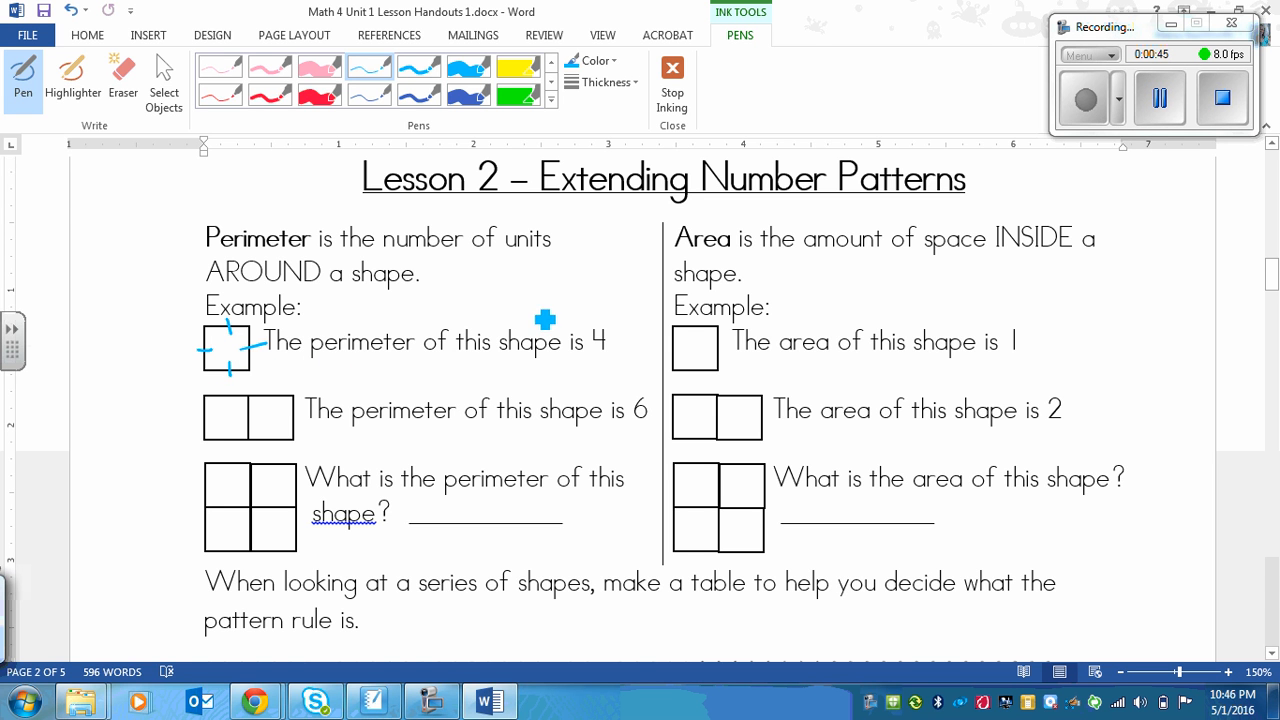
{"action": "mouse_move", "coordinate": [96, 328]}
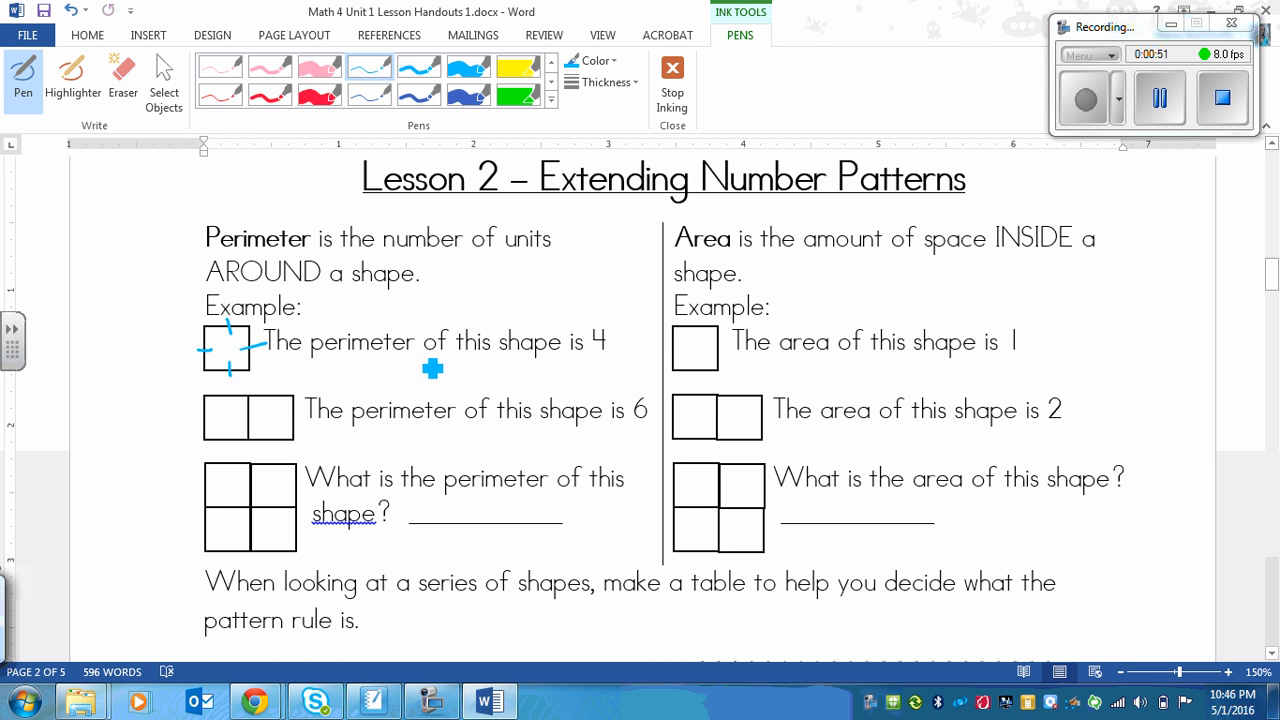
{"action": "mouse_move", "coordinate": [210, 388]}
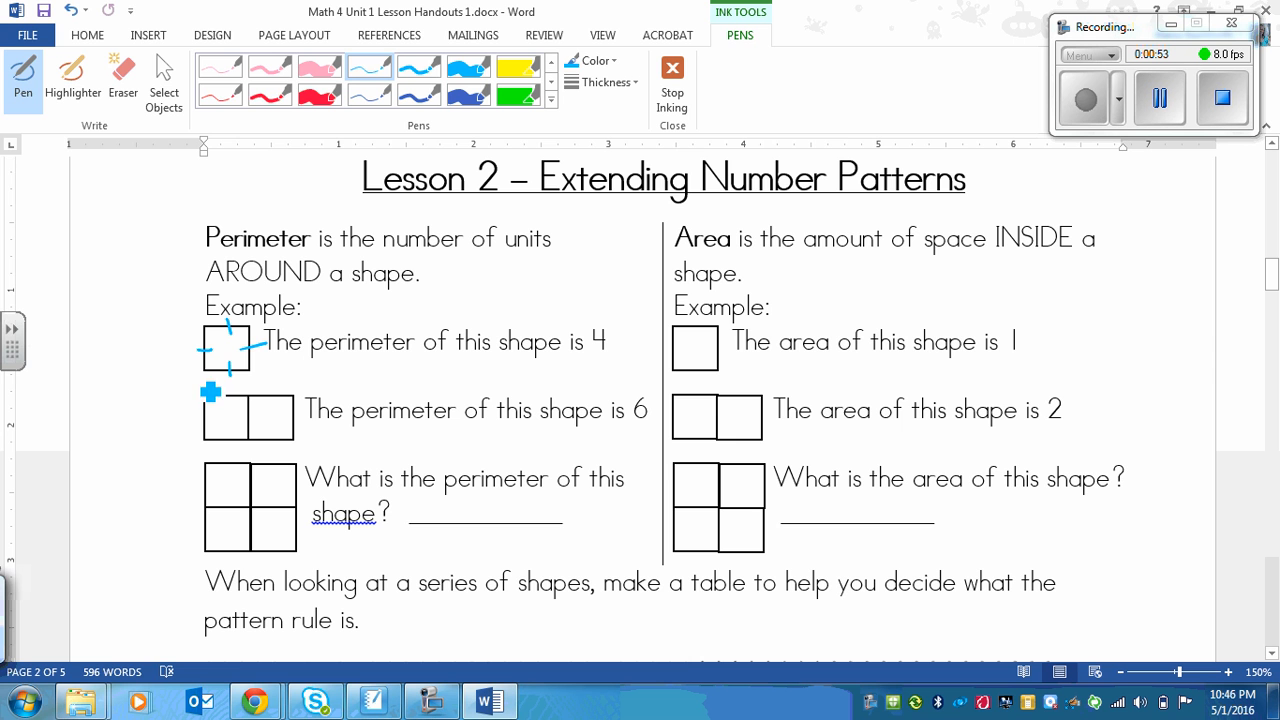
{"action": "mouse_move", "coordinate": [258, 418]}
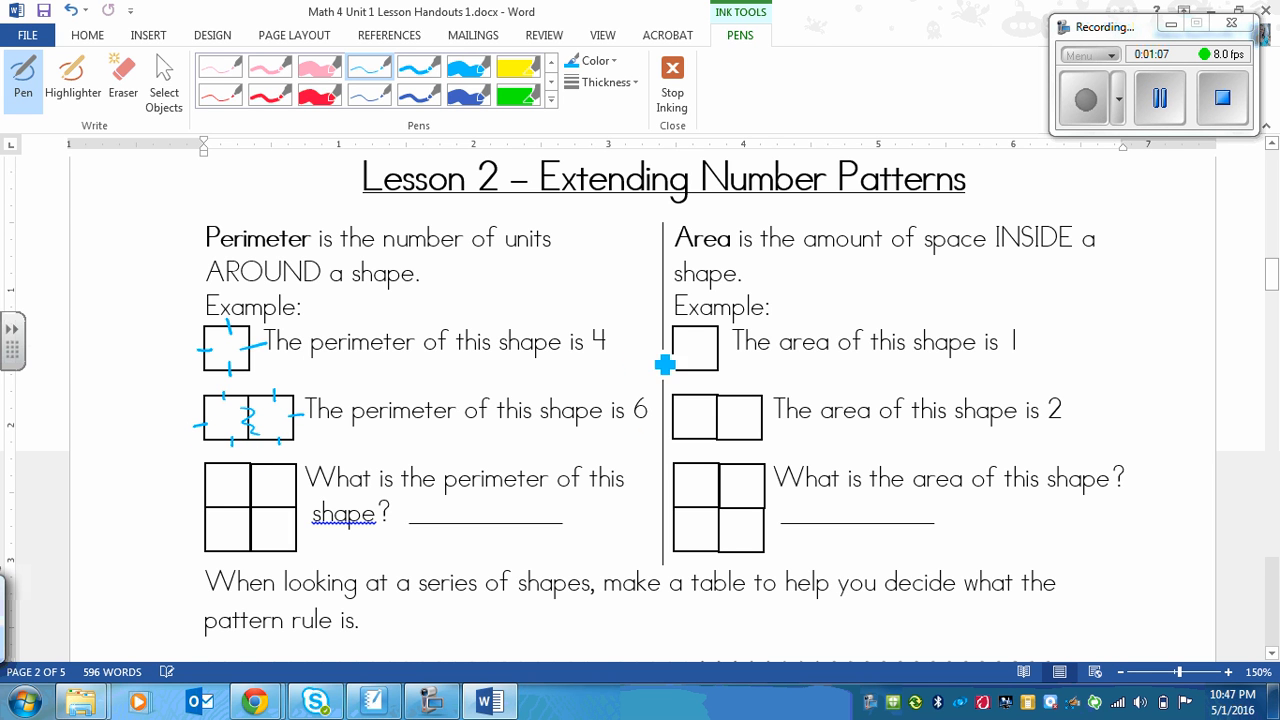
{"action": "mouse_move", "coordinate": [676, 412]}
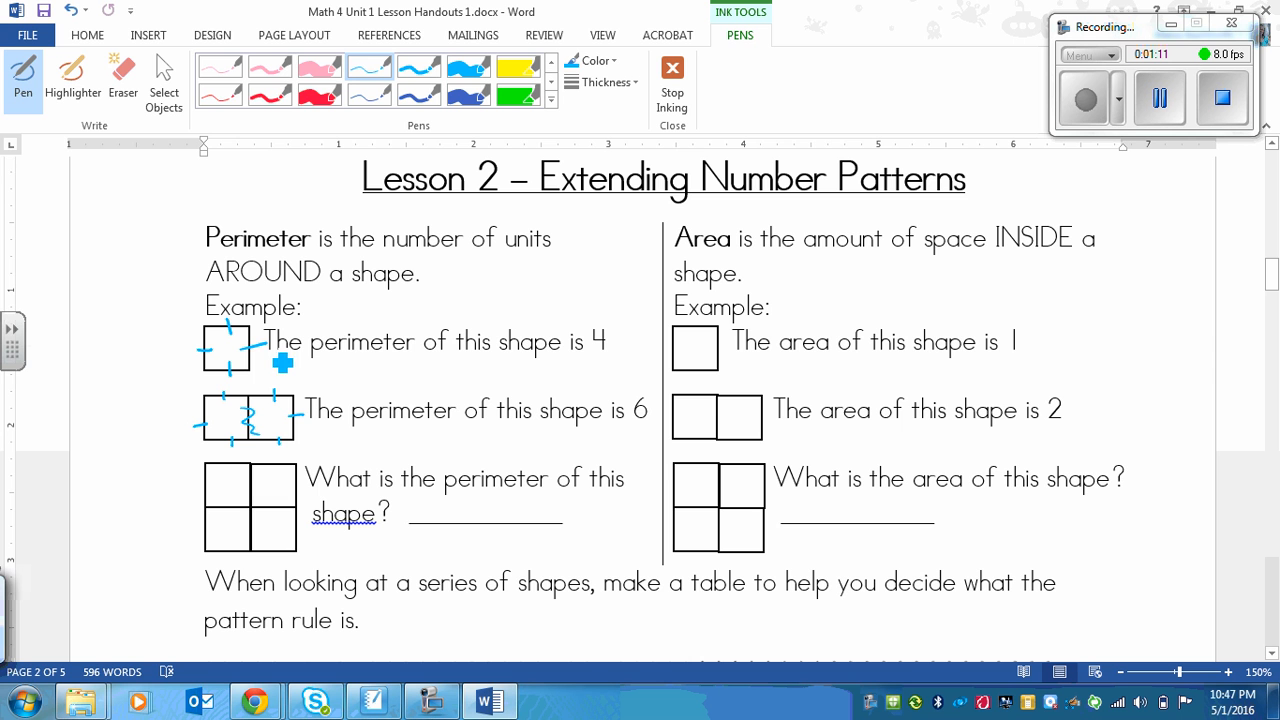
{"action": "mouse_move", "coordinate": [276, 494]}
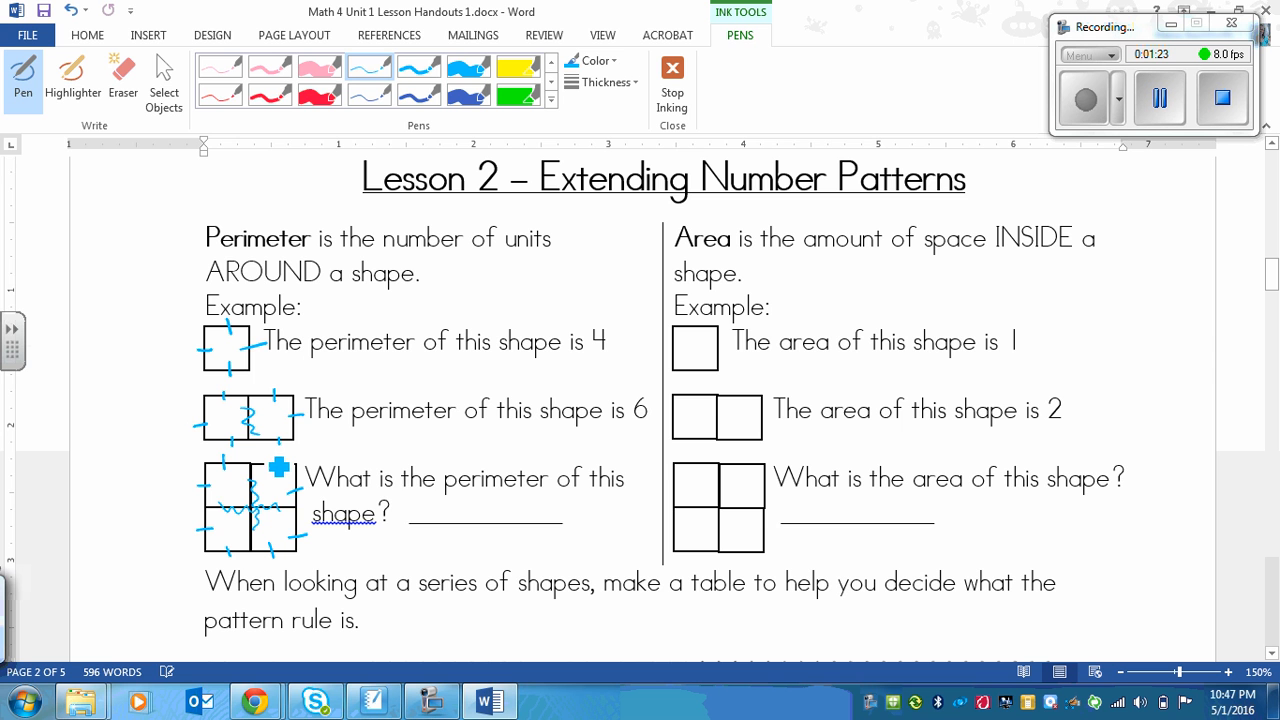
Step: Write a handwritten 8 on the third shape's perimeter answer line
{"action": "left_click_drag", "start_coordinate": [480, 516], "coordinate": [496, 510]}
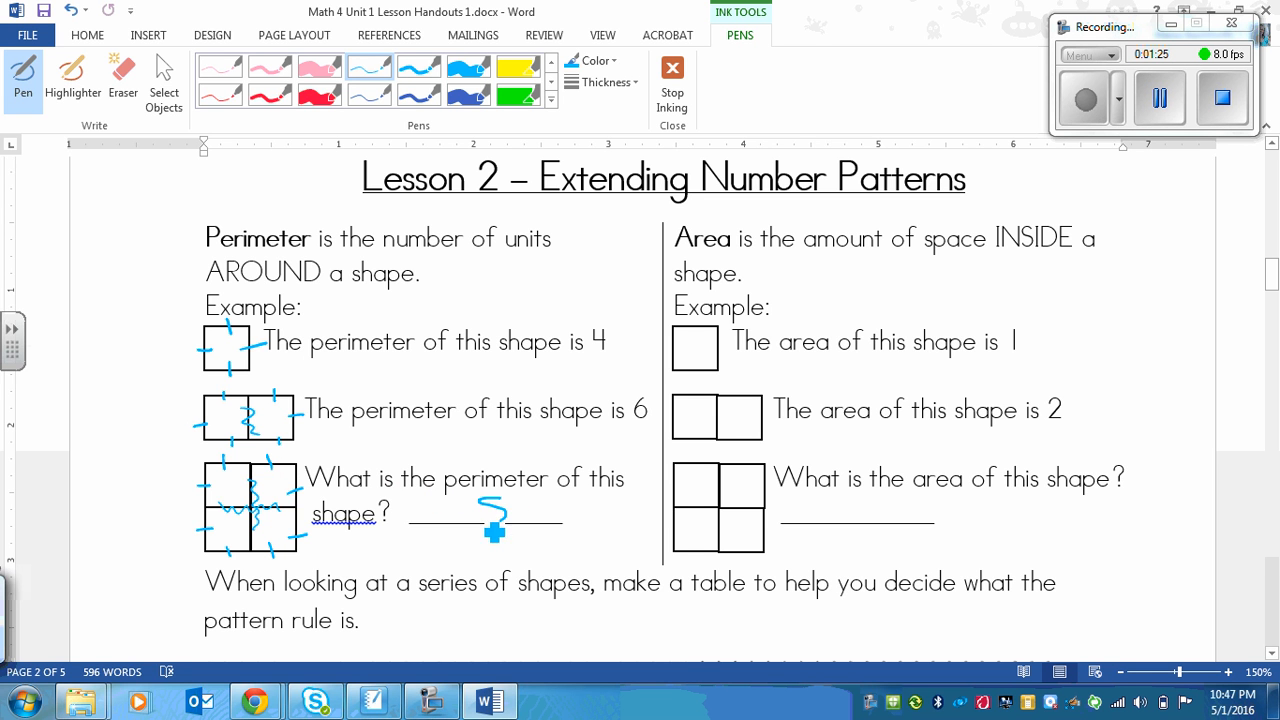
{"action": "left_click_drag", "start_coordinate": [490, 500], "coordinate": [496, 524]}
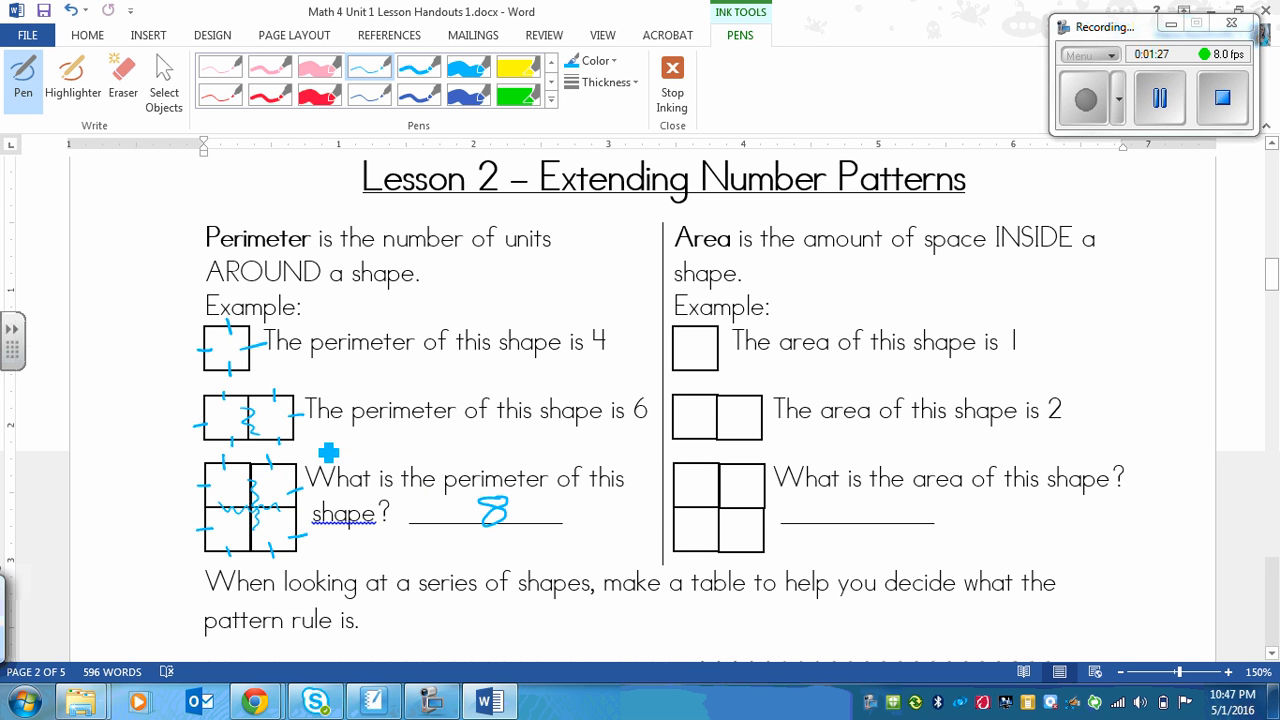
{"action": "mouse_move", "coordinate": [240, 580]}
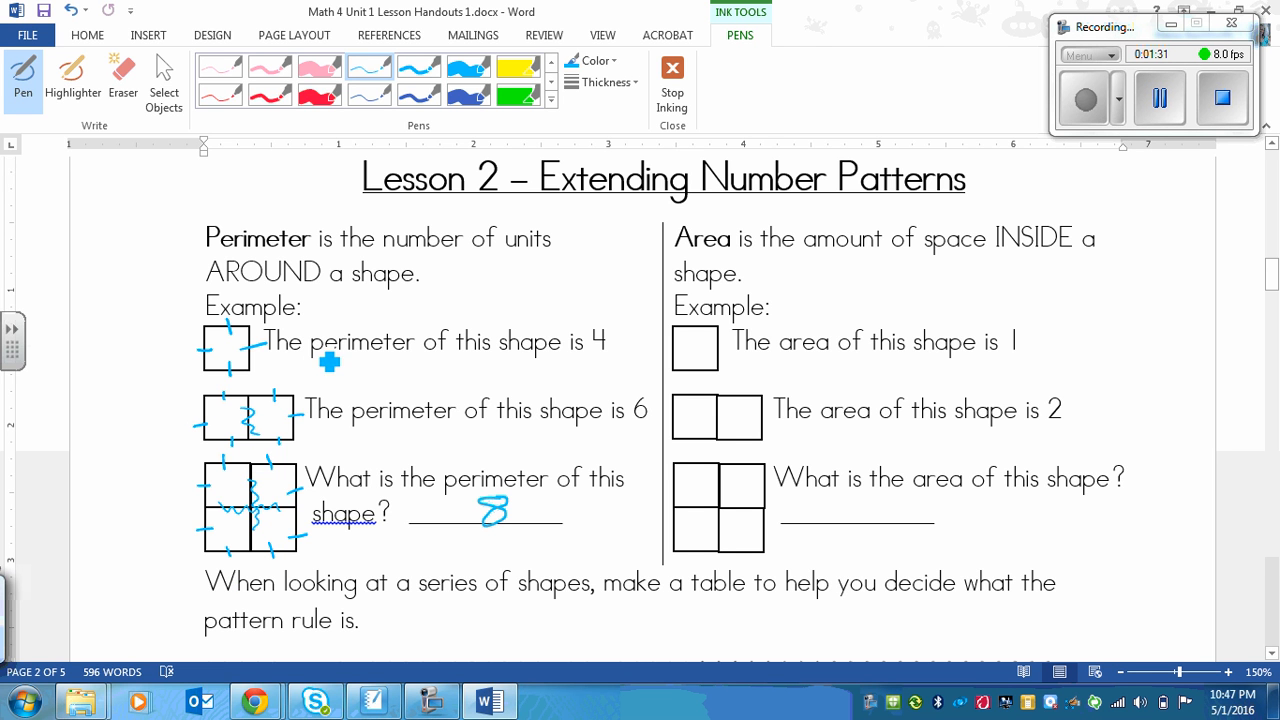
{"action": "mouse_move", "coordinate": [744, 276]}
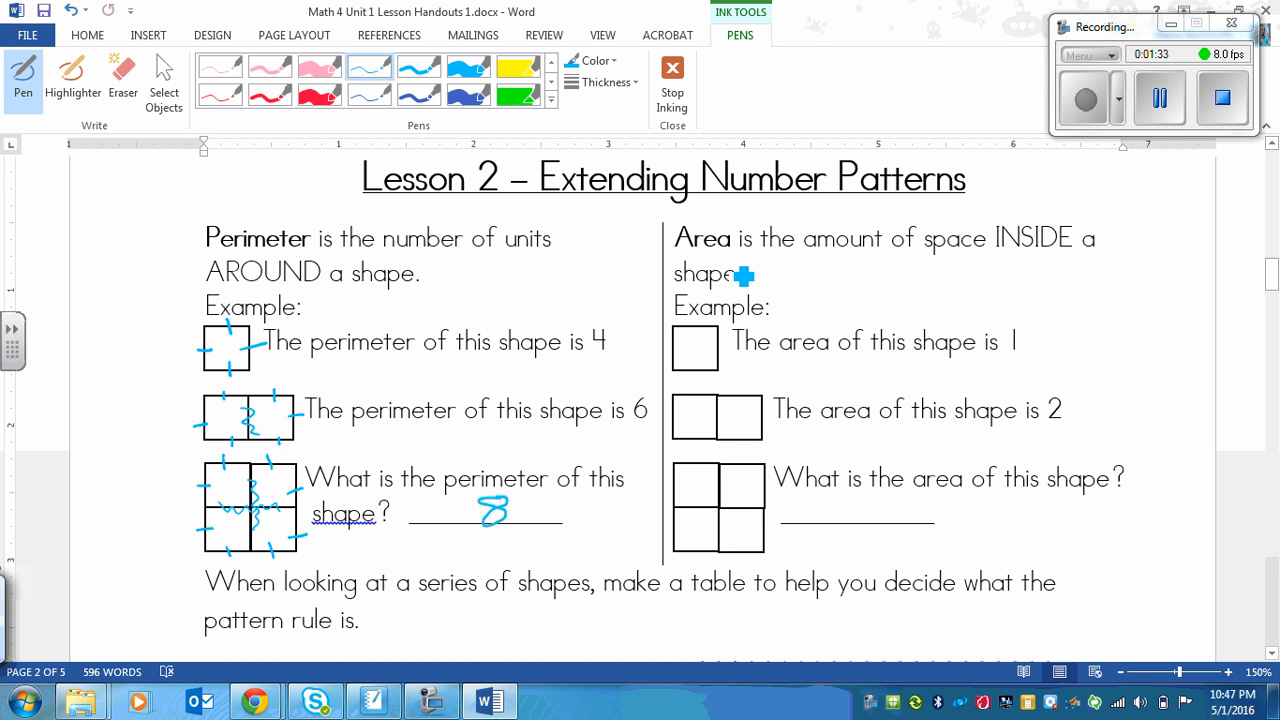
{"action": "mouse_move", "coordinate": [1064, 272]}
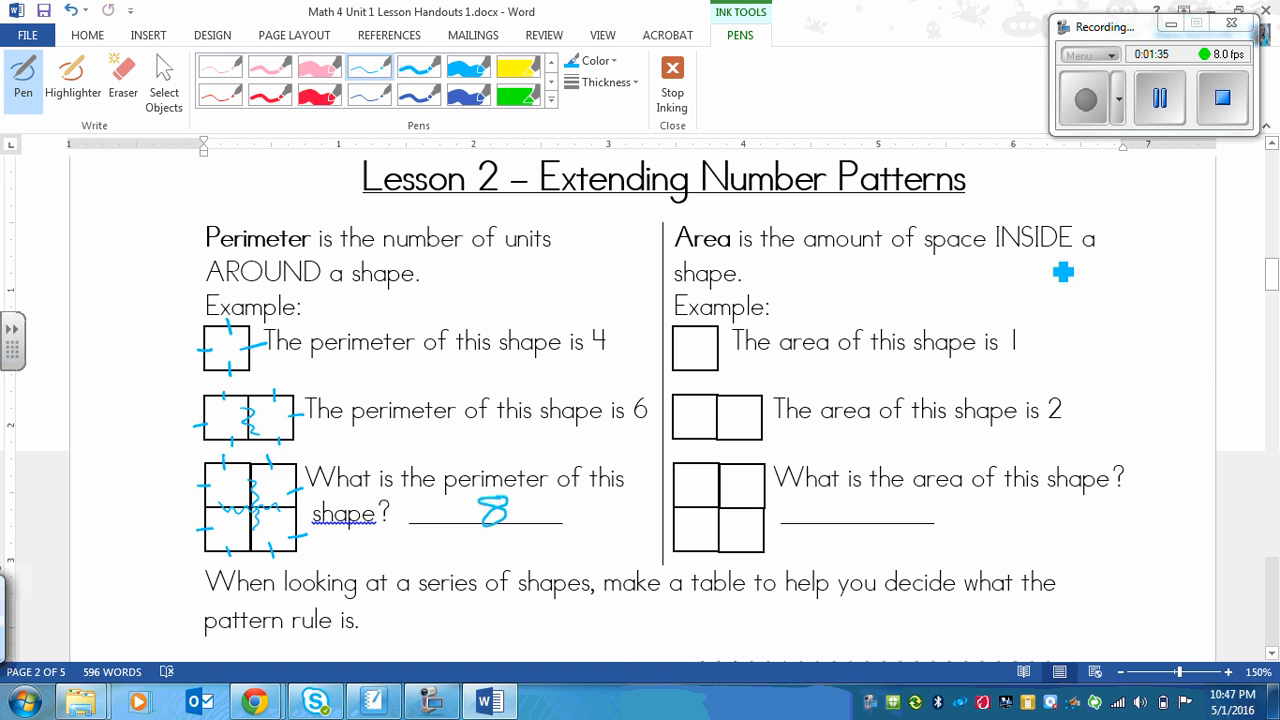
{"action": "mouse_move", "coordinate": [812, 280]}
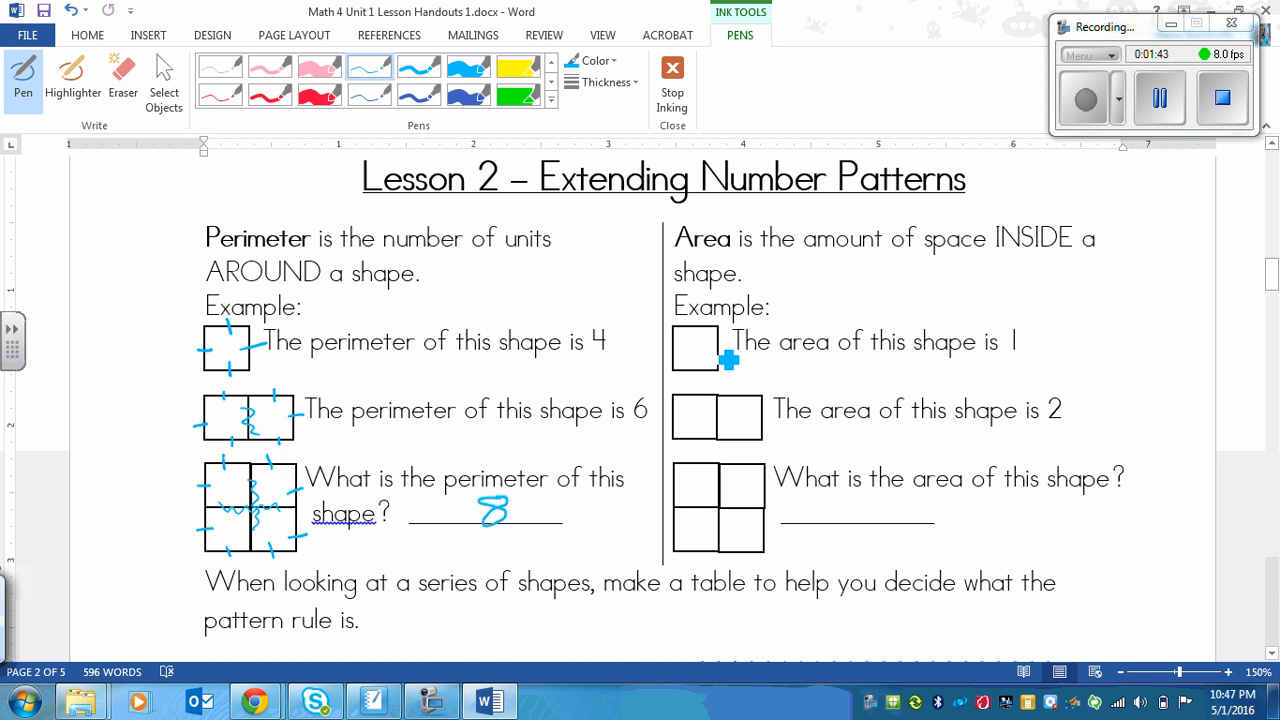
{"action": "mouse_move", "coordinate": [908, 370]}
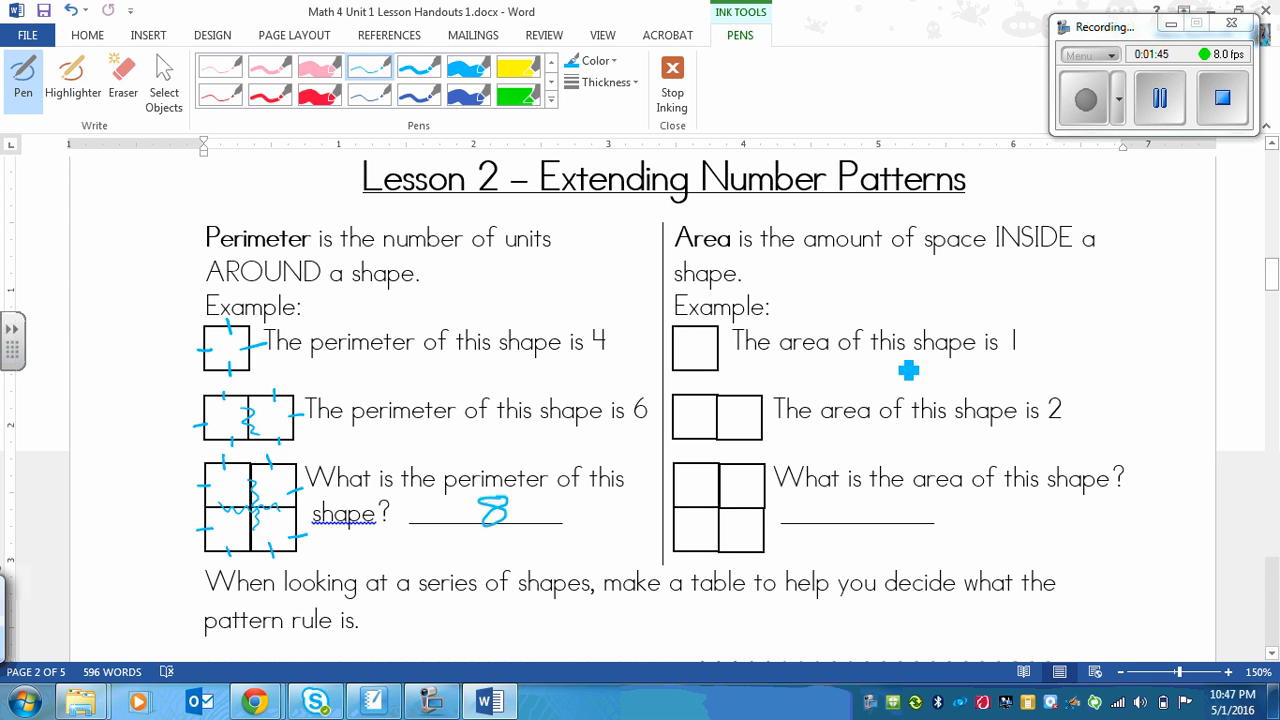
{"action": "mouse_move", "coordinate": [1052, 400]}
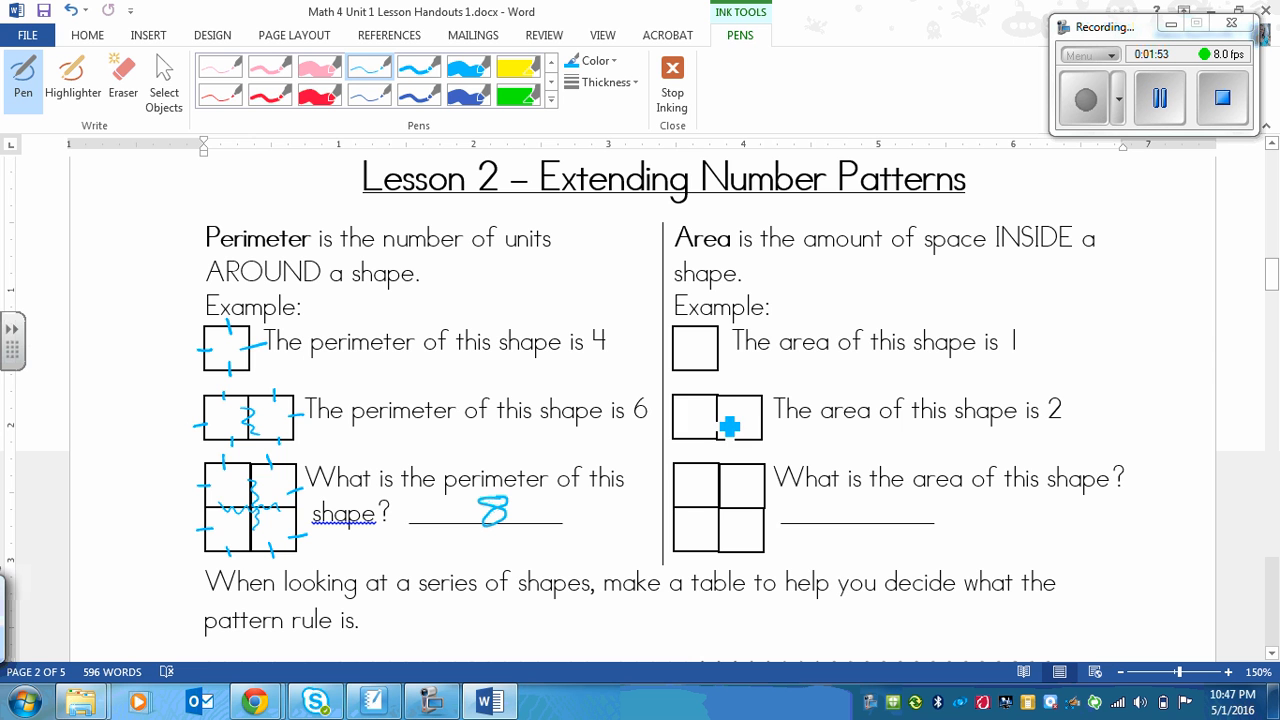
{"action": "mouse_move", "coordinate": [748, 414]}
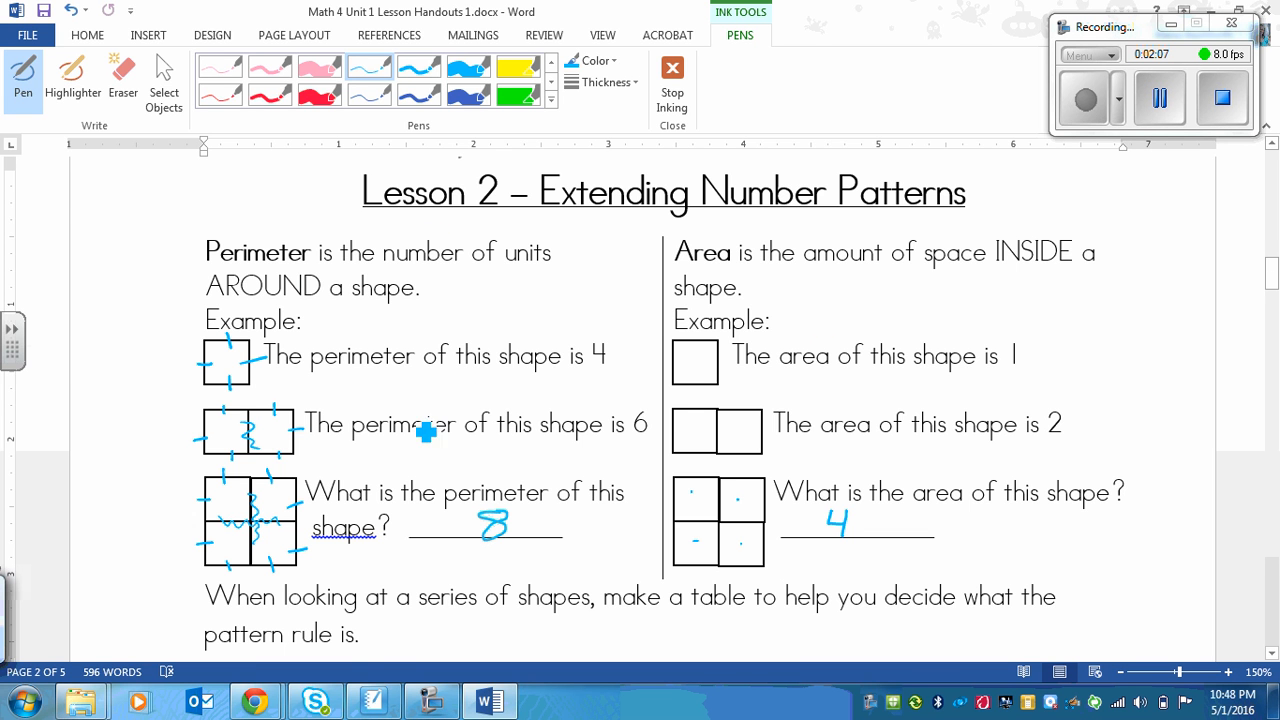
{"action": "mouse_move", "coordinate": [356, 528]}
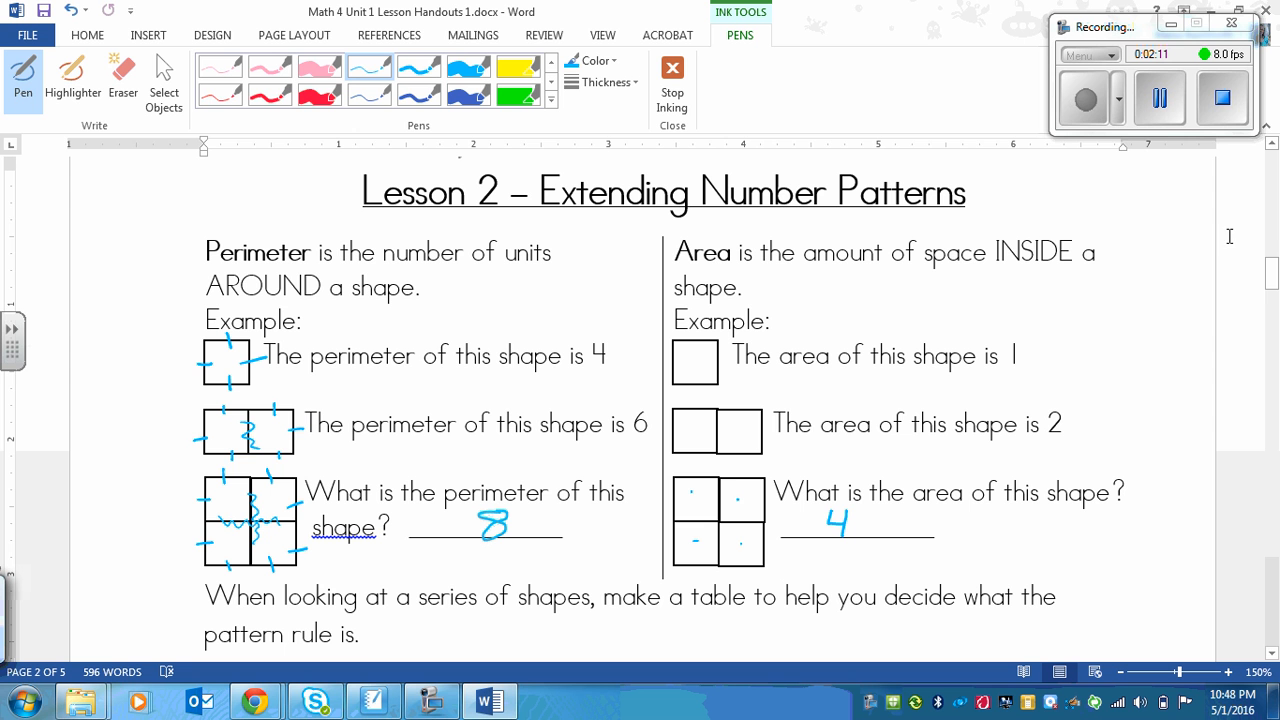
{"action": "mouse_move", "coordinate": [1000, 104]}
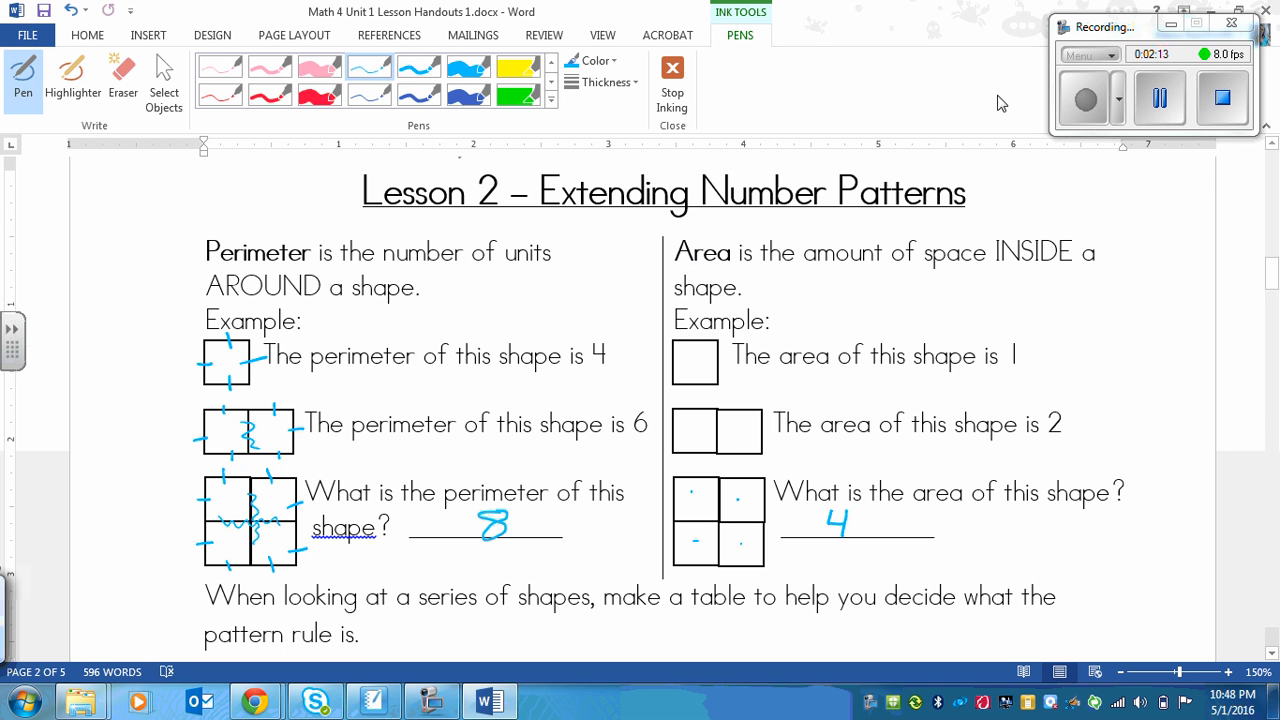
{"action": "mouse_move", "coordinate": [1156, 388]}
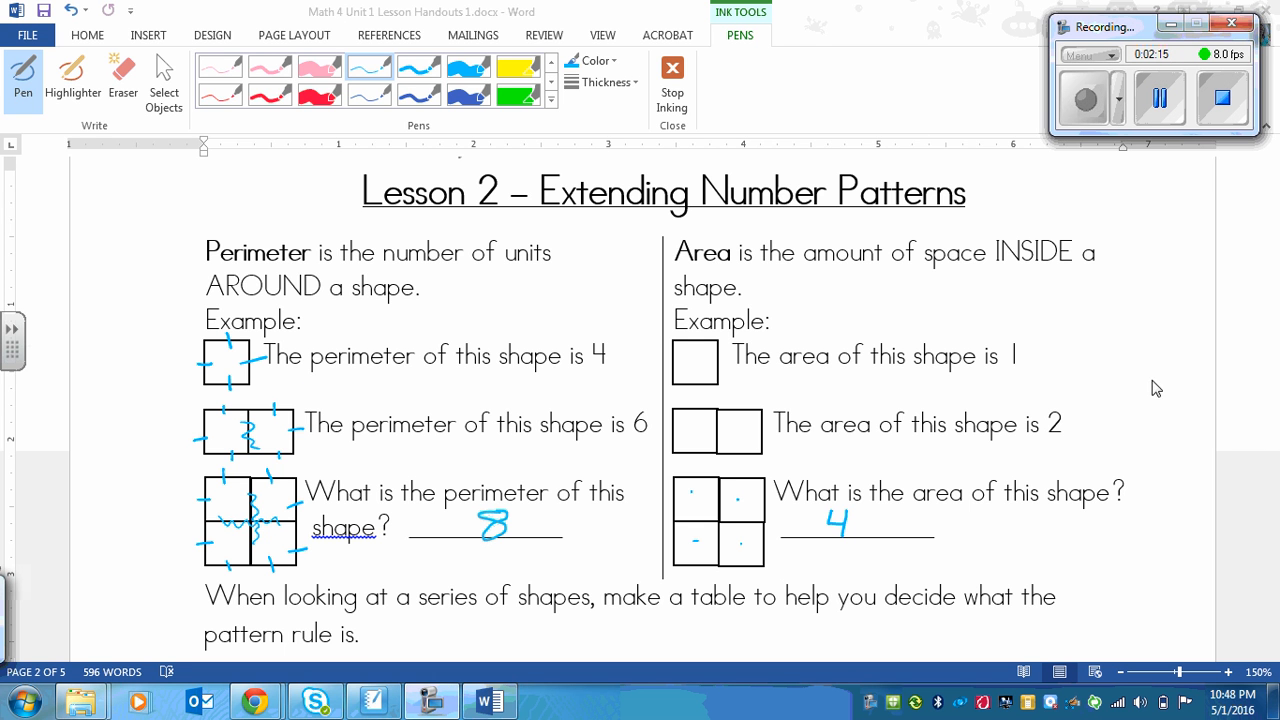
Step: Write 3 and 4 in ink inside the third and fourth dot-paper squares
{"action": "scroll", "scroll_direction": "down", "scroll_amount": 3}
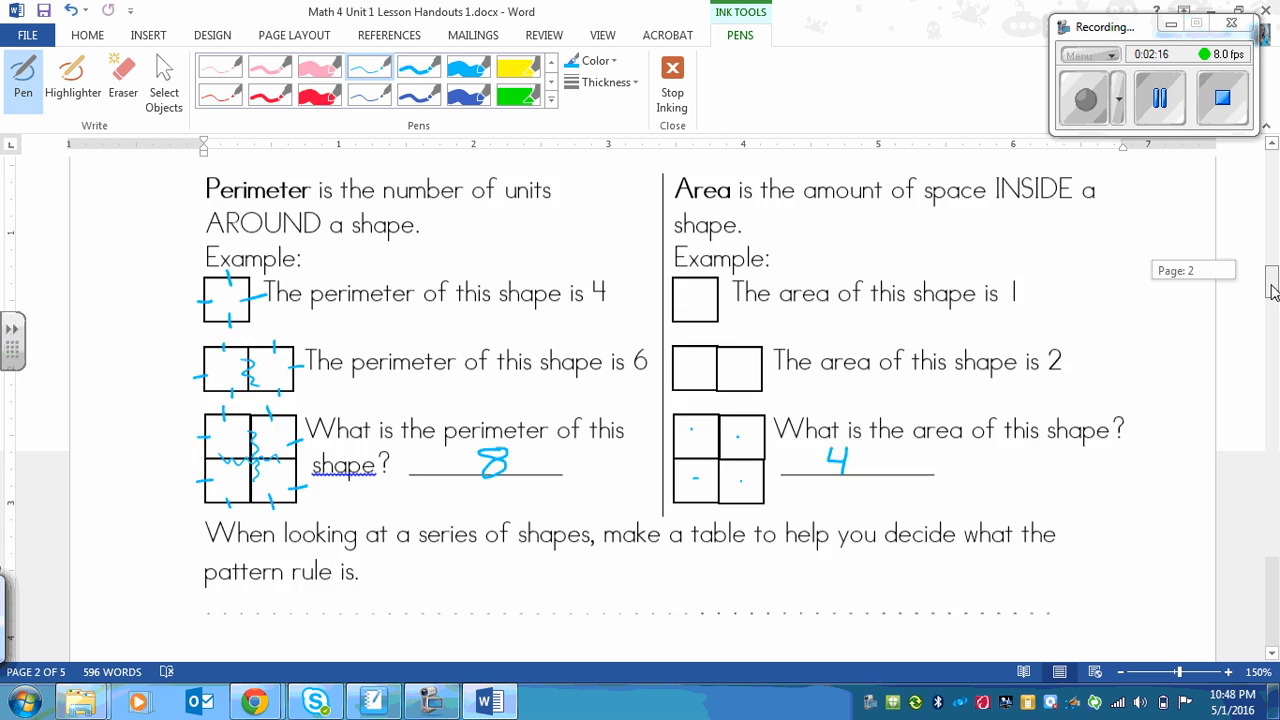
{"action": "scroll", "scroll_direction": "down", "scroll_amount": 3}
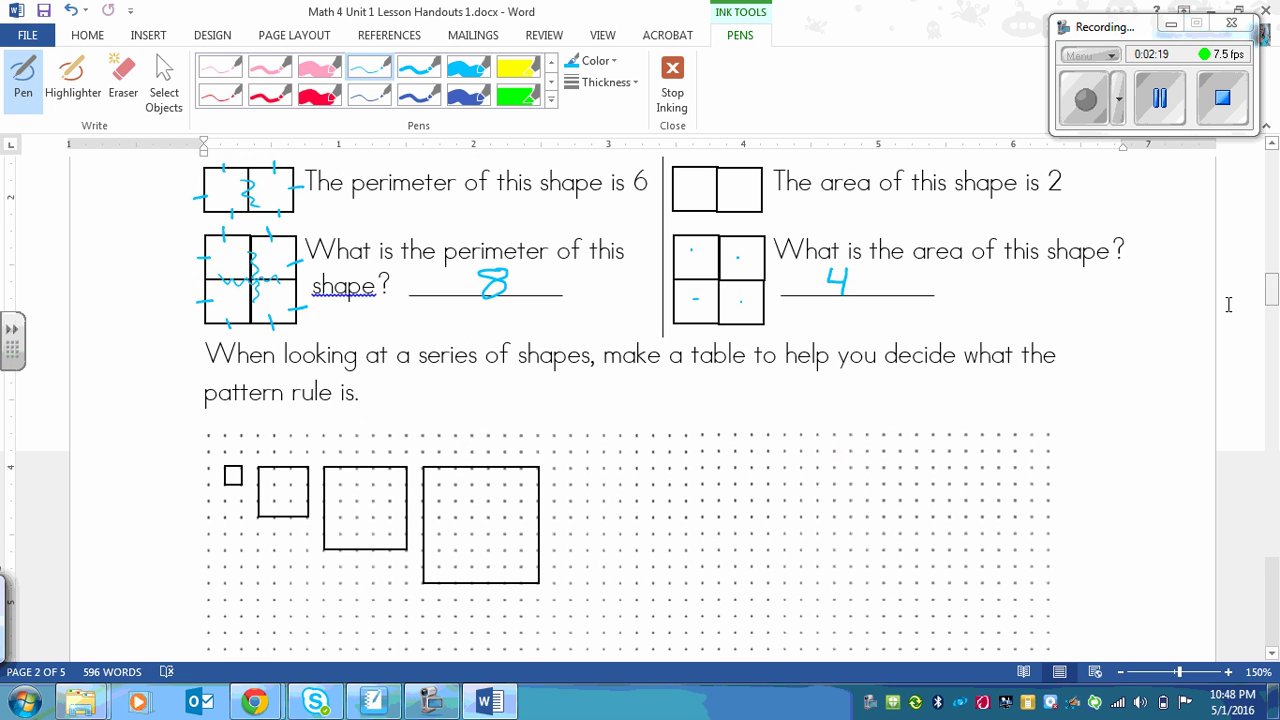
{"action": "mouse_move", "coordinate": [812, 370]}
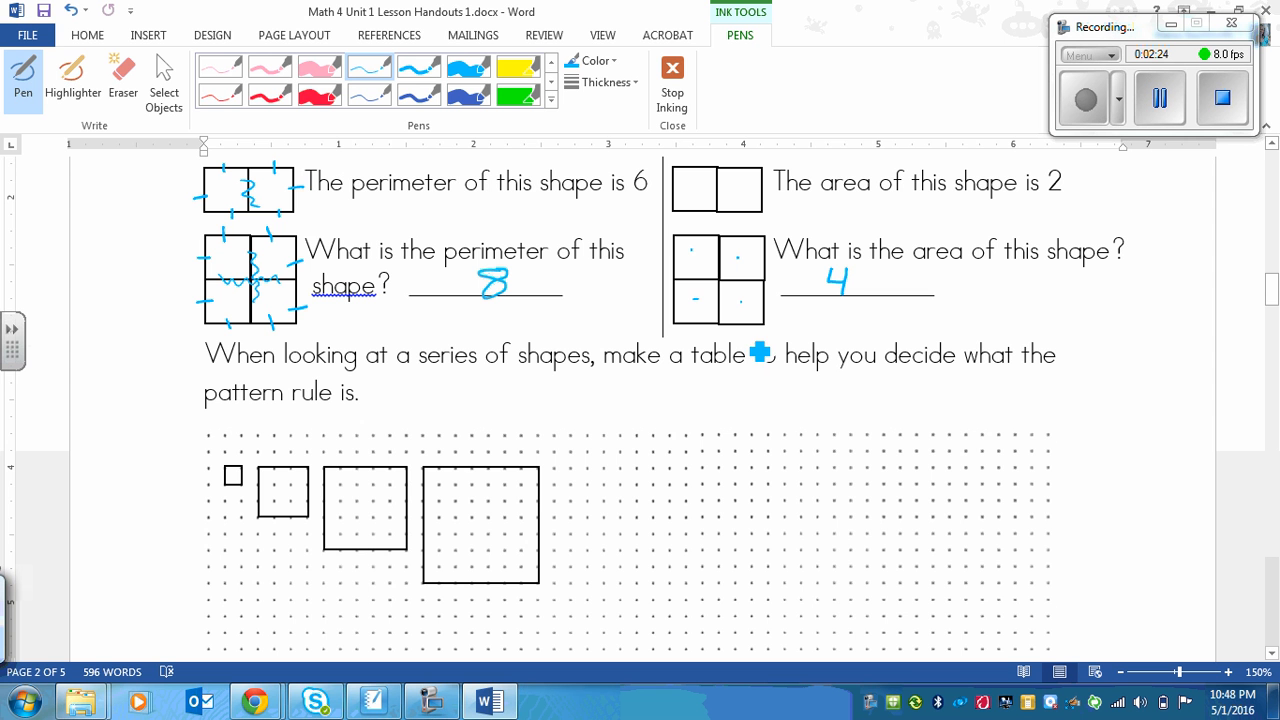
{"action": "mouse_move", "coordinate": [1220, 368]}
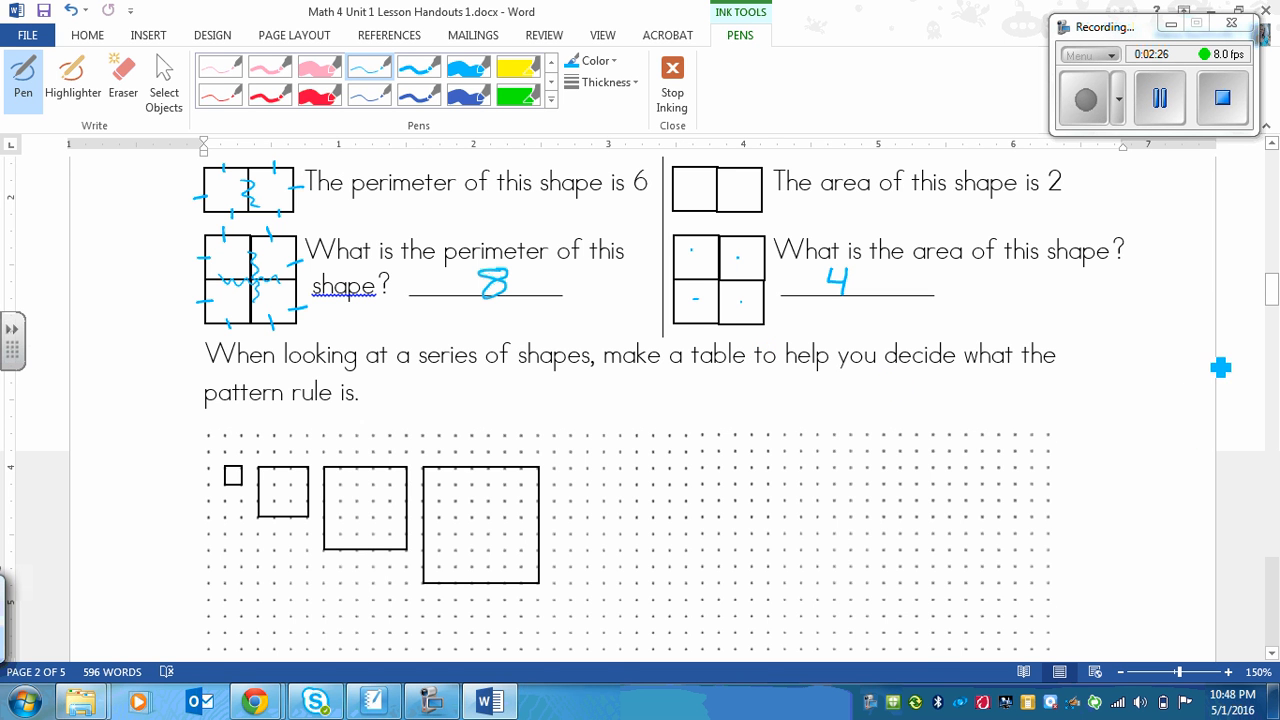
{"action": "scroll", "scroll_direction": "down", "scroll_amount": 3}
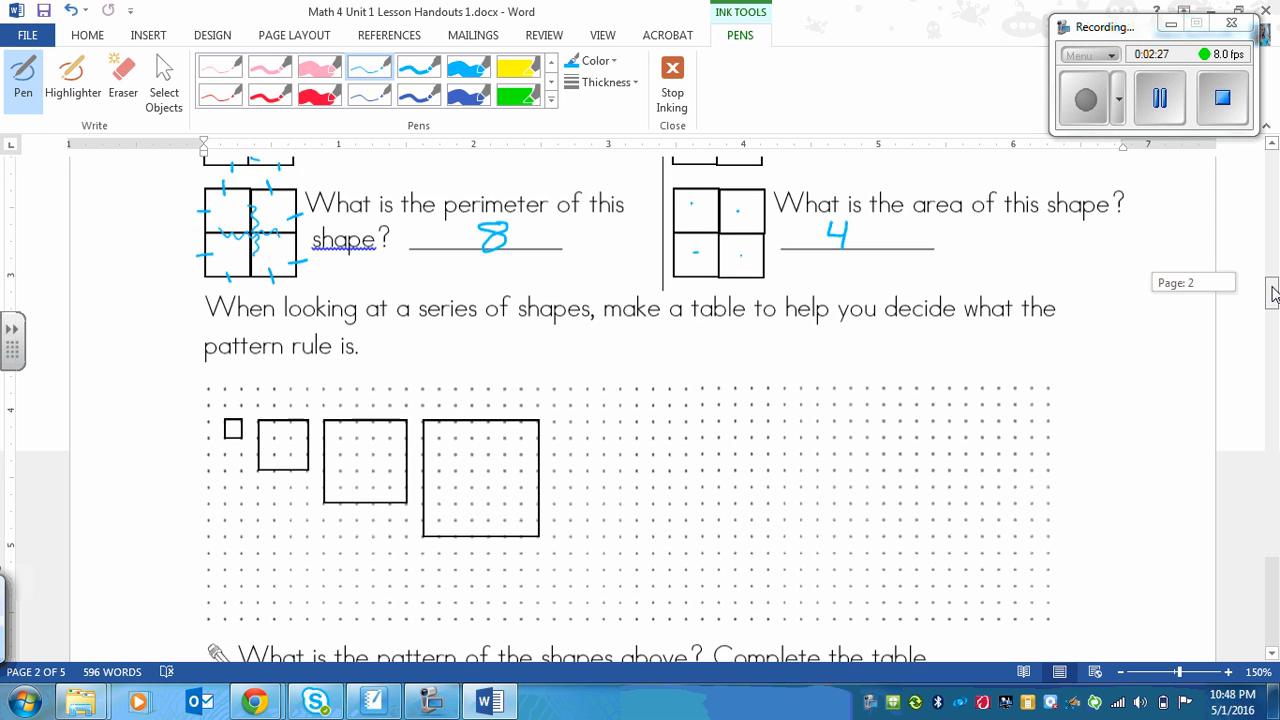
{"action": "scroll", "scroll_direction": "down", "scroll_amount": 3}
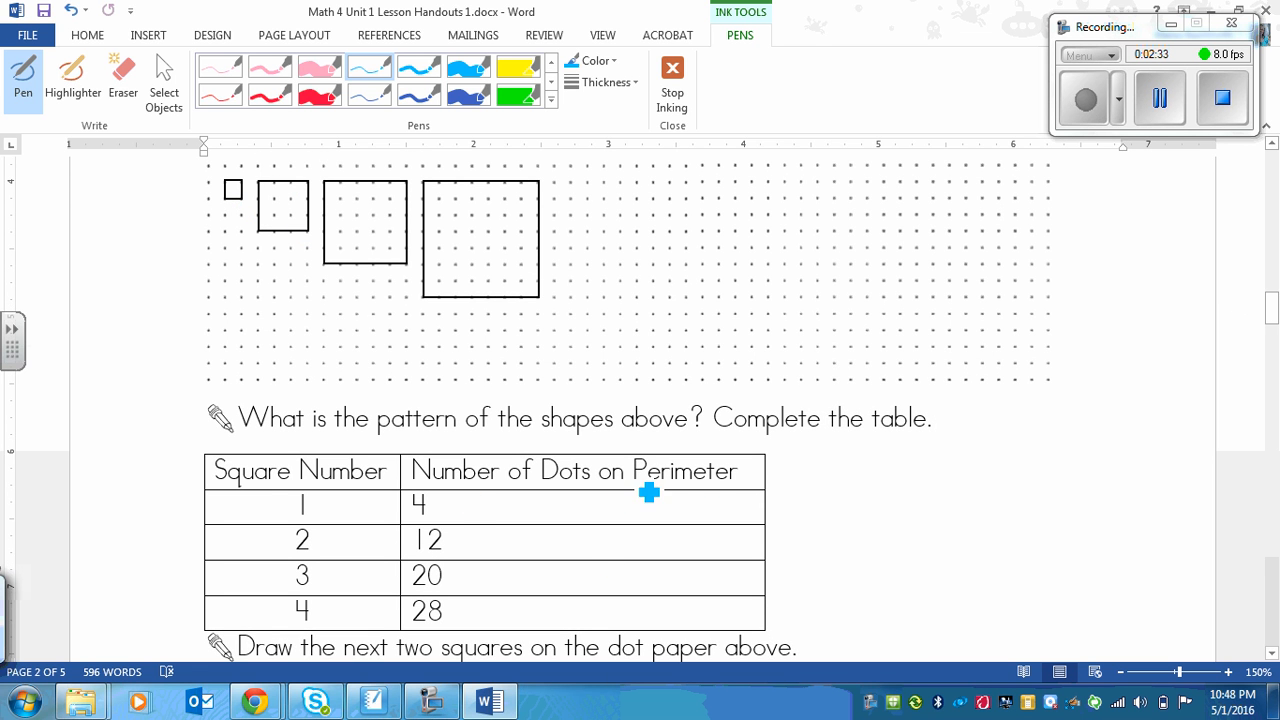
{"action": "mouse_move", "coordinate": [716, 488]}
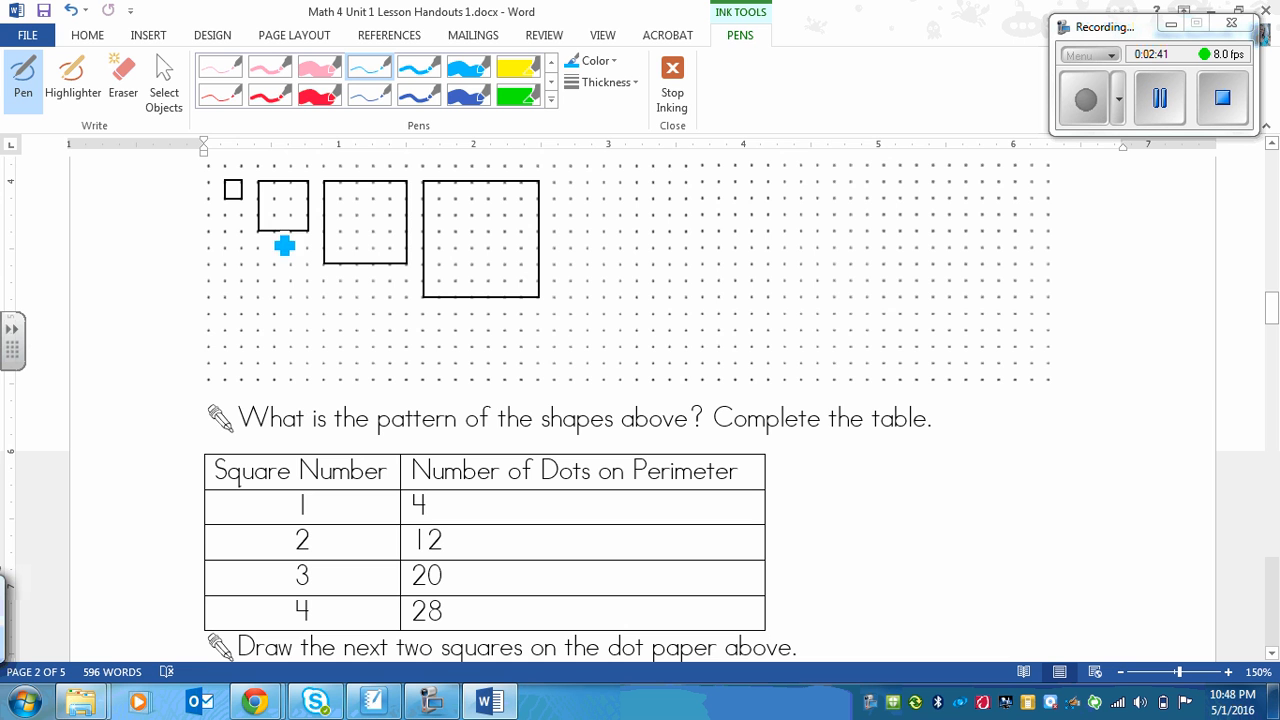
{"action": "mouse_move", "coordinate": [270, 220]}
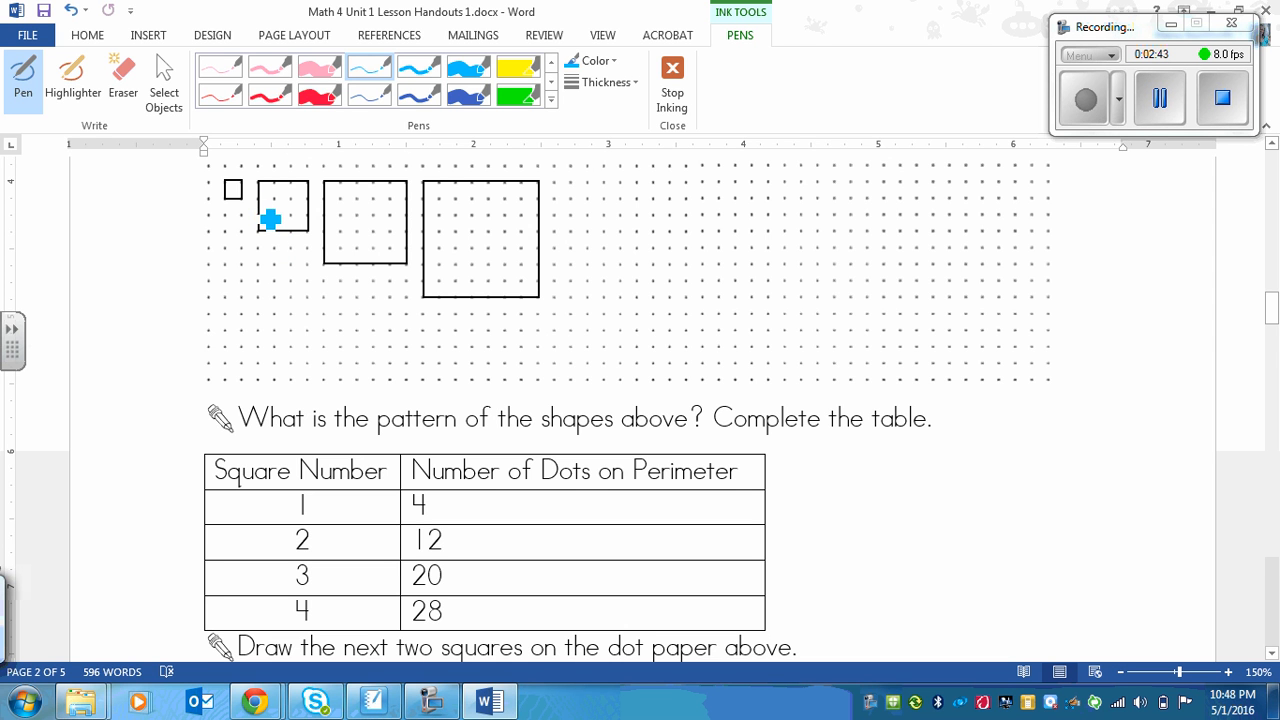
{"action": "mouse_move", "coordinate": [240, 214]}
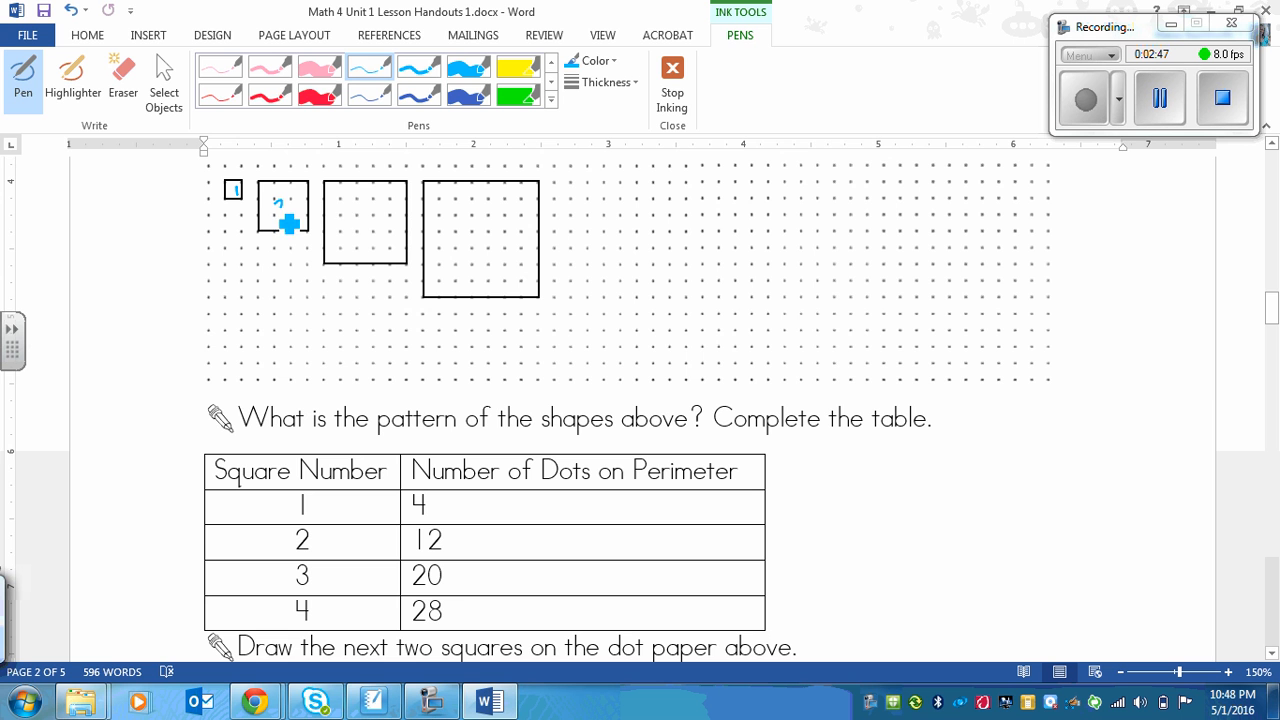
{"action": "left_click_drag", "start_coordinate": [280, 210], "coordinate": [364, 224]}
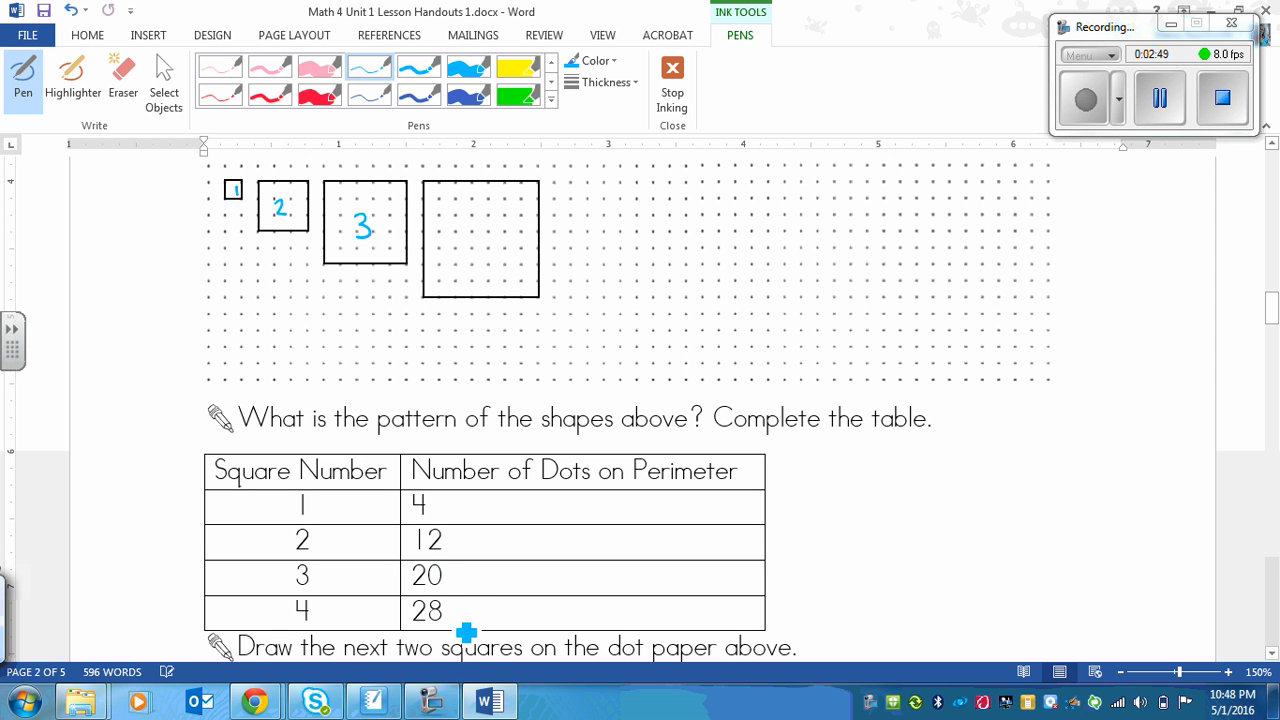
{"action": "mouse_move", "coordinate": [484, 244]}
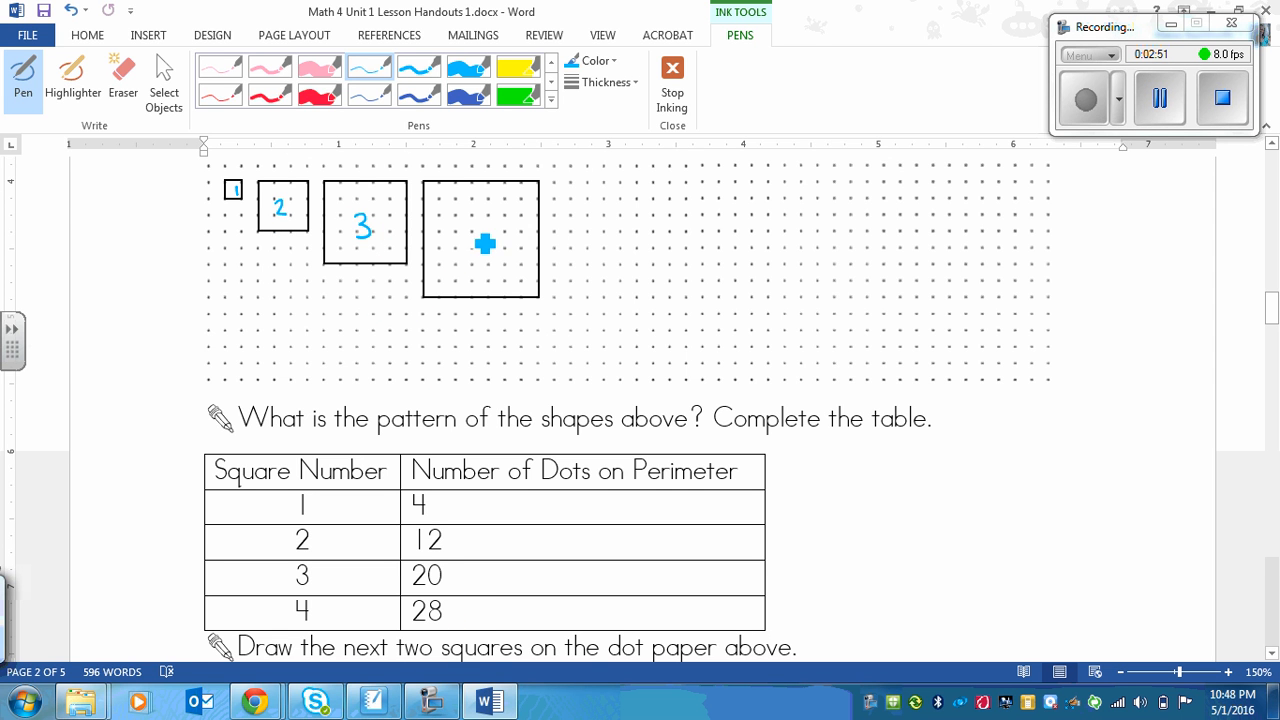
{"action": "left_click_drag", "start_coordinate": [478, 230], "coordinate": [484, 256]}
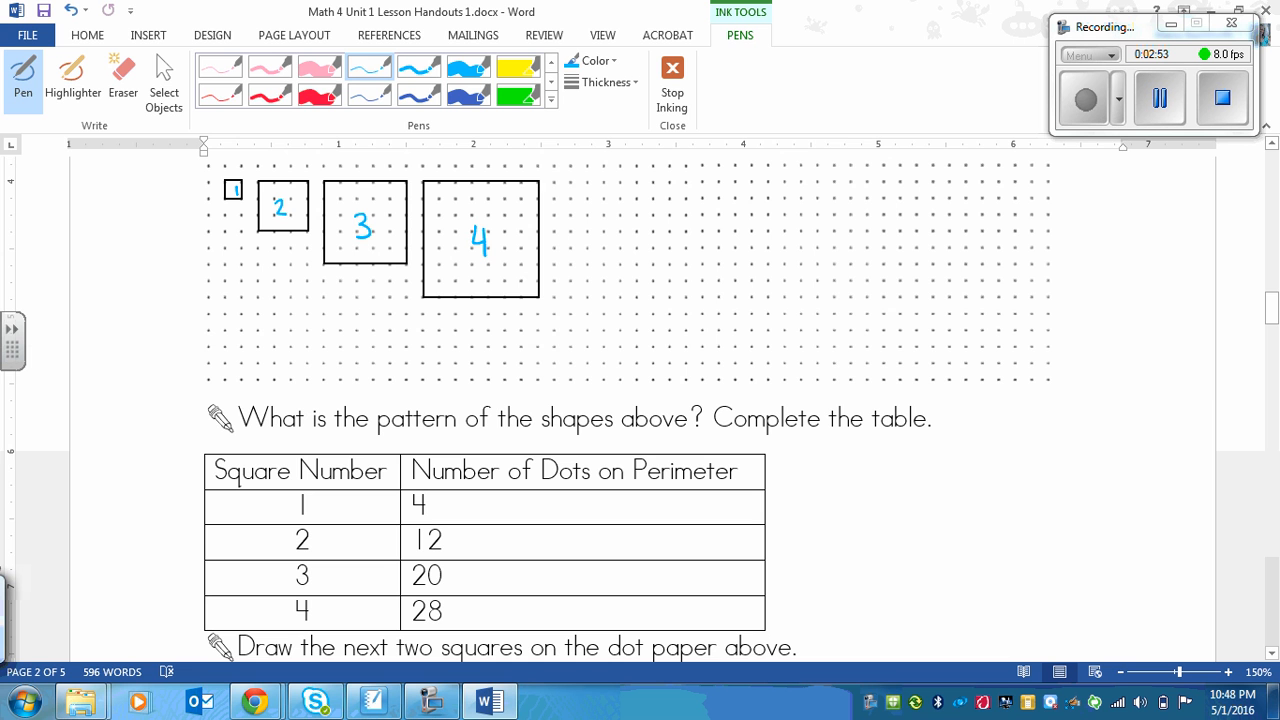
{"action": "mouse_move", "coordinate": [642, 250]}
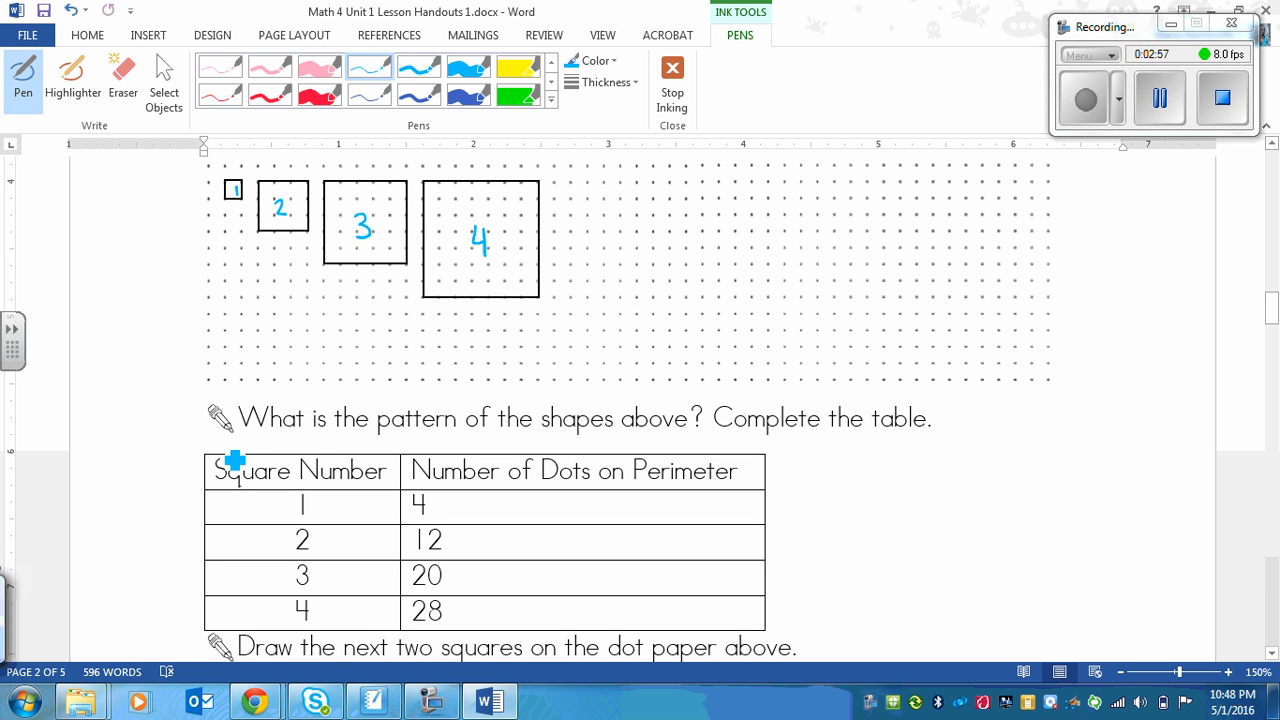
{"action": "mouse_move", "coordinate": [636, 418]}
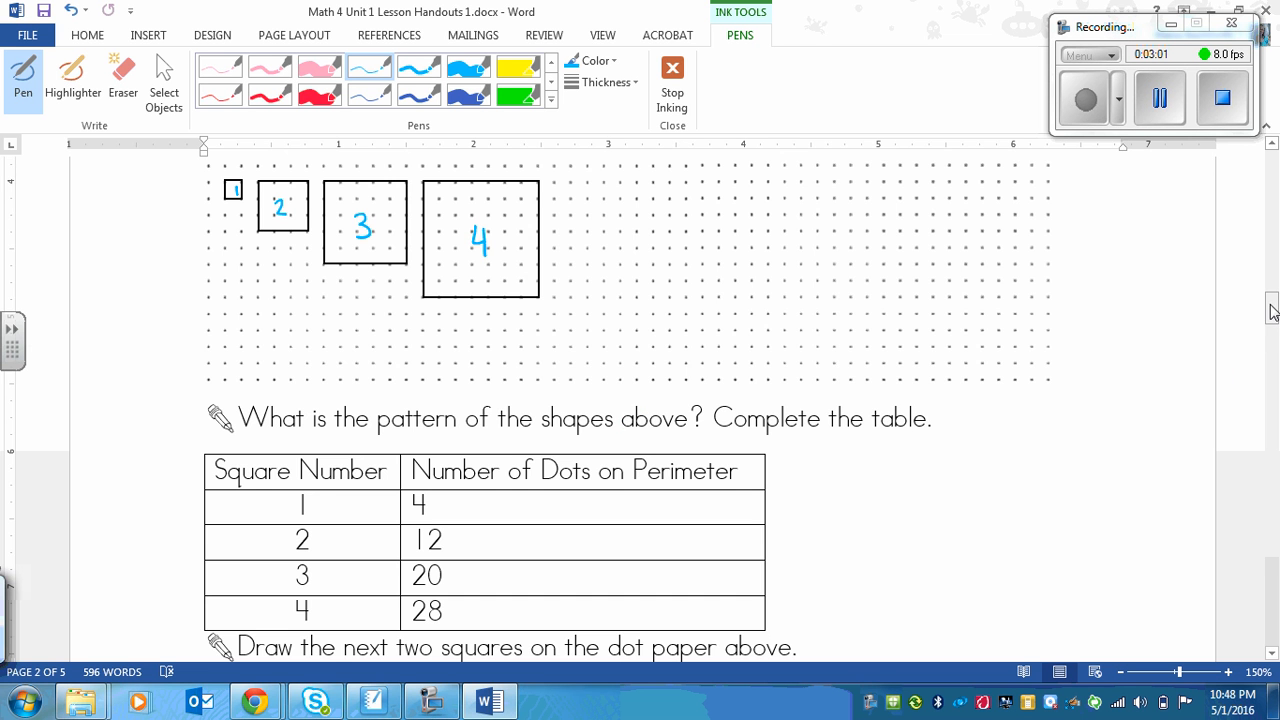
{"action": "scroll", "scroll_direction": "down", "scroll_amount": 3}
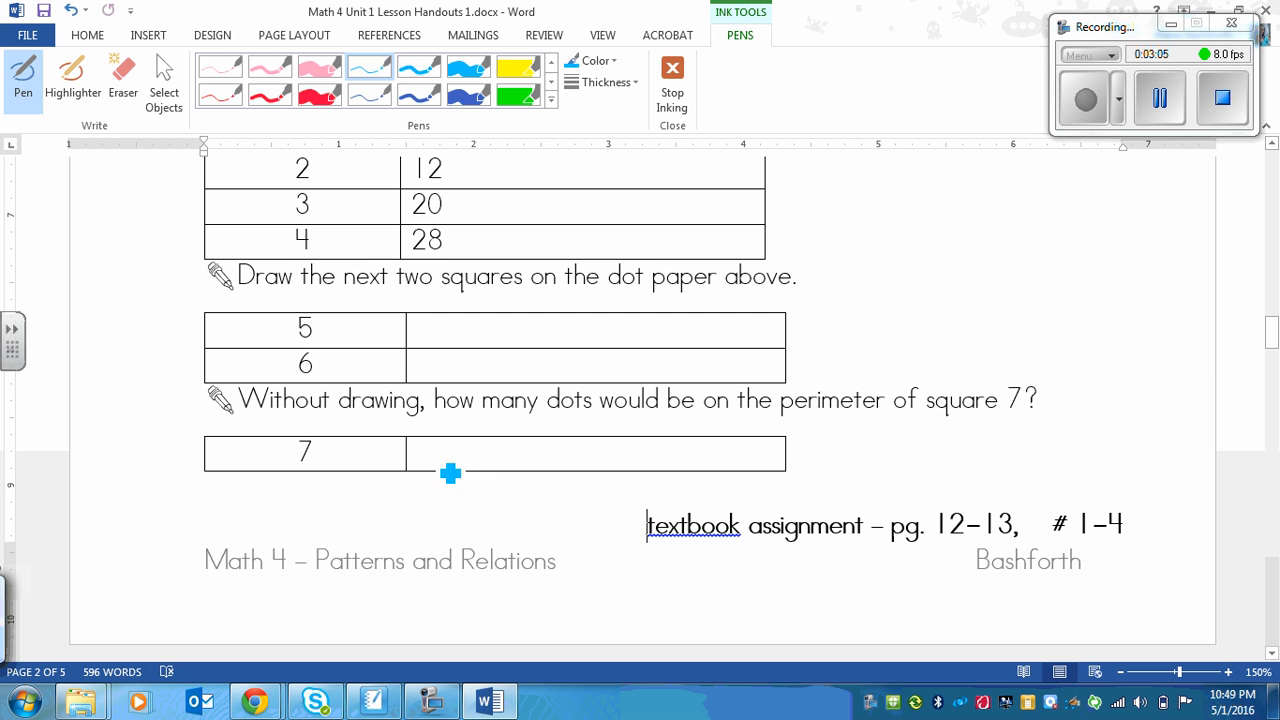
{"action": "mouse_move", "coordinate": [680, 434]}
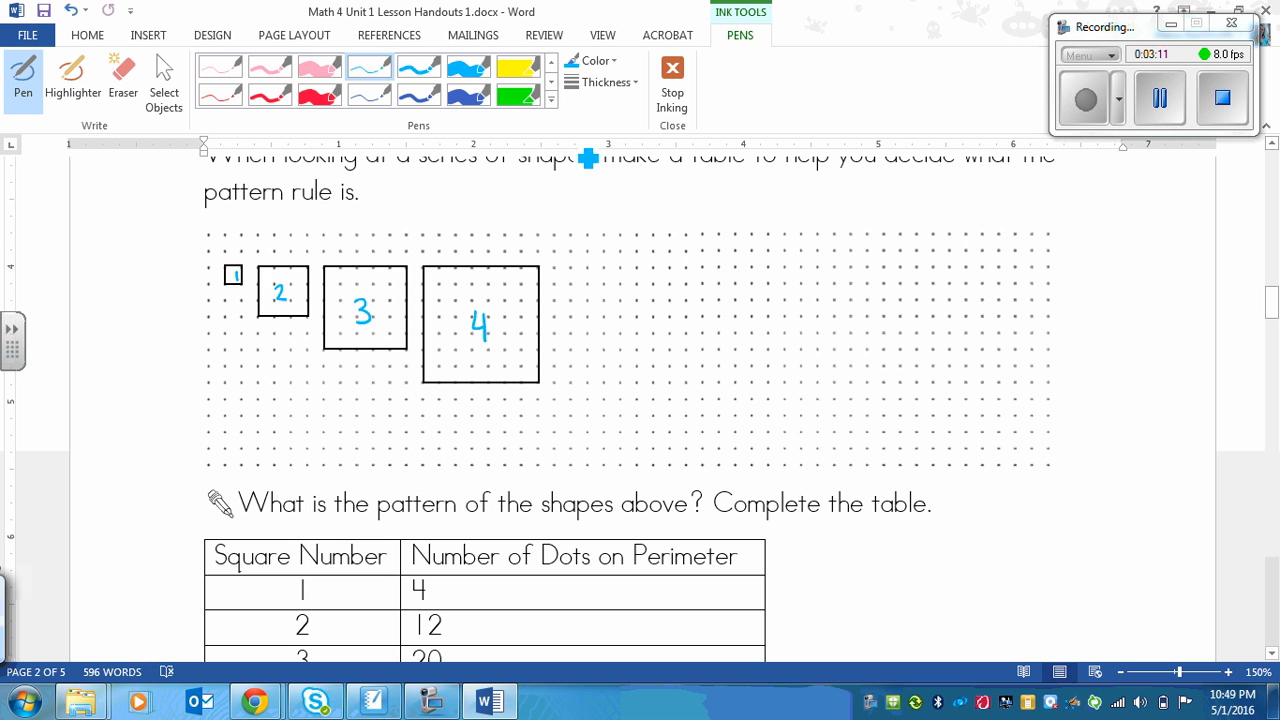
{"action": "mouse_move", "coordinate": [254, 288]}
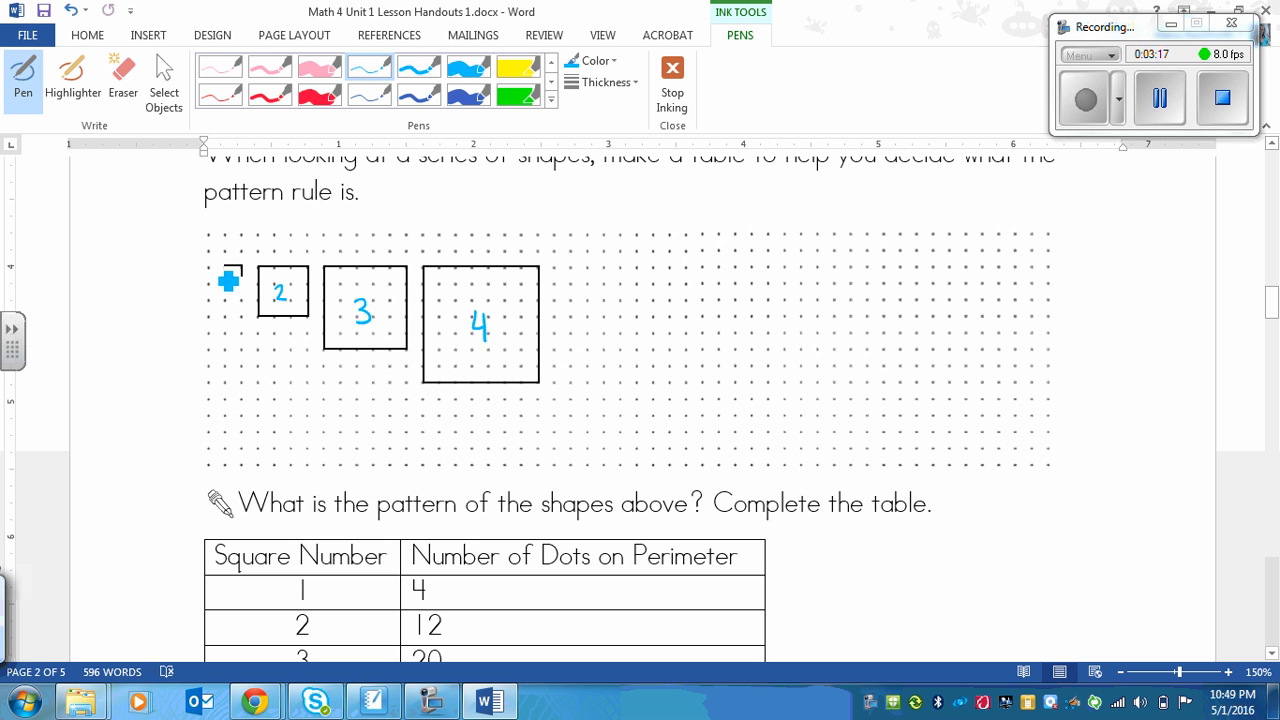
{"action": "mouse_move", "coordinate": [244, 258]}
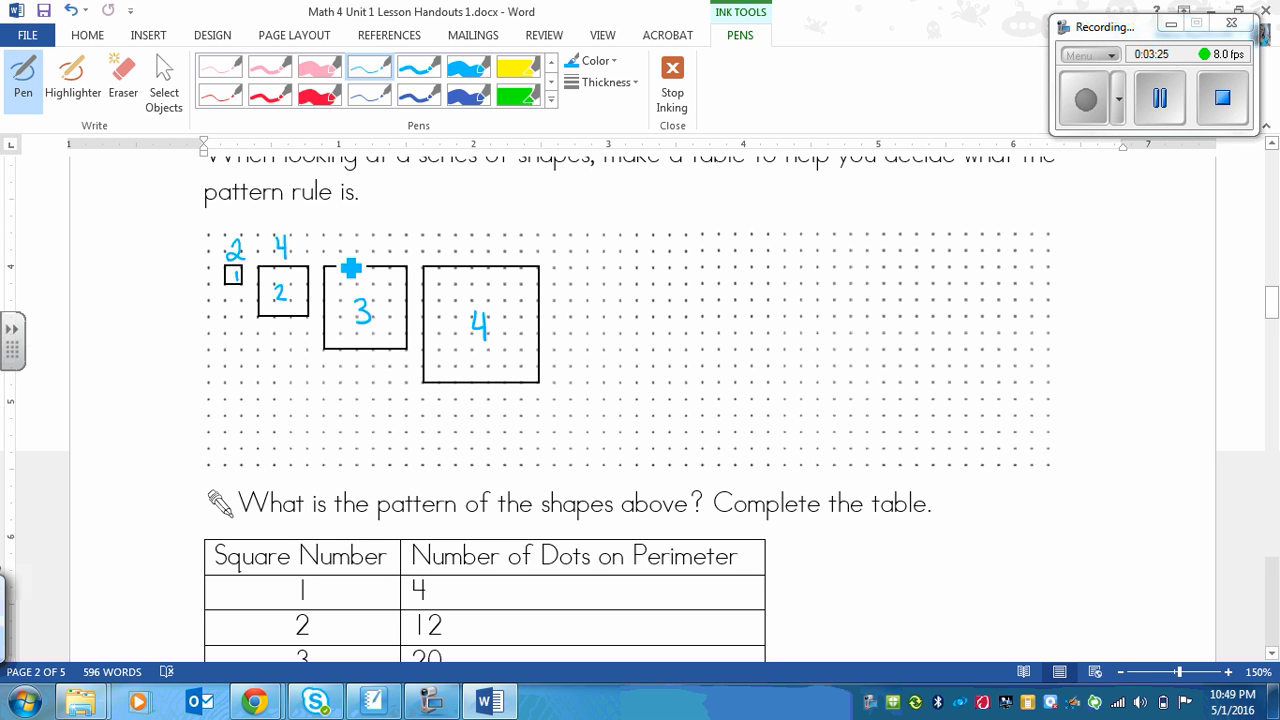
{"action": "mouse_move", "coordinate": [372, 250]}
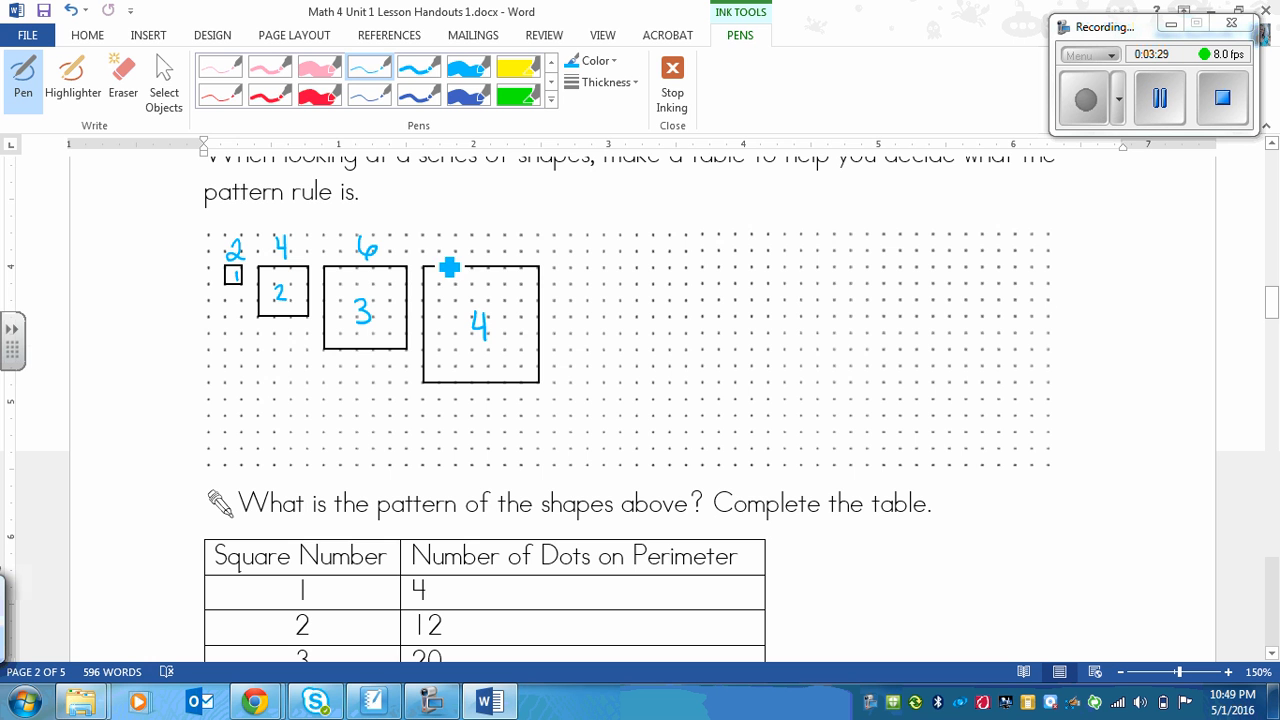
{"action": "mouse_move", "coordinate": [488, 272]}
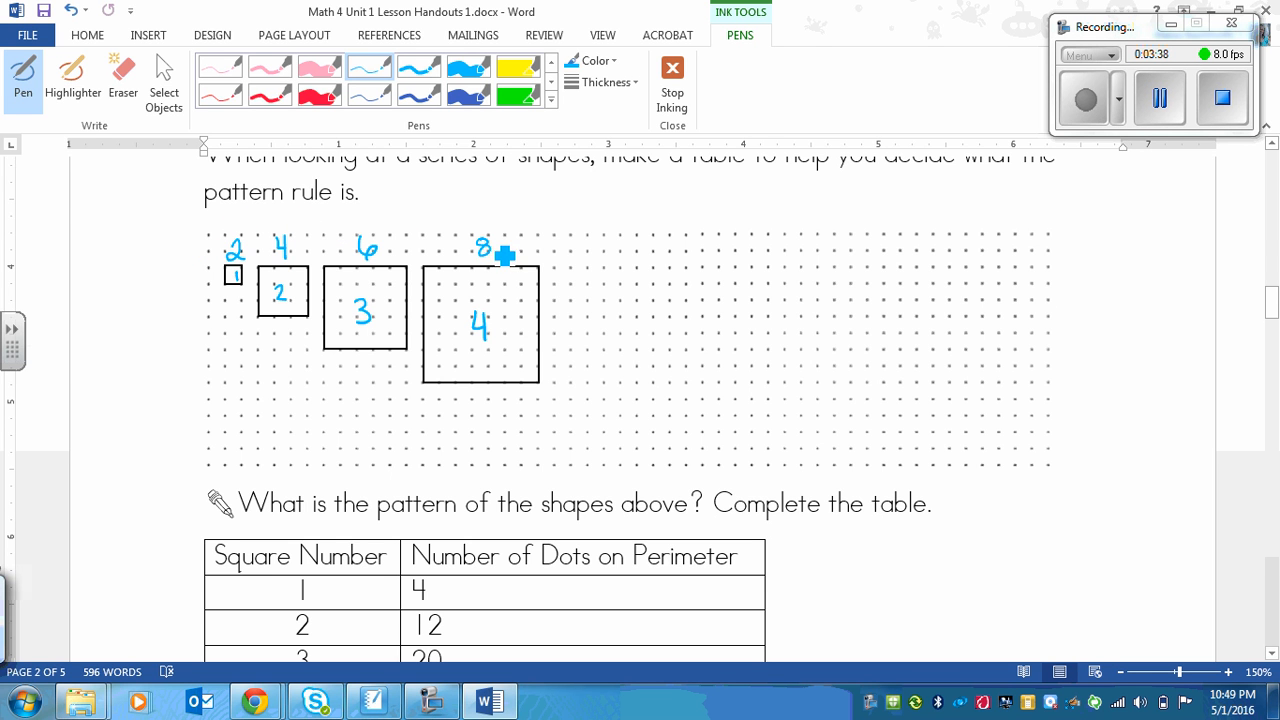
{"action": "mouse_move", "coordinate": [628, 256]}
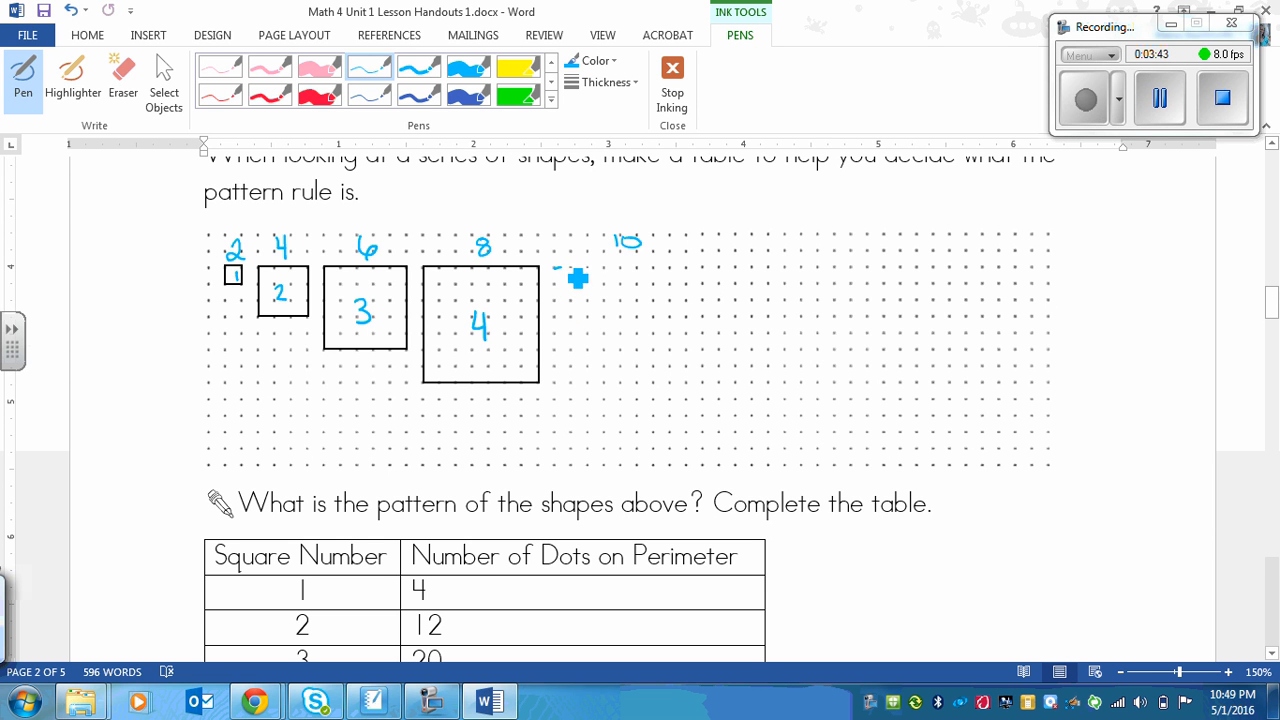
Step: Draw the four edges of a larger fifth square right of square 4 on the dot paper
{"action": "left_click_drag", "start_coordinate": [556, 270], "coordinate": [616, 270]}
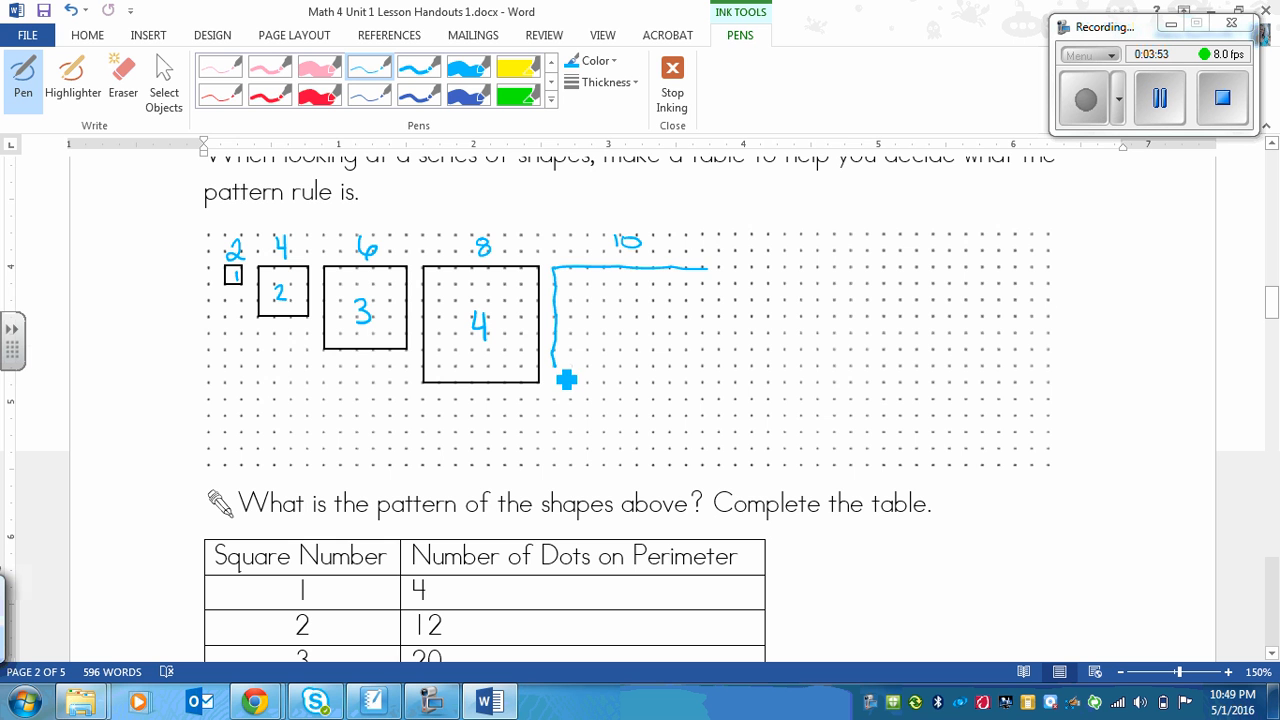
{"action": "left_click_drag", "start_coordinate": [568, 378], "coordinate": [568, 276]}
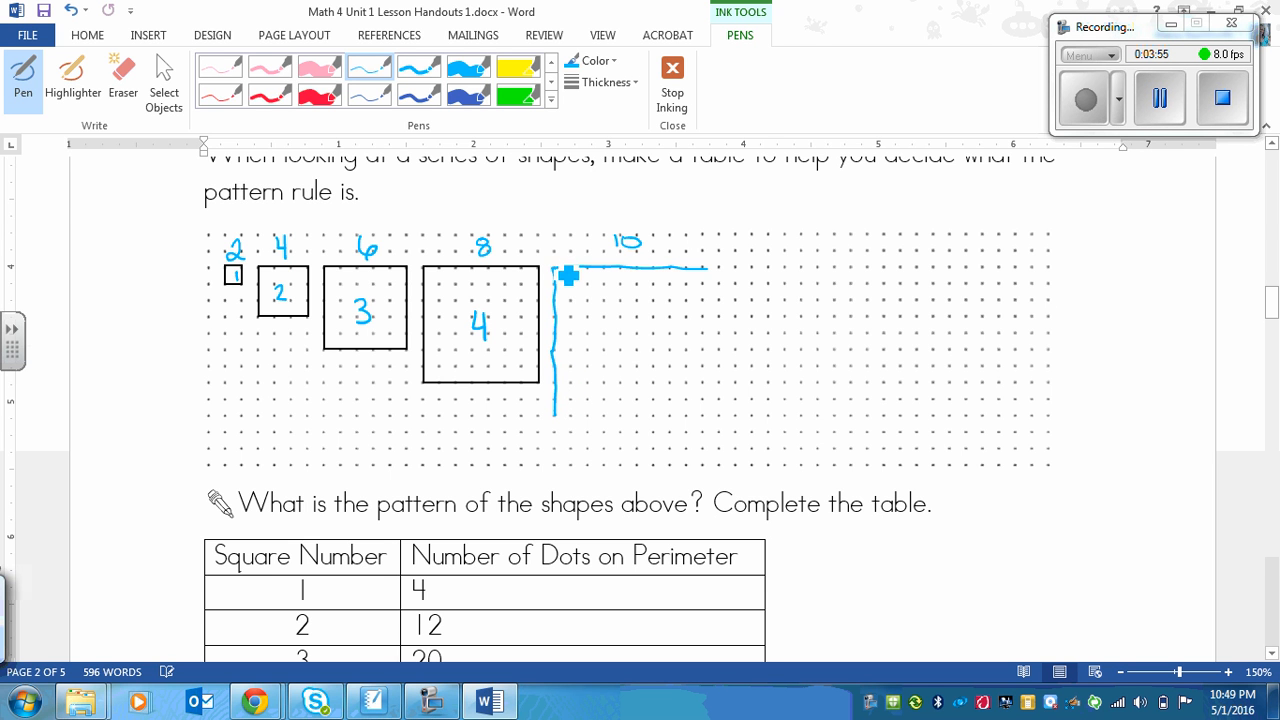
{"action": "left_click_drag", "start_coordinate": [570, 280], "coordinate": [556, 270]}
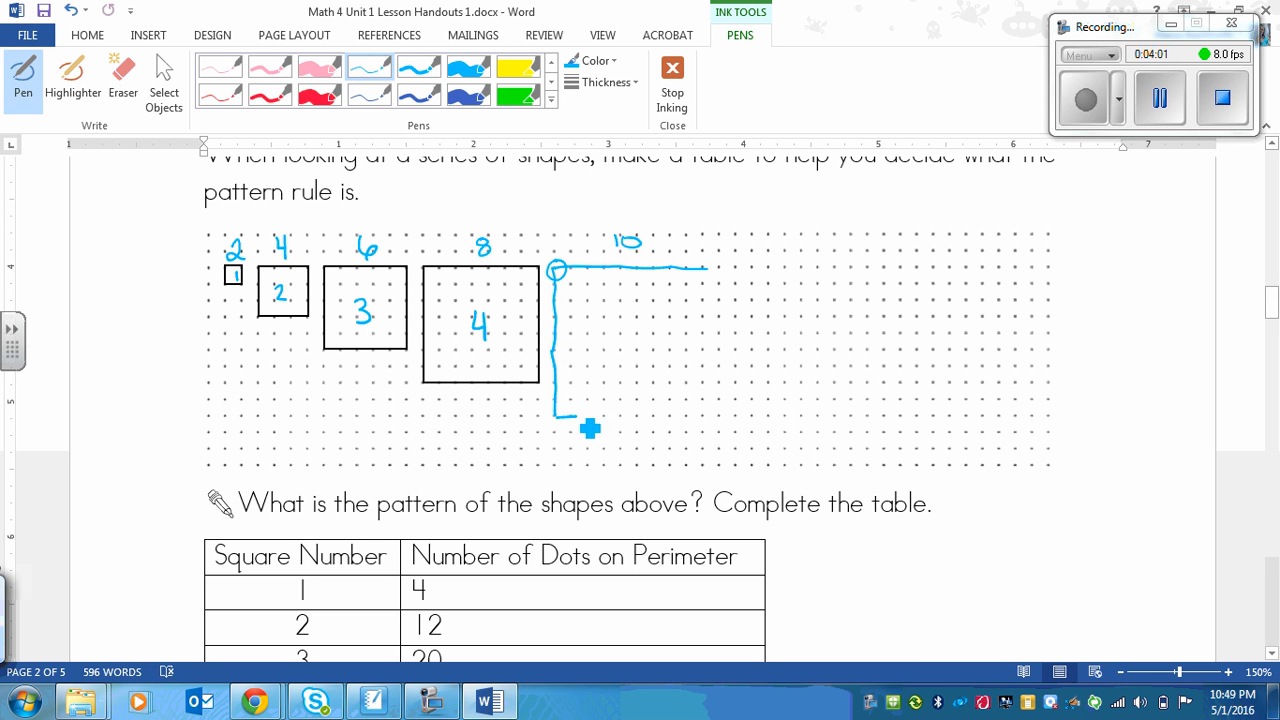
{"action": "left_click_drag", "start_coordinate": [556, 412], "coordinate": [708, 420]}
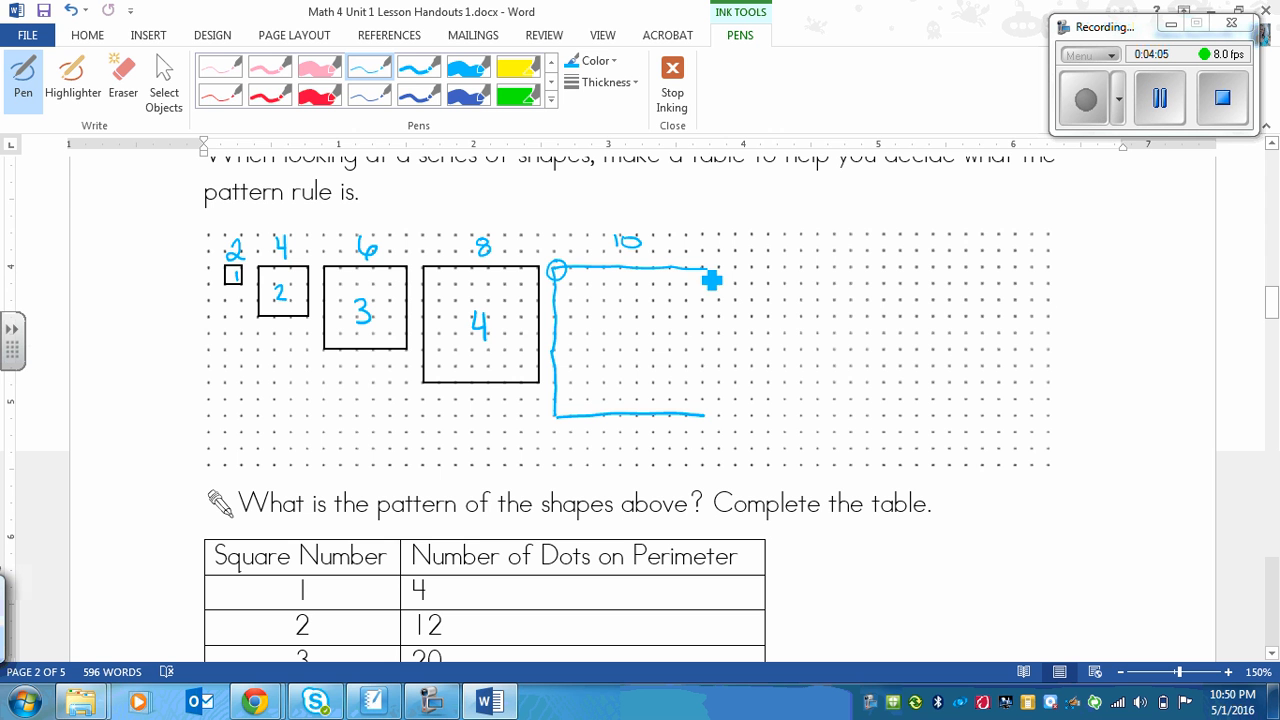
{"action": "left_click_drag", "start_coordinate": [712, 280], "coordinate": [712, 414]}
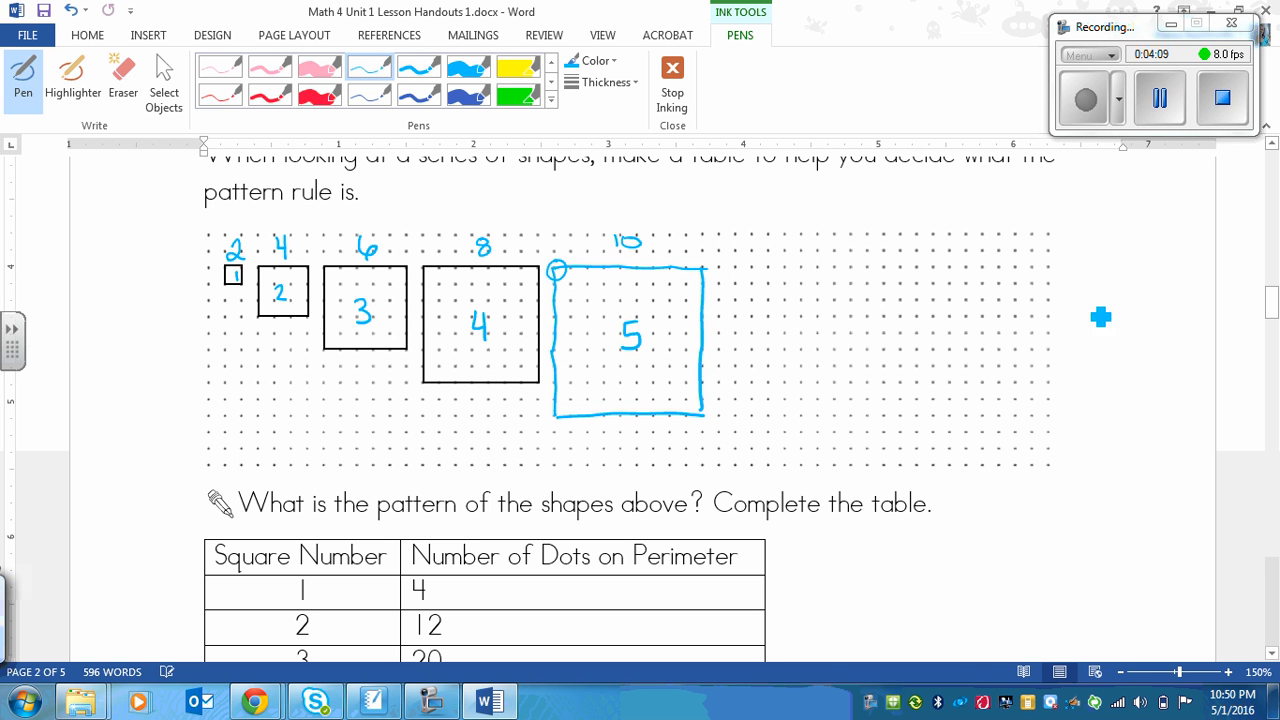
Step: Write 36 in the table row for square 5, then return to the squares
{"action": "scroll", "scroll_direction": "down", "scroll_amount": 3}
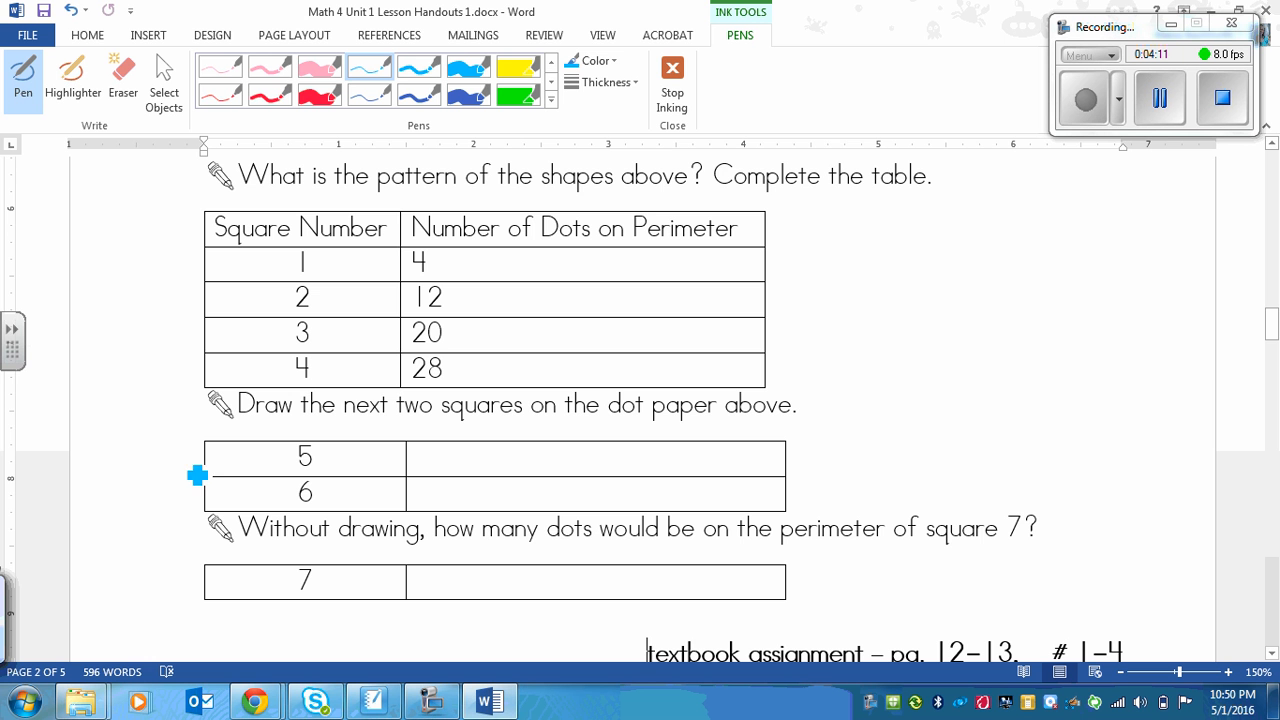
{"action": "mouse_move", "coordinate": [472, 476]}
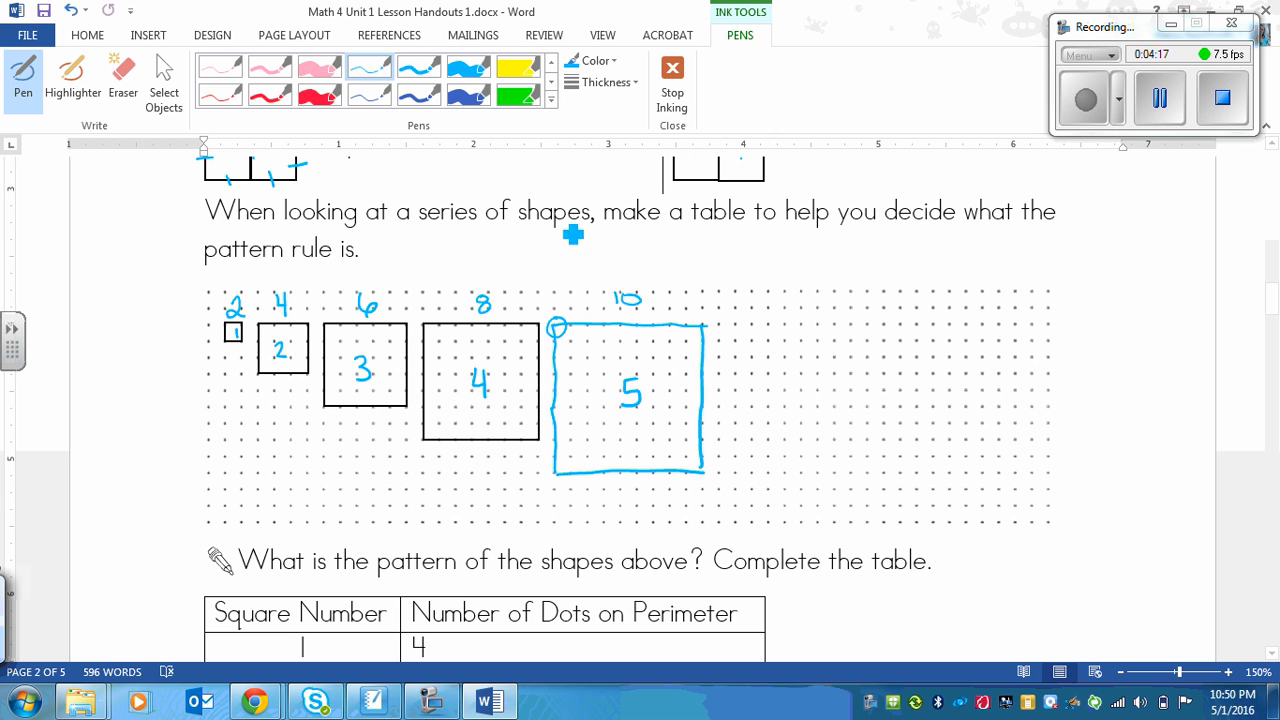
{"action": "mouse_move", "coordinate": [734, 360]}
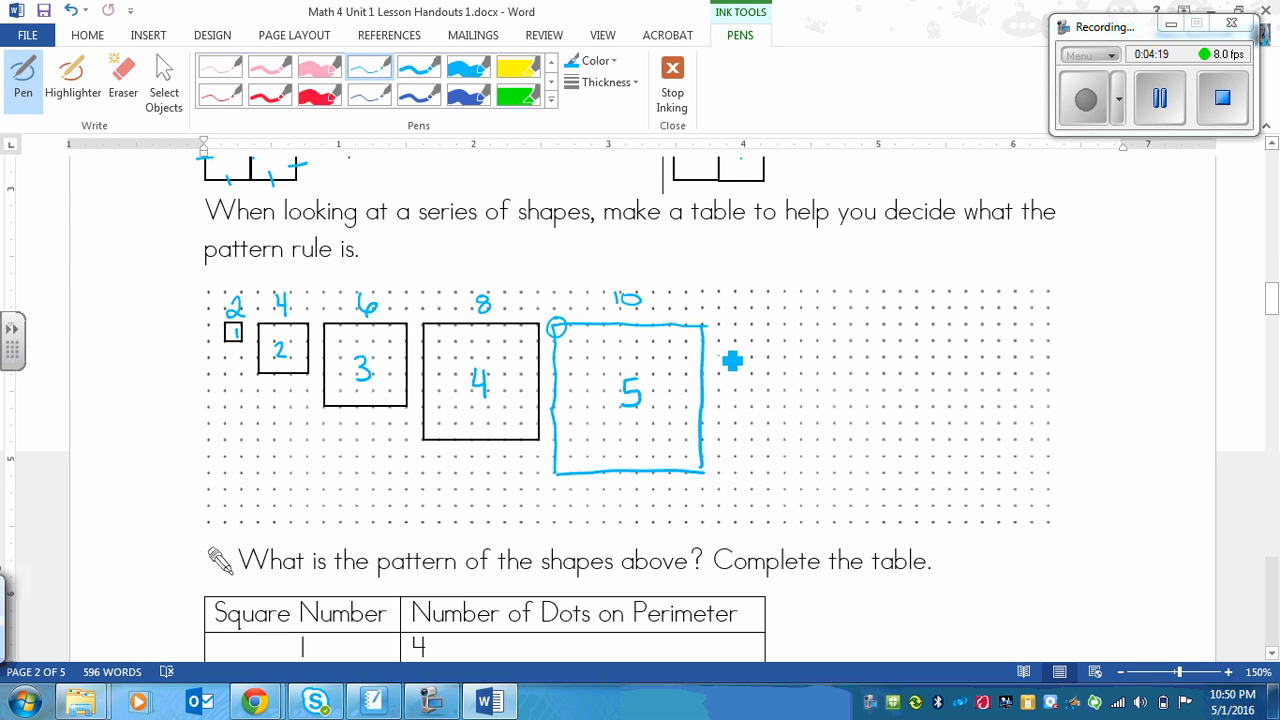
{"action": "mouse_move", "coordinate": [720, 370]}
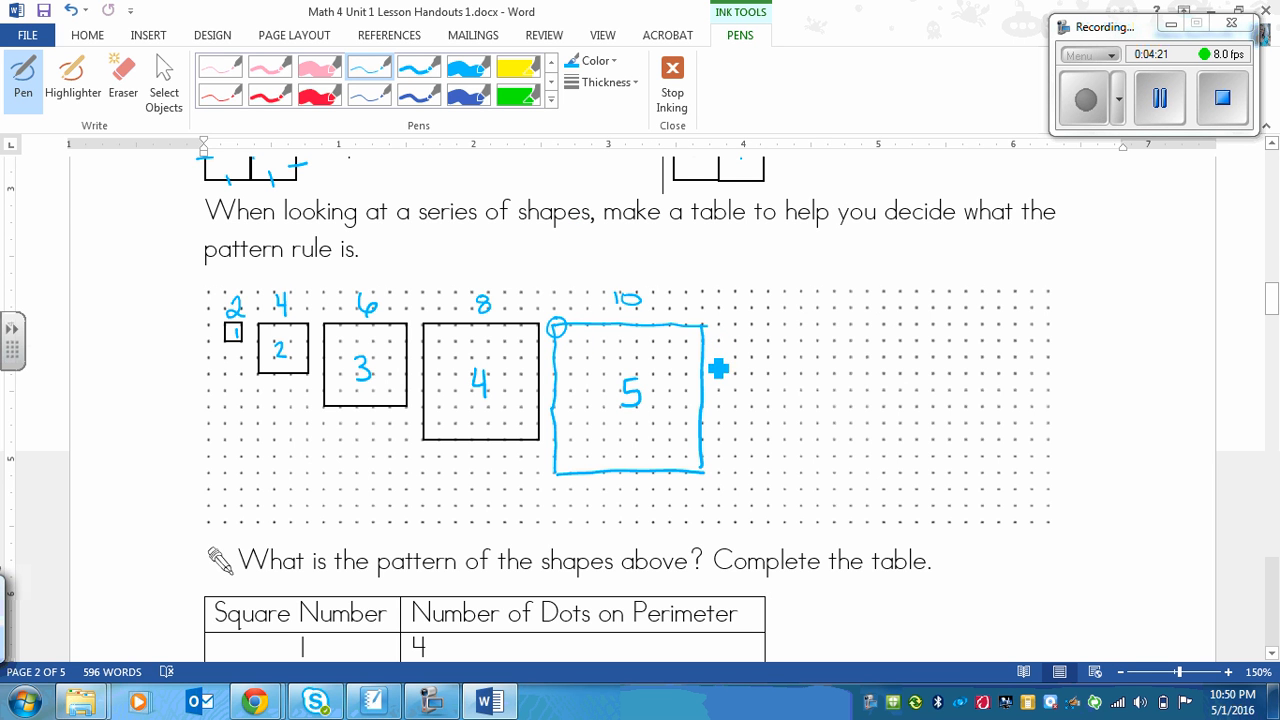
{"action": "mouse_move", "coordinate": [730, 436]}
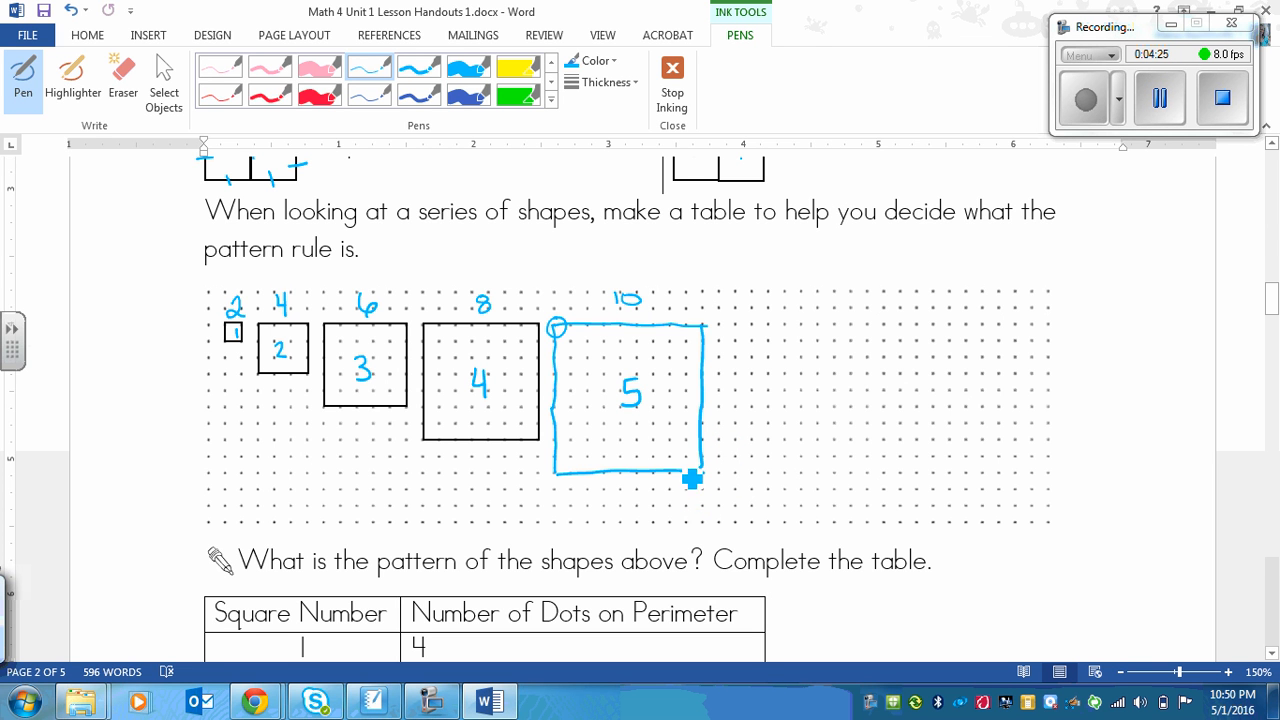
{"action": "mouse_move", "coordinate": [644, 510]}
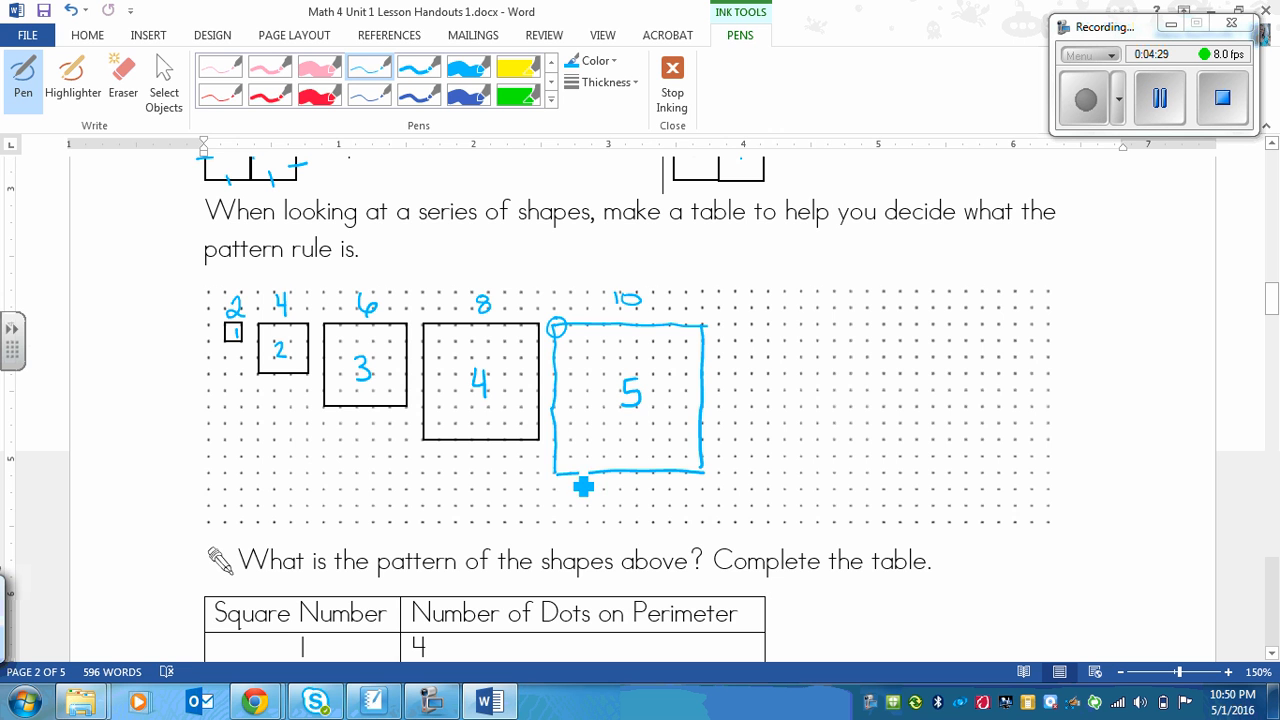
{"action": "mouse_move", "coordinate": [556, 452]}
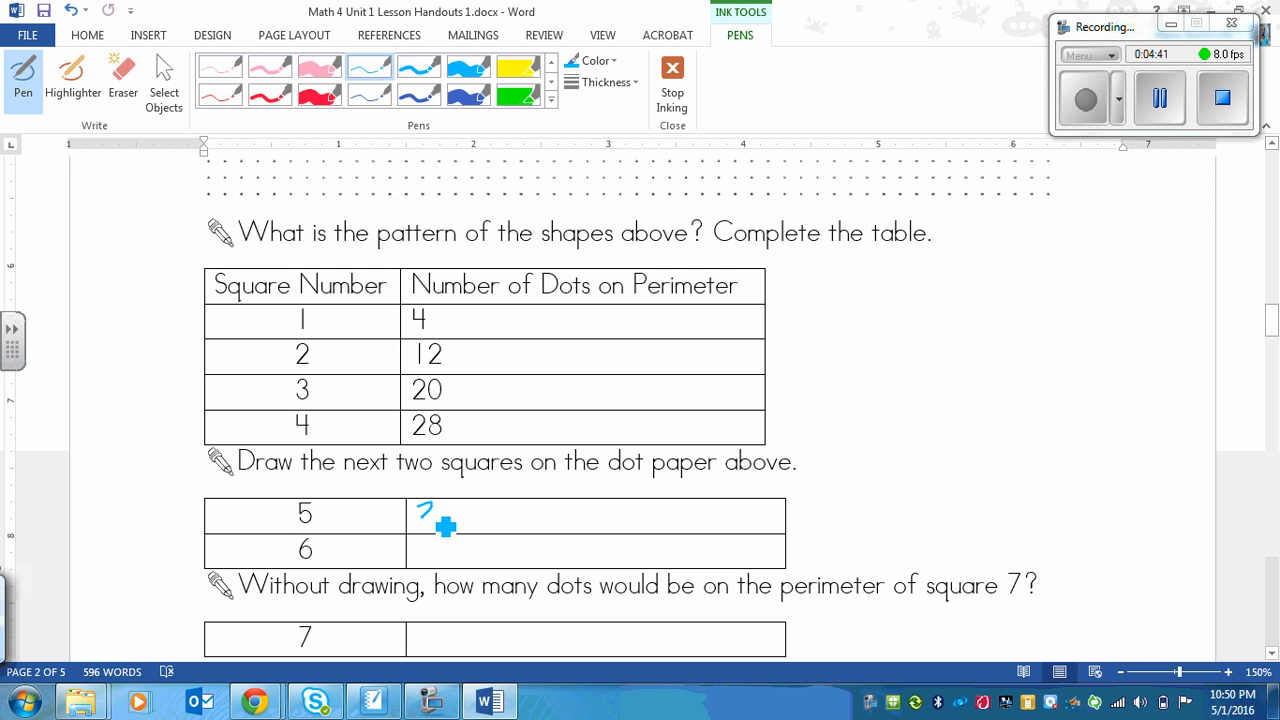
{"action": "left_click_drag", "start_coordinate": [420, 524], "coordinate": [464, 520]}
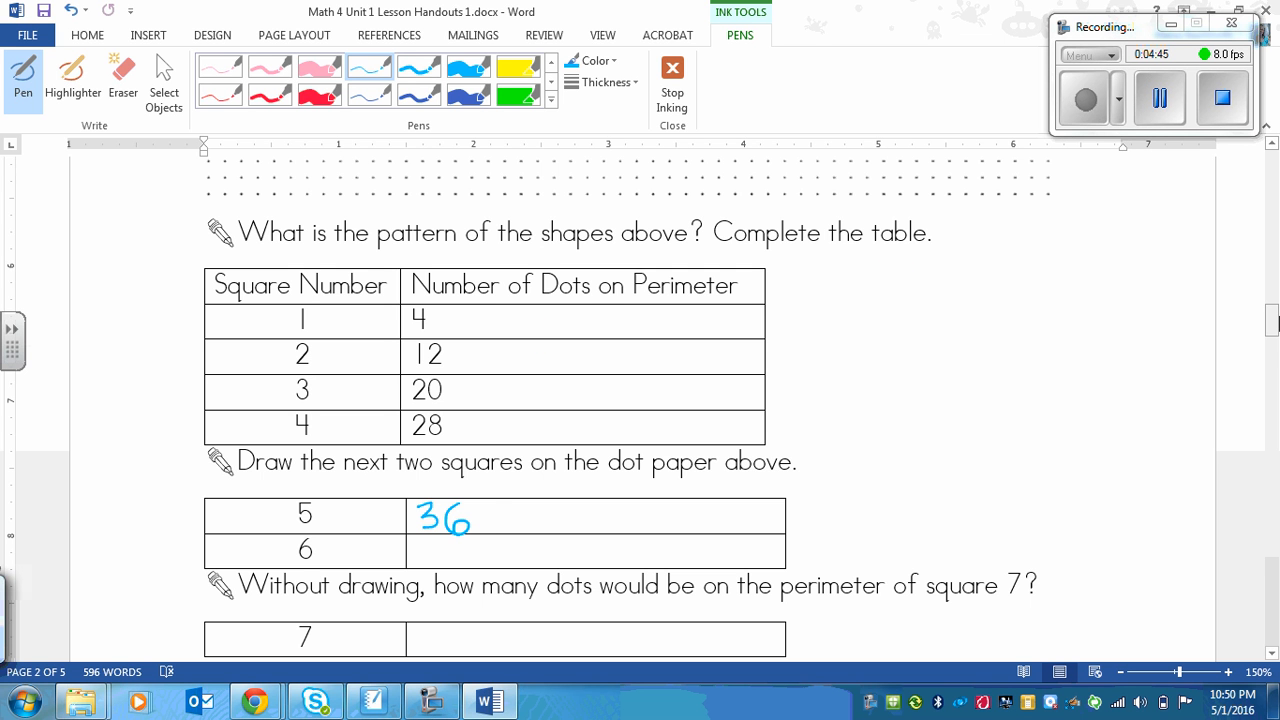
{"action": "scroll", "scroll_direction": "up", "scroll_amount": 3}
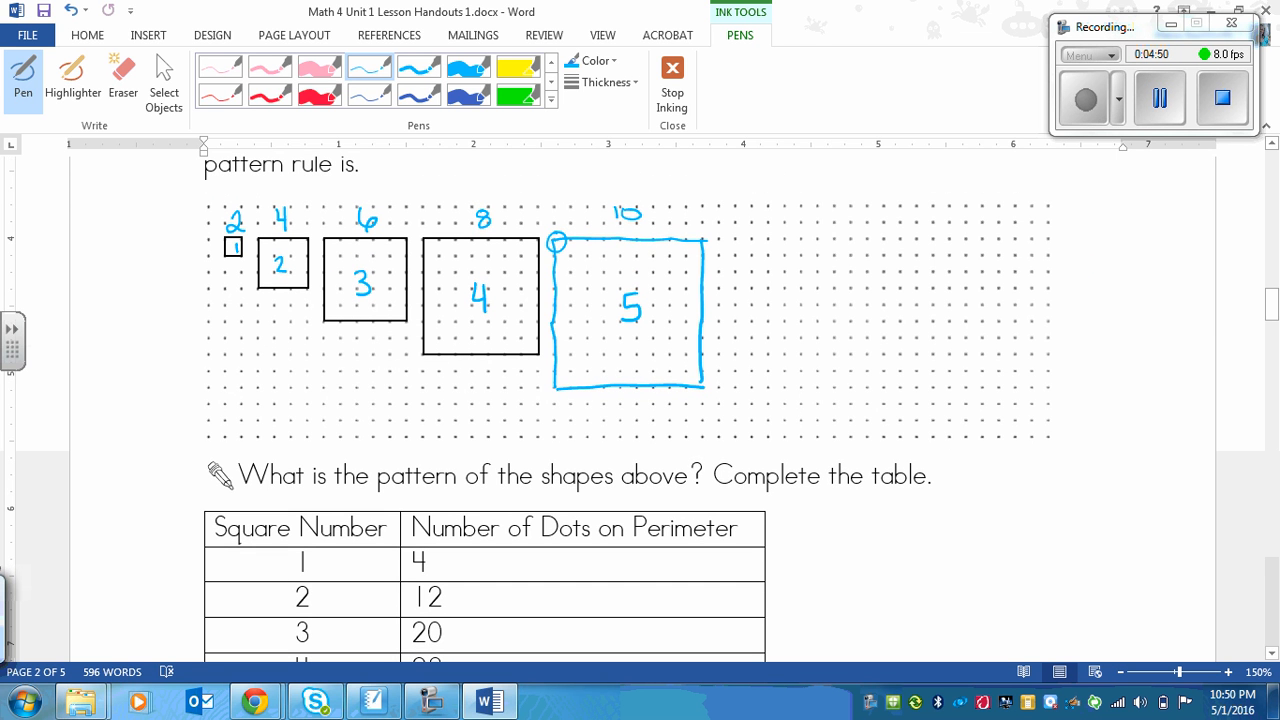
{"action": "mouse_move", "coordinate": [640, 250]}
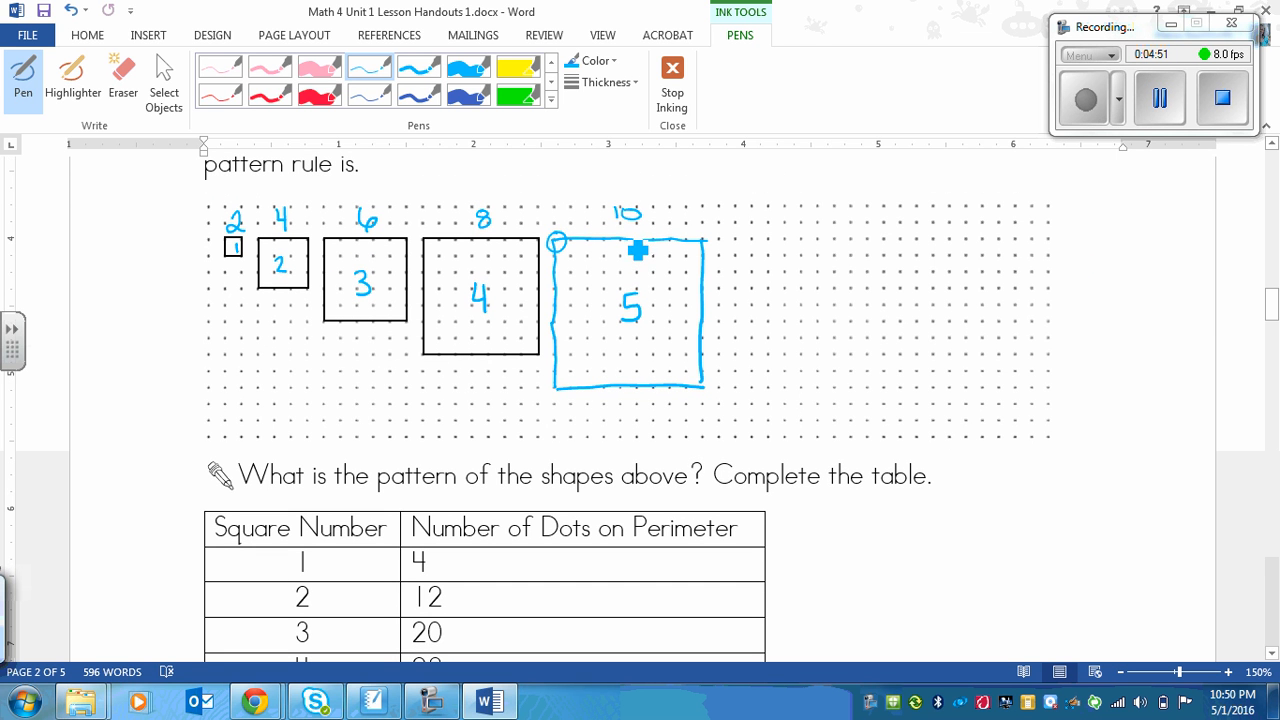
{"action": "mouse_move", "coordinate": [572, 252]}
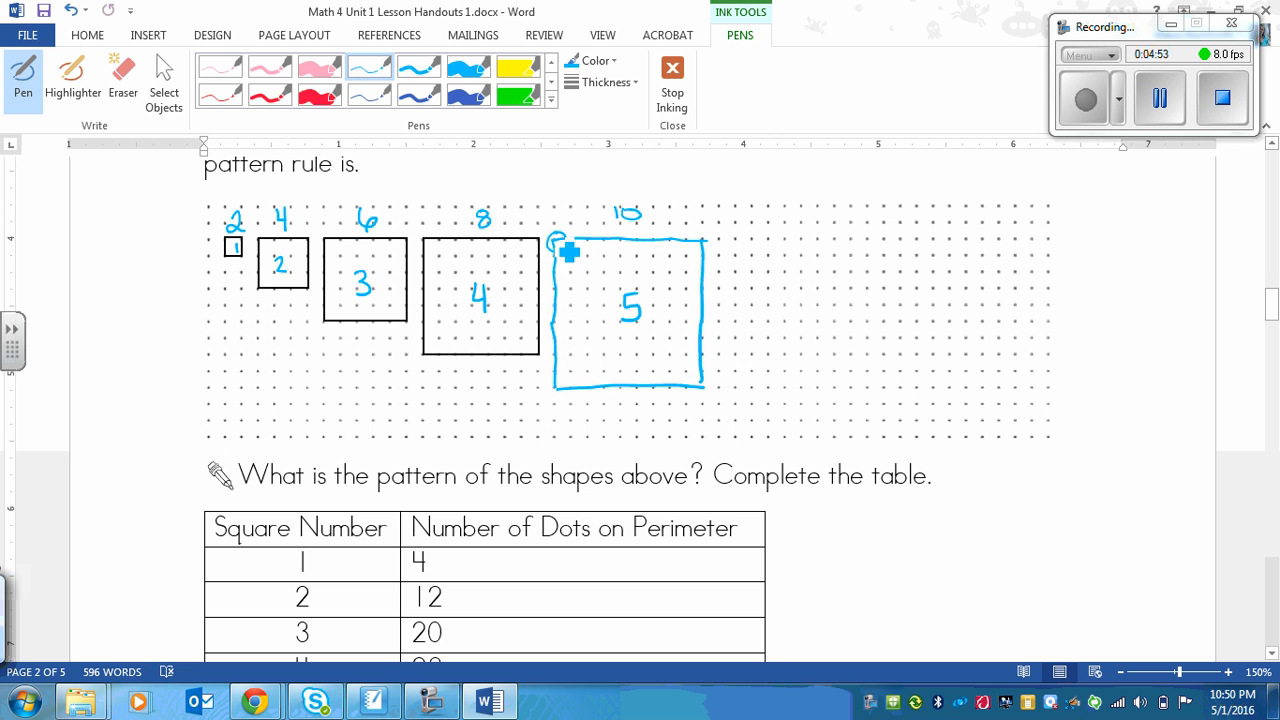
{"action": "mouse_move", "coordinate": [672, 248]}
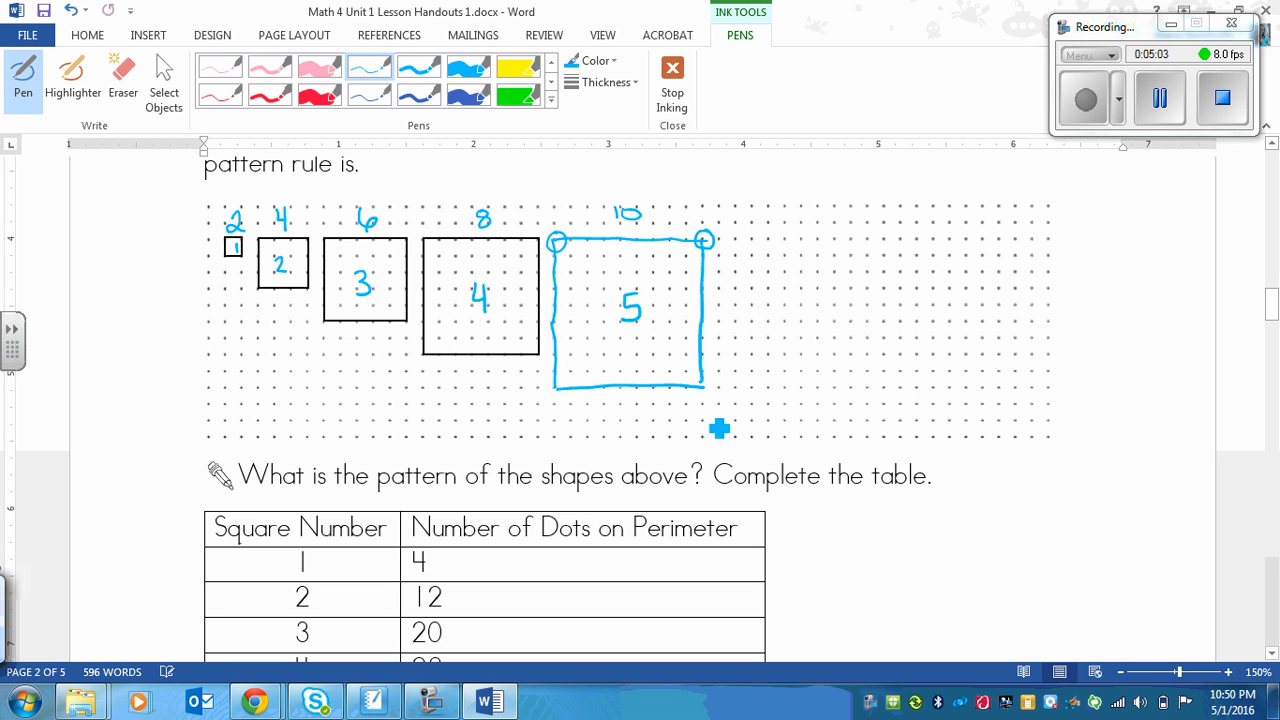
Step: Circle the bottom-right corner dot of square 5 in blue ink
{"action": "left_click", "coordinate": [698, 388]}
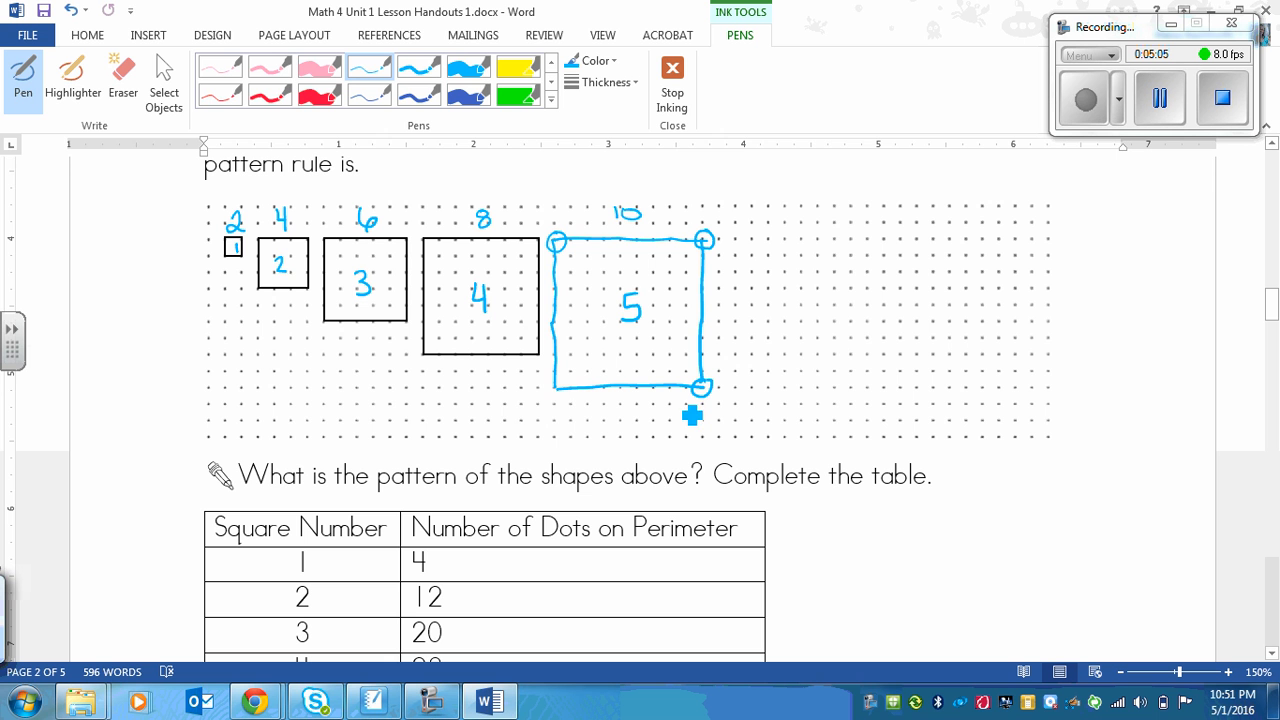
{"action": "mouse_move", "coordinate": [568, 390]}
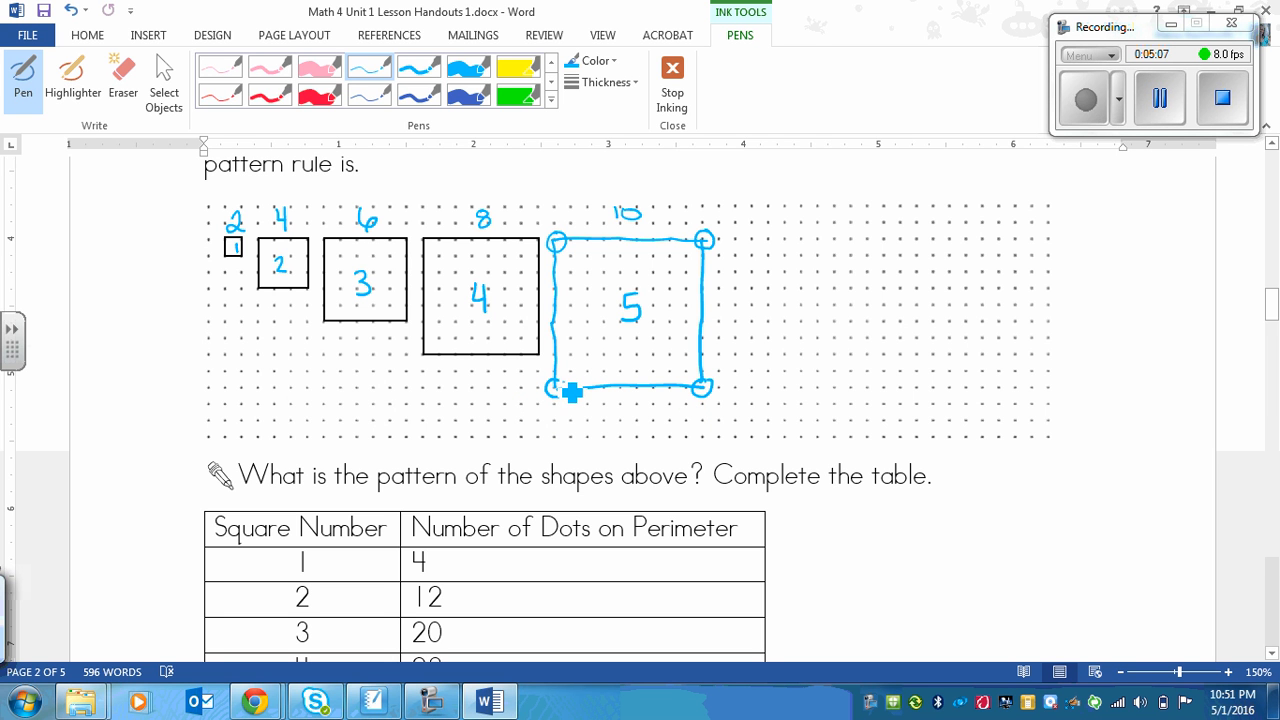
{"action": "mouse_move", "coordinate": [762, 260]}
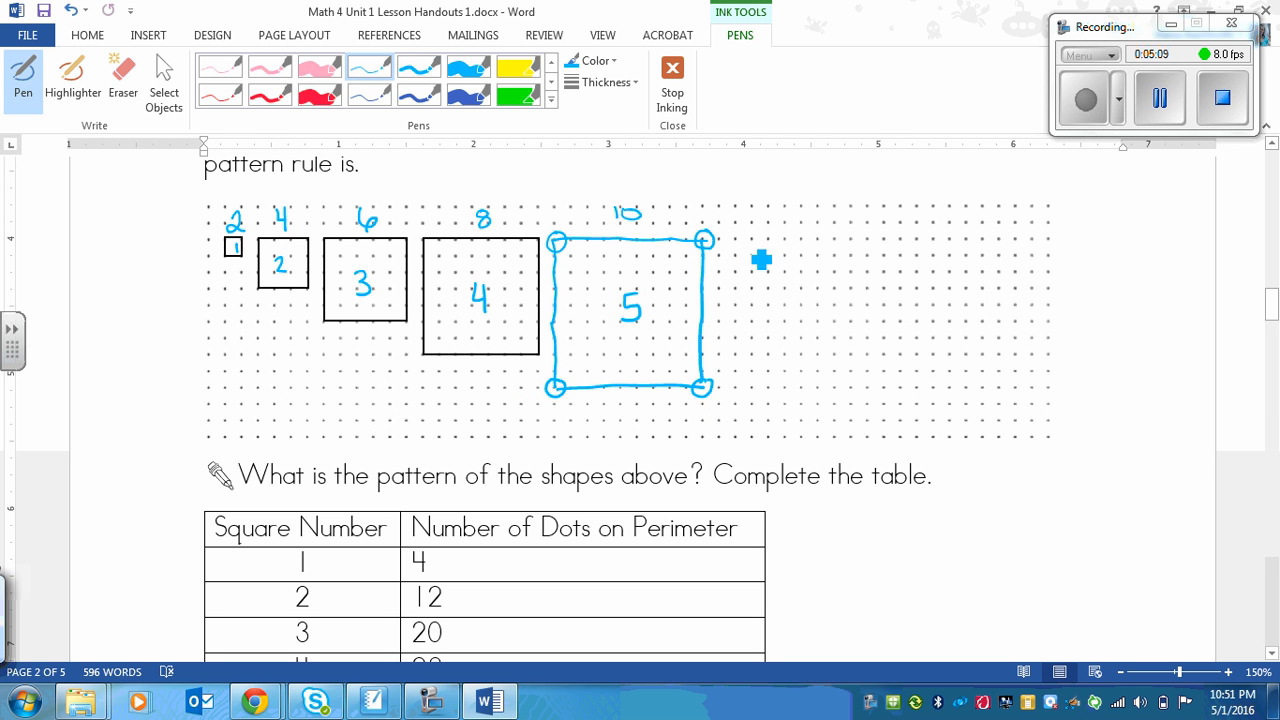
{"action": "scroll", "scroll_direction": "down", "scroll_amount": 3}
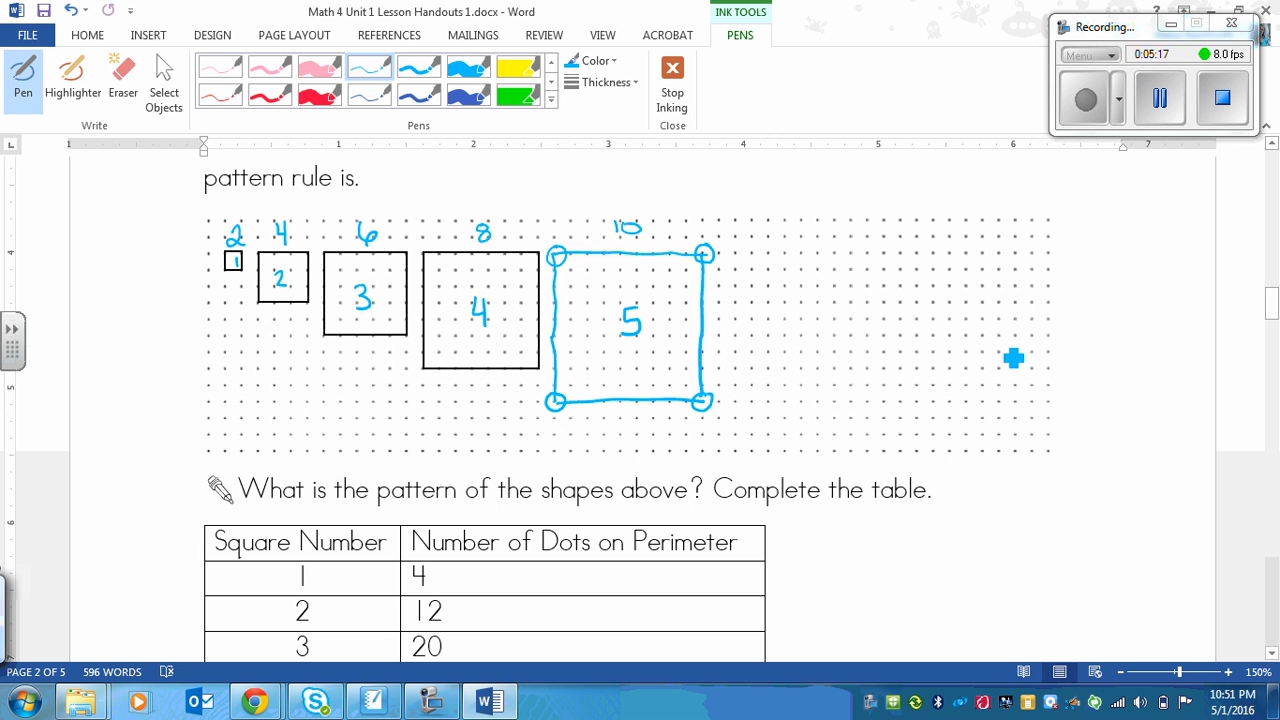
{"action": "mouse_move", "coordinate": [896, 296]}
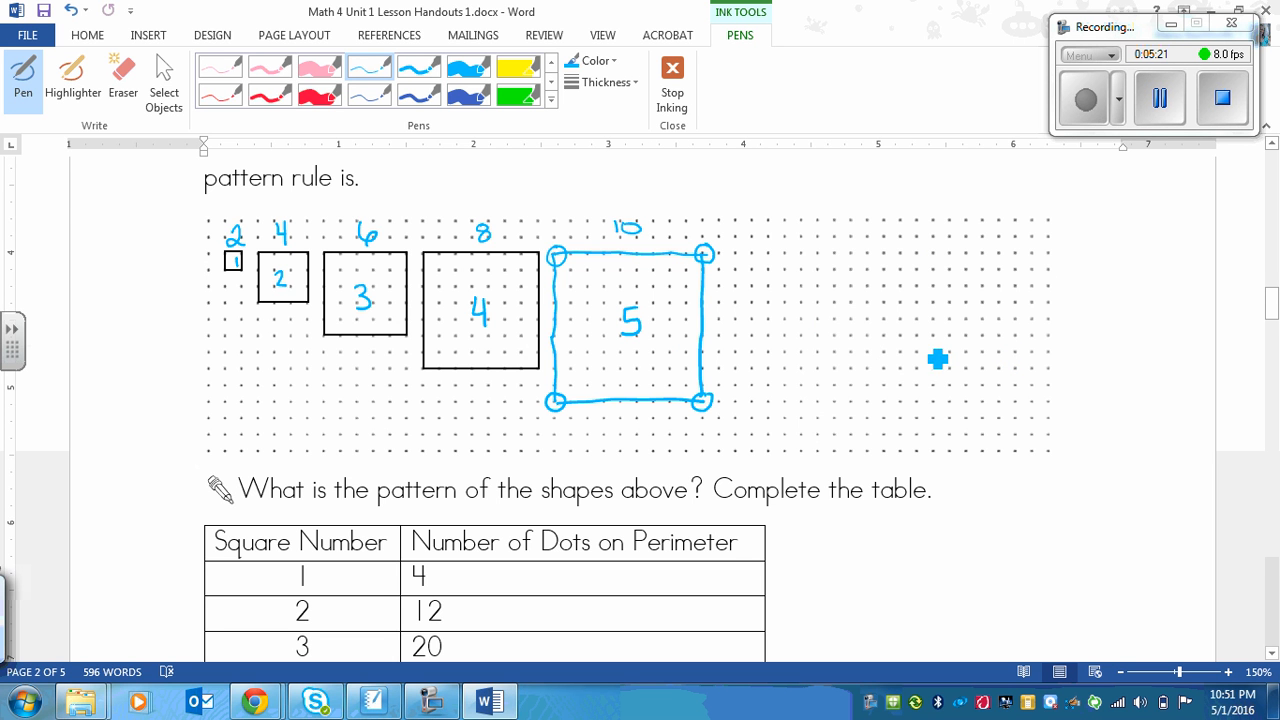
{"action": "mouse_move", "coordinate": [1144, 368]}
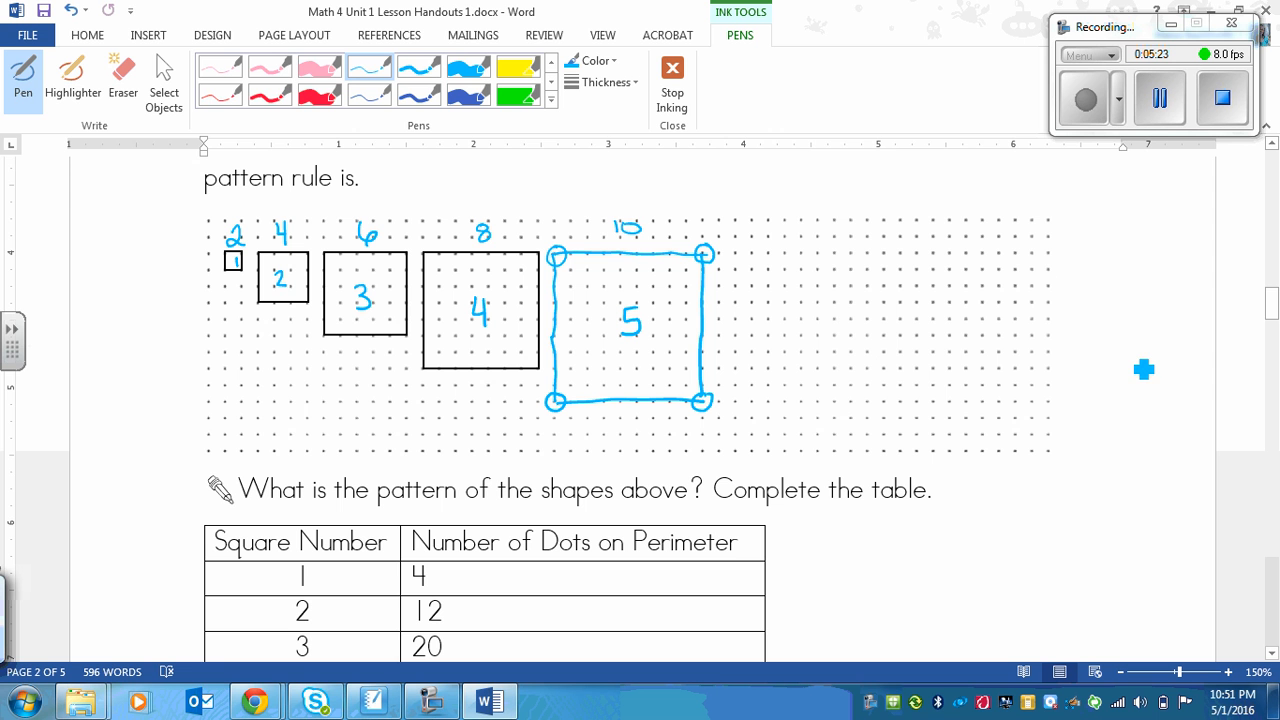
{"action": "mouse_move", "coordinate": [836, 332]}
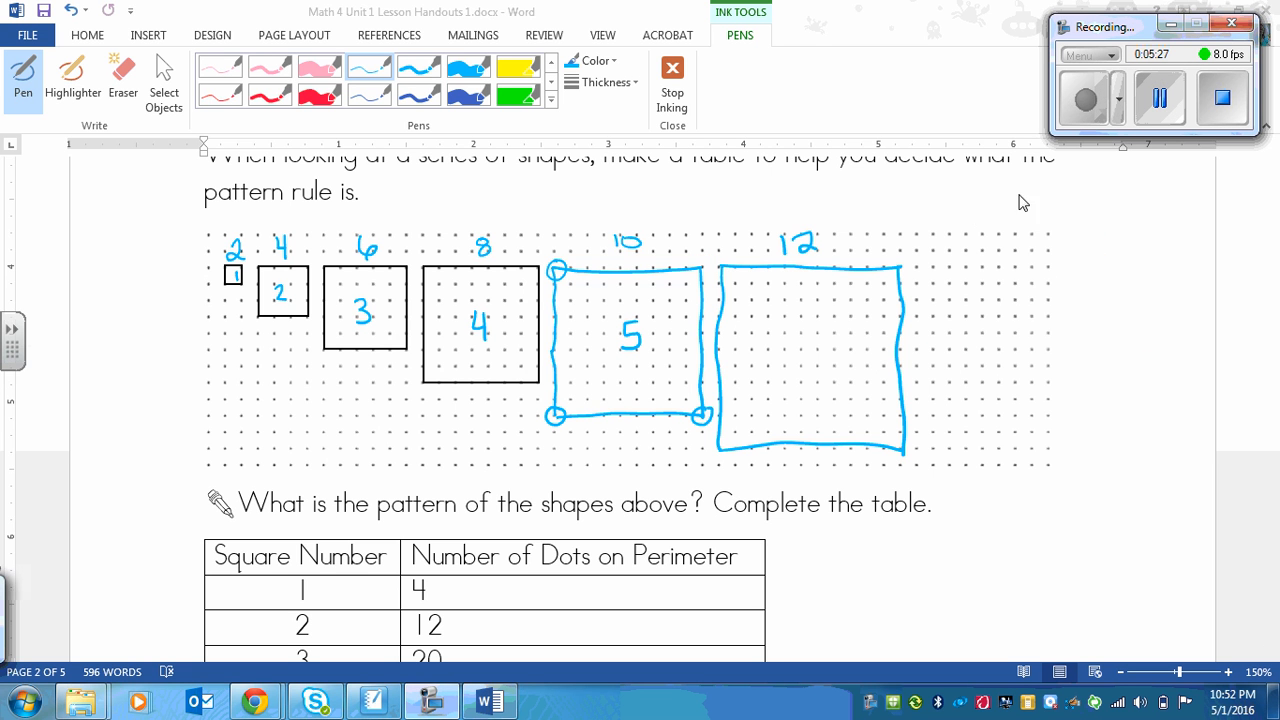
{"action": "mouse_move", "coordinate": [832, 348]}
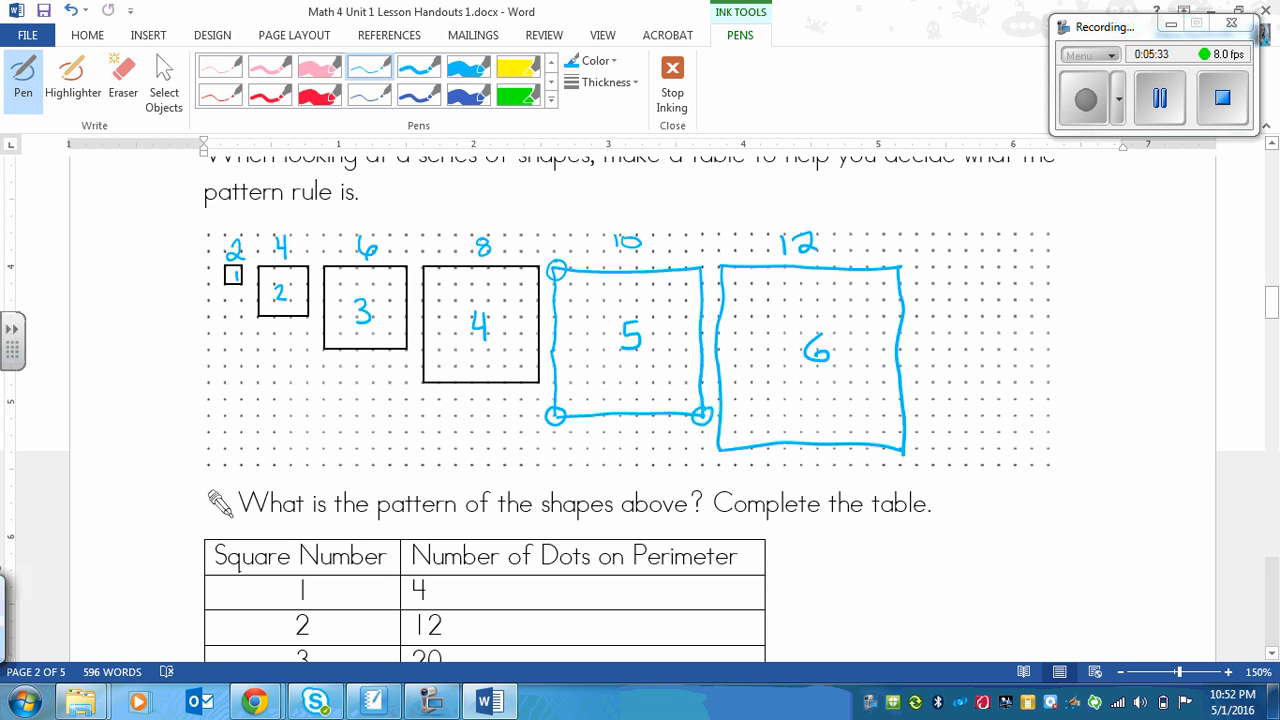
{"action": "mouse_move", "coordinate": [938, 204]}
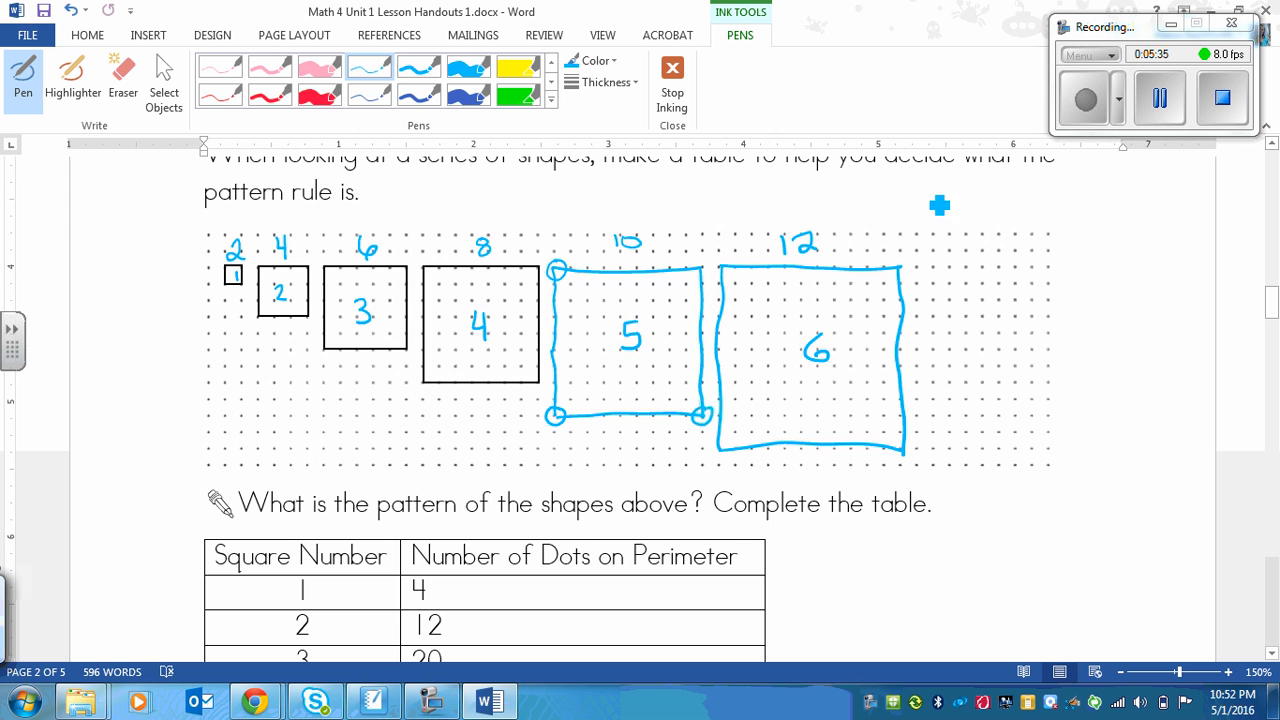
Step: Ink square 6 beside square 5 with its label 6 and 12 above
{"action": "scroll", "scroll_direction": "down", "scroll_amount": 3}
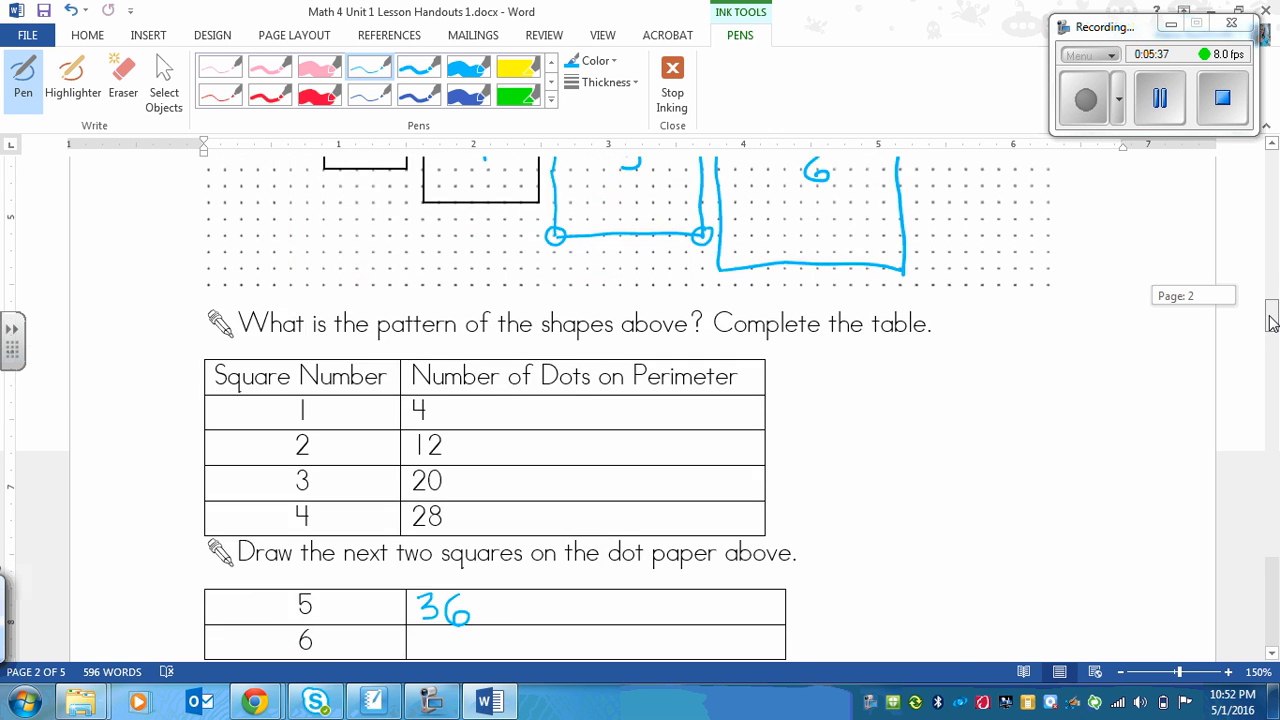
{"action": "scroll", "scroll_direction": "down", "scroll_amount": 3}
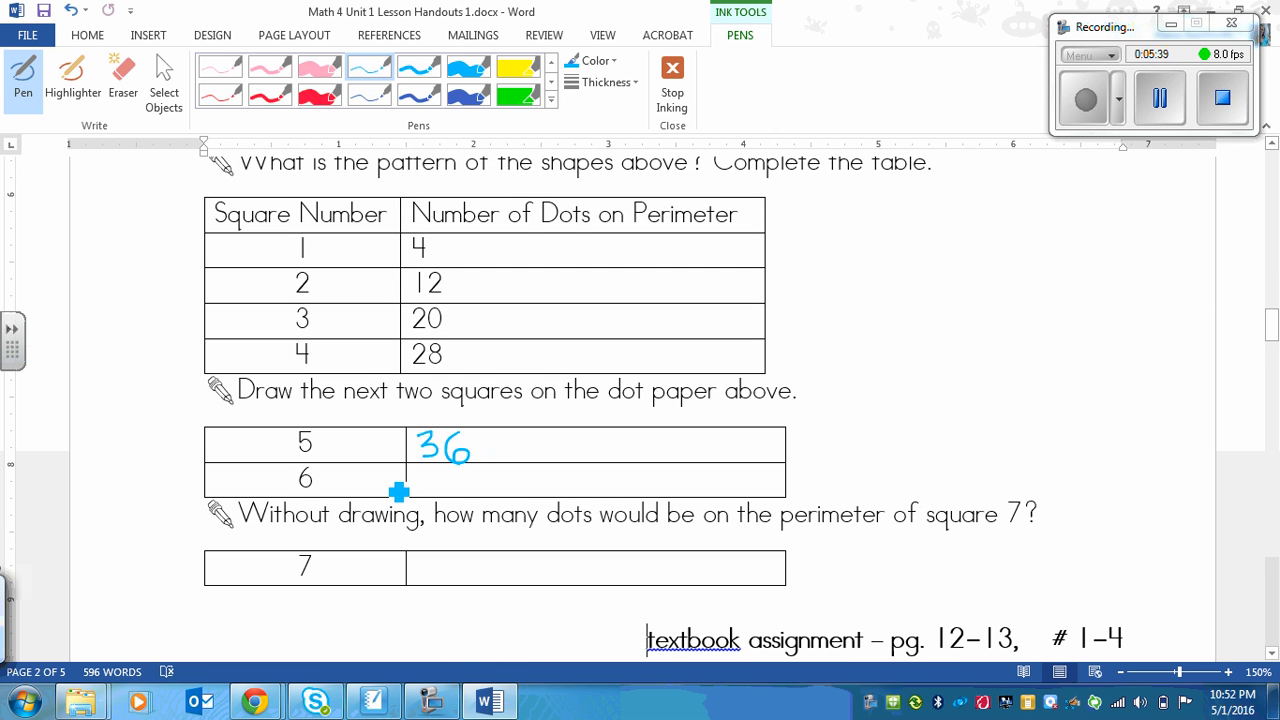
{"action": "mouse_move", "coordinate": [428, 478]}
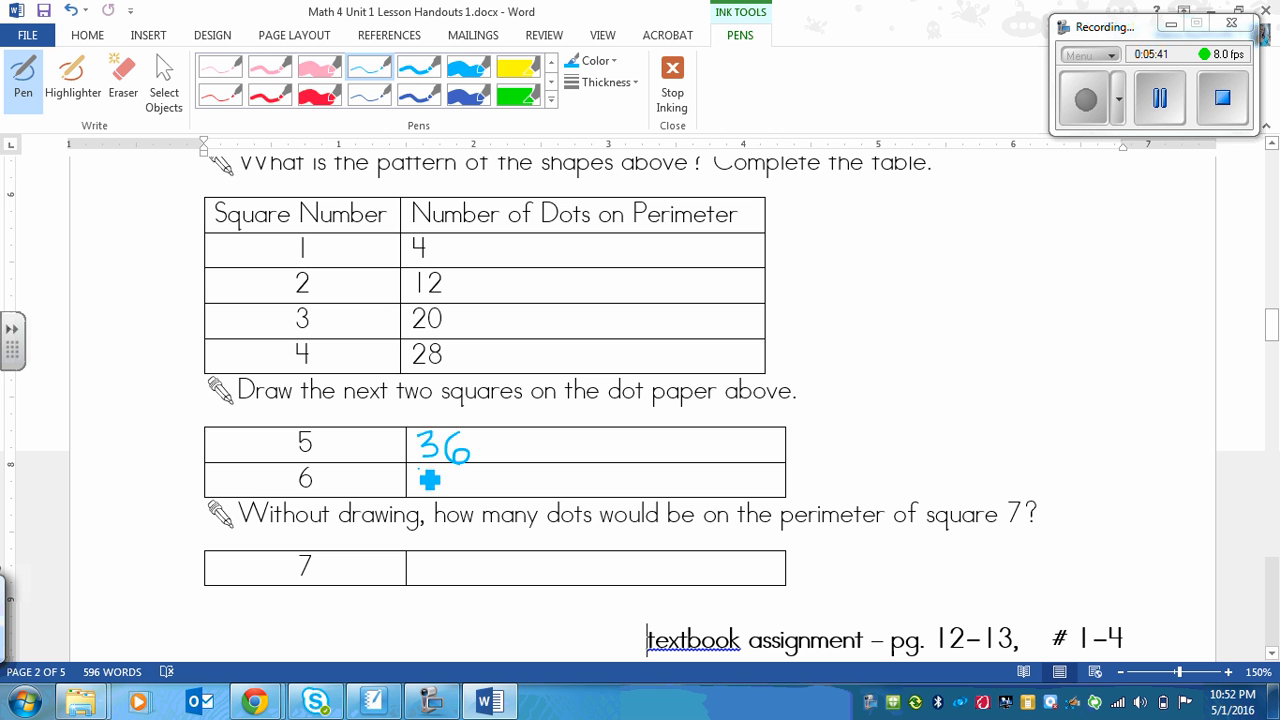
{"action": "left_click_drag", "start_coordinate": [416, 490], "coordinate": [440, 470]}
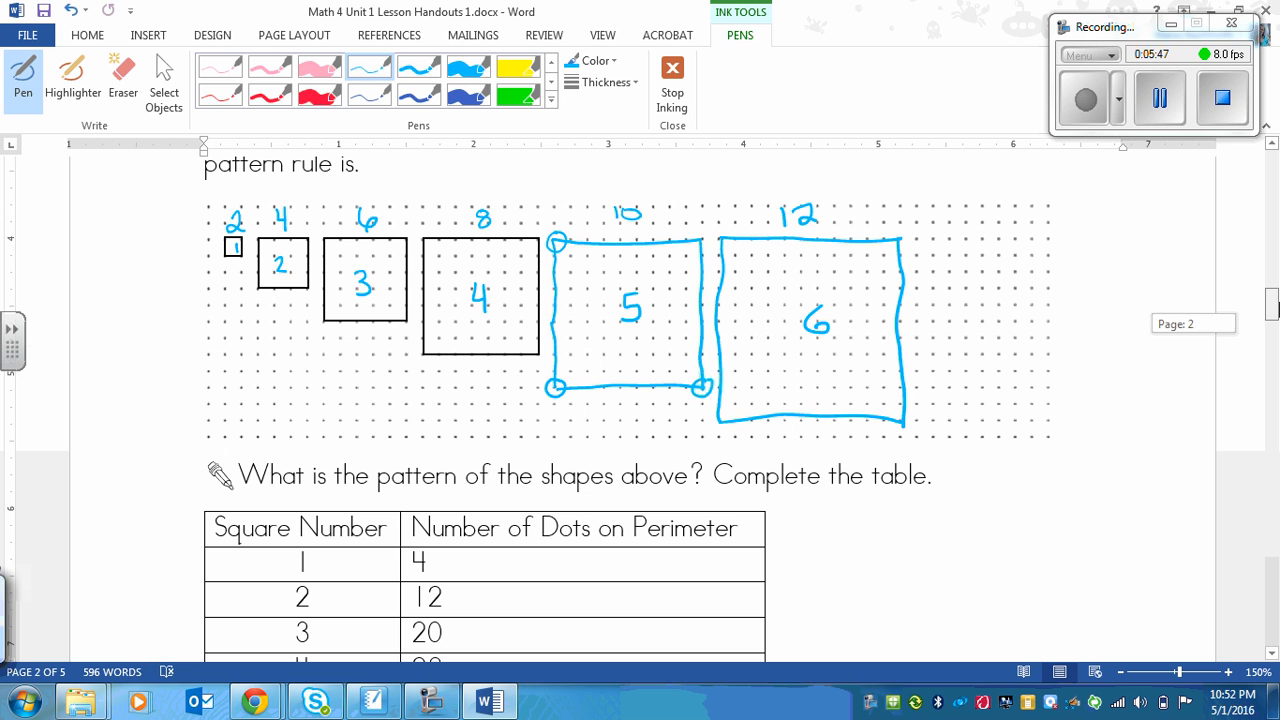
{"action": "mouse_move", "coordinate": [828, 244]}
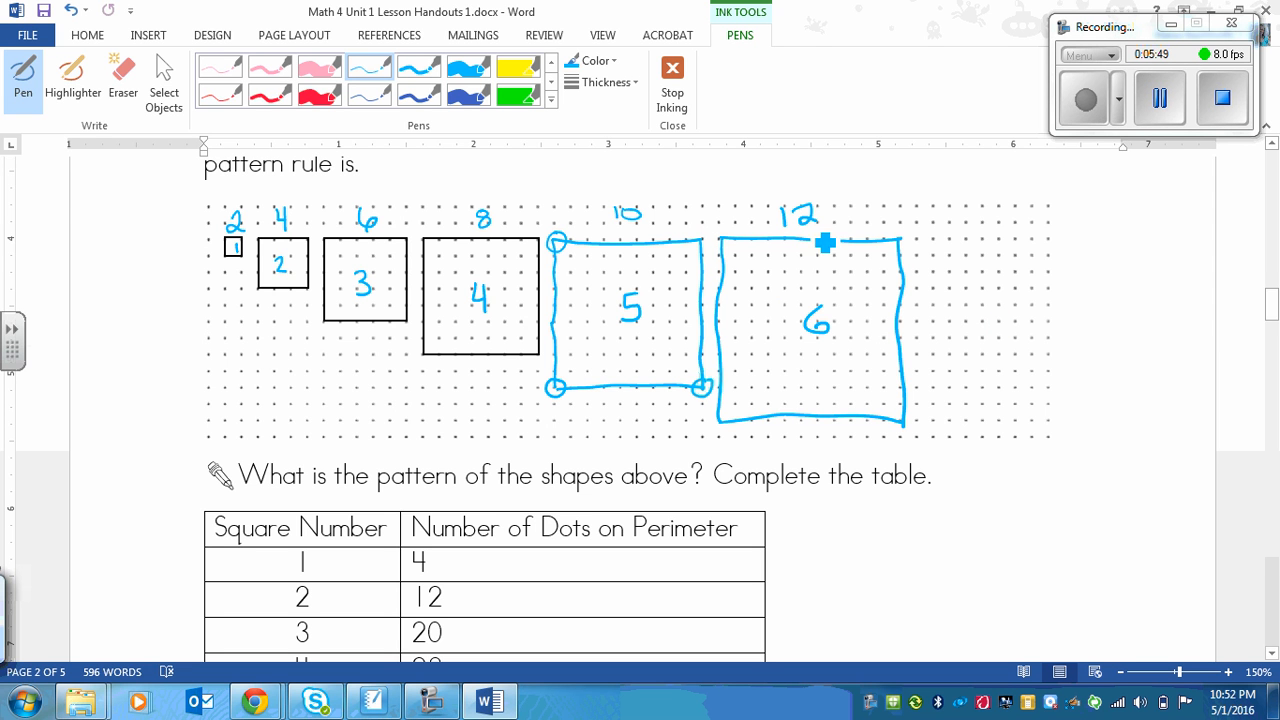
{"action": "mouse_move", "coordinate": [1090, 268]}
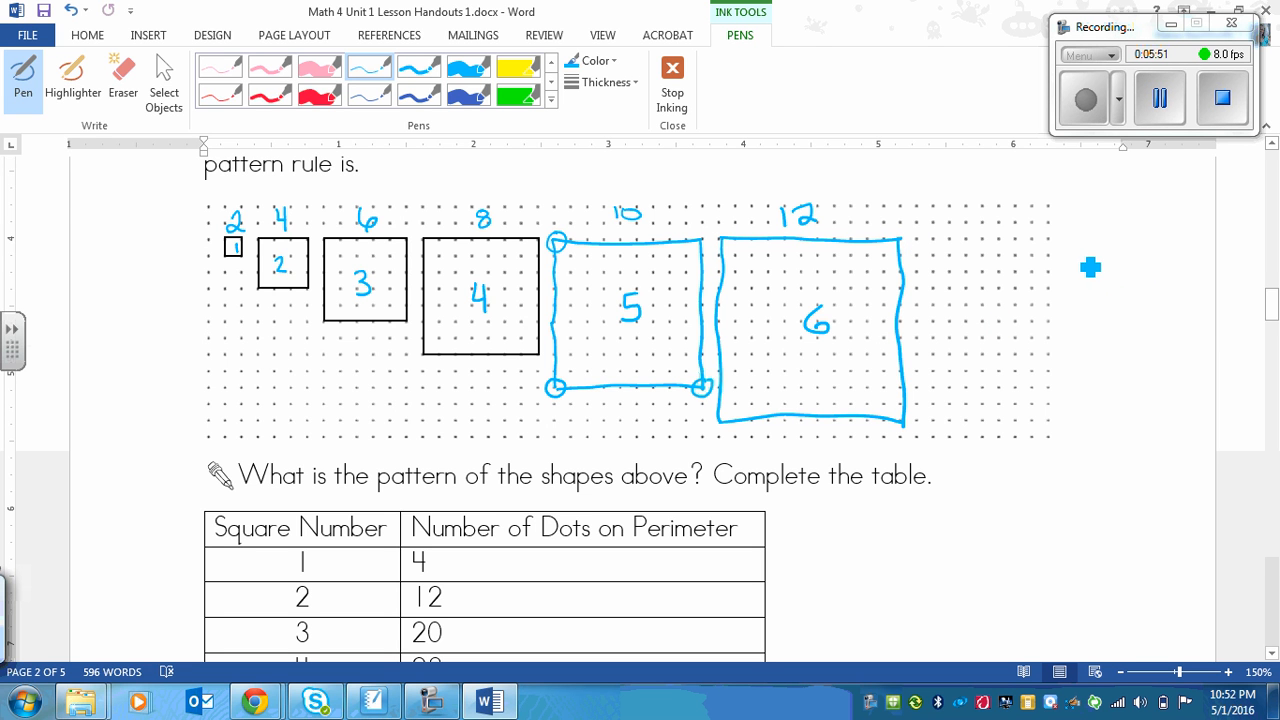
Step: Write the side calculation 12×4, 48 − 4 = 44 to the right of the squares
{"action": "left_click_drag", "start_coordinate": [1076, 250], "coordinate": [1110, 260]}
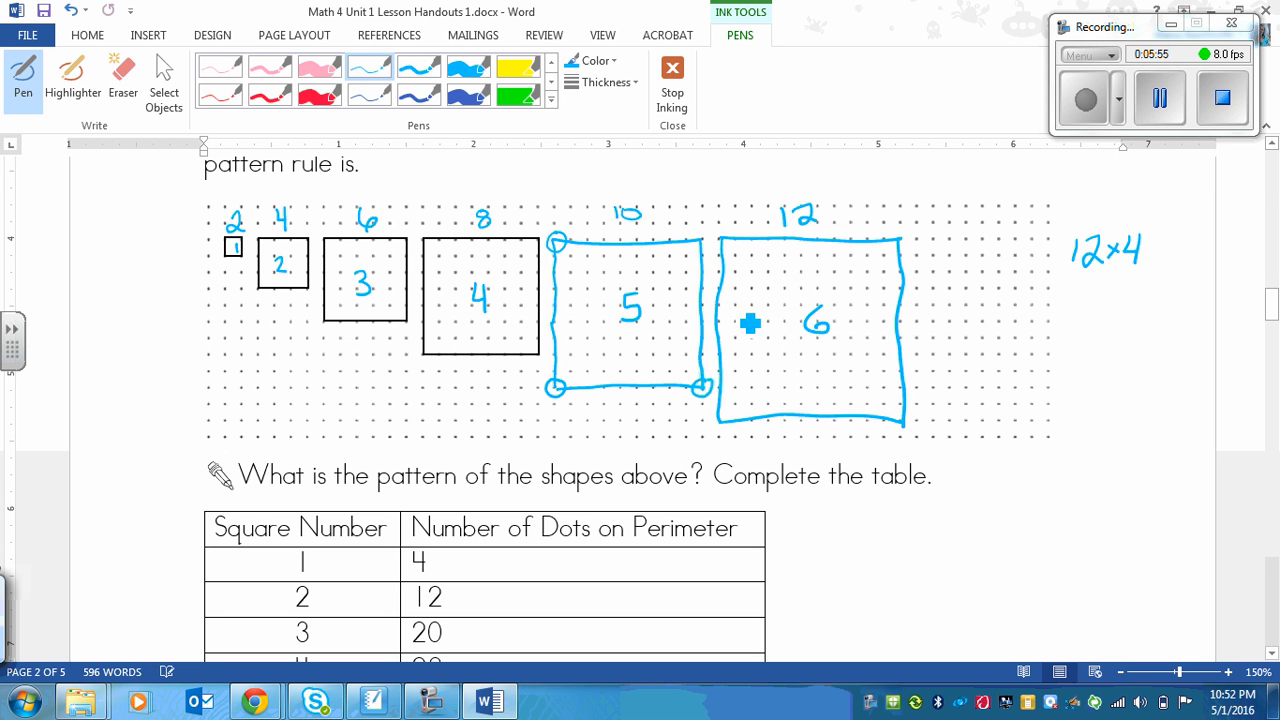
{"action": "mouse_move", "coordinate": [1072, 252]}
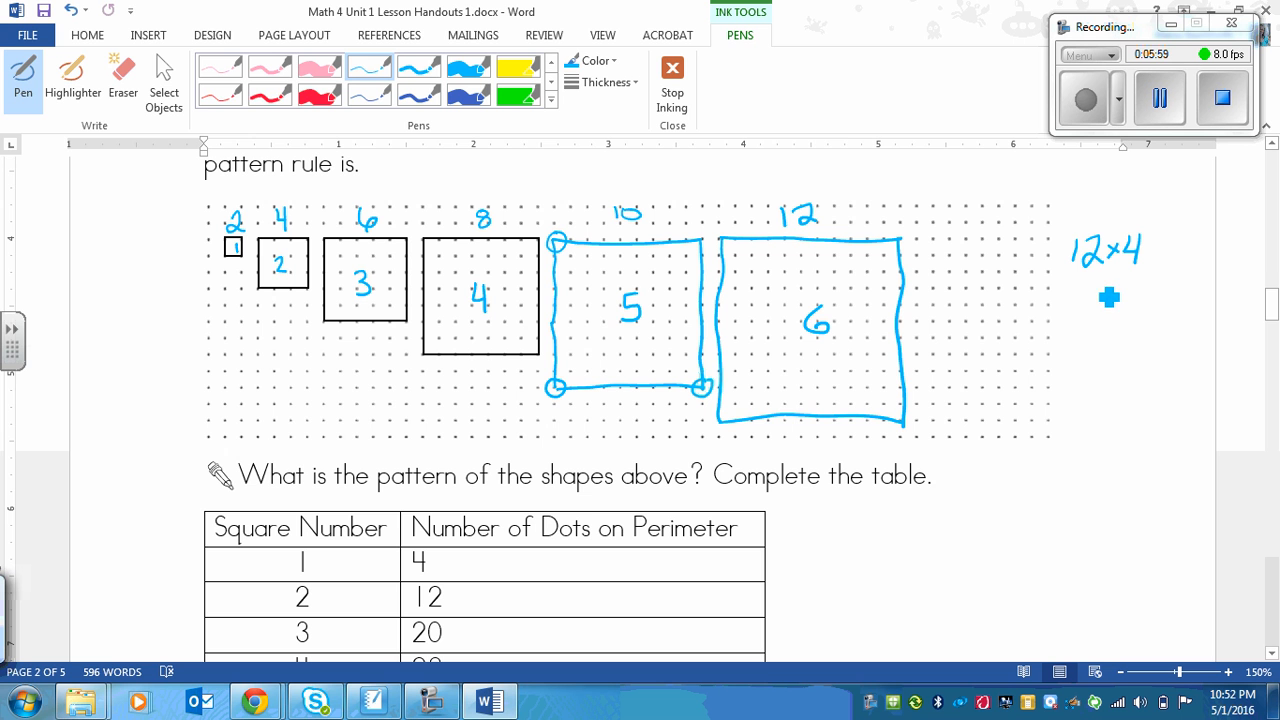
{"action": "left_click_drag", "start_coordinate": [1084, 316], "coordinate": [1144, 316]}
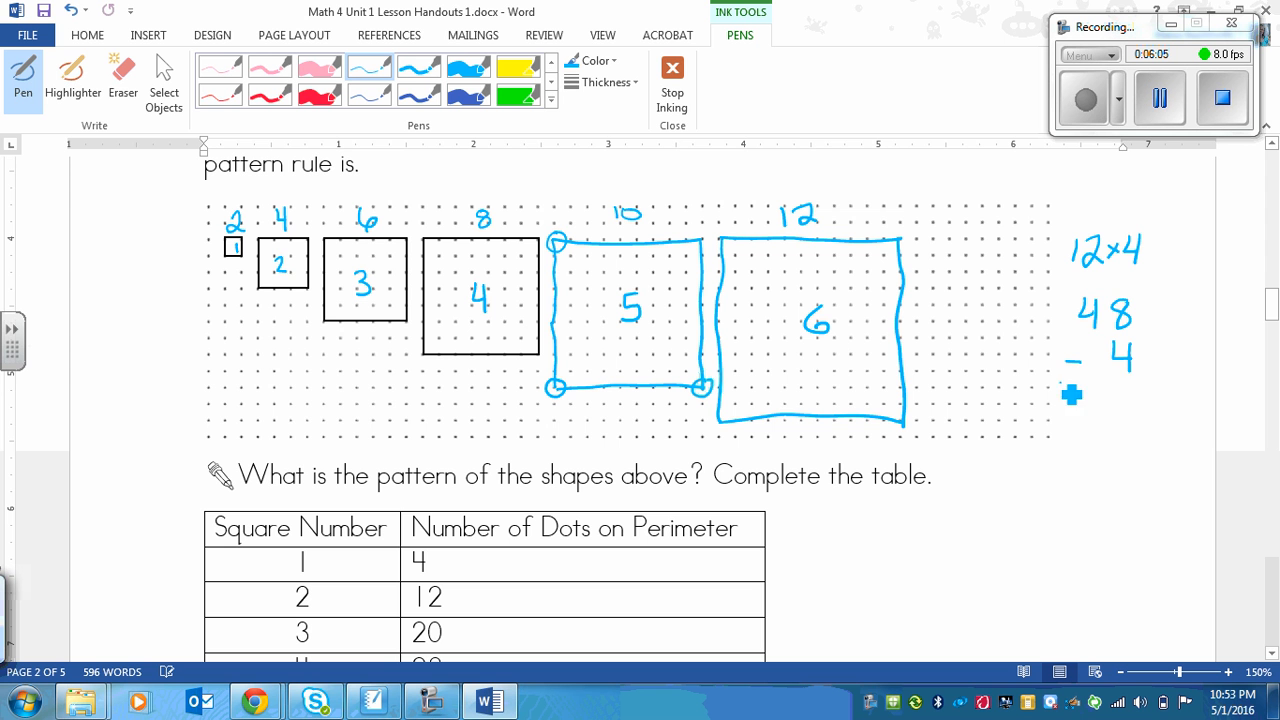
{"action": "left_click_drag", "start_coordinate": [1076, 378], "coordinate": [1136, 378]}
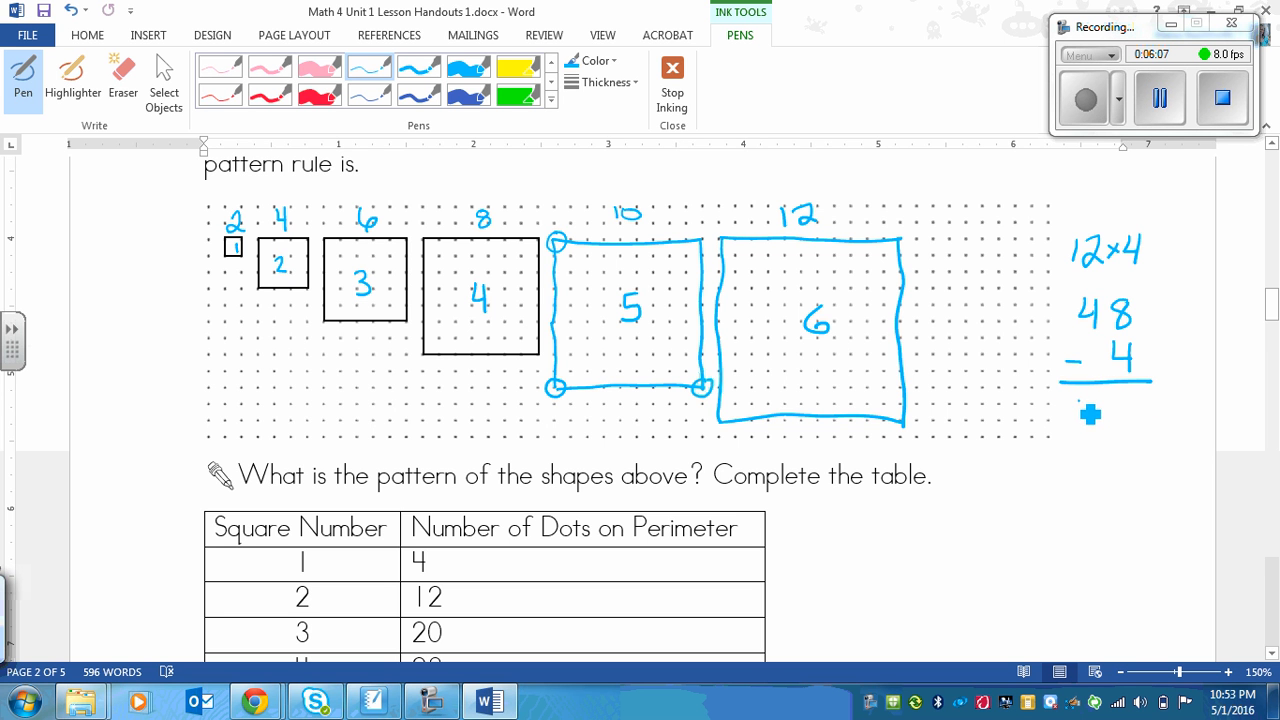
{"action": "left_click_drag", "start_coordinate": [1076, 410], "coordinate": [1130, 410]}
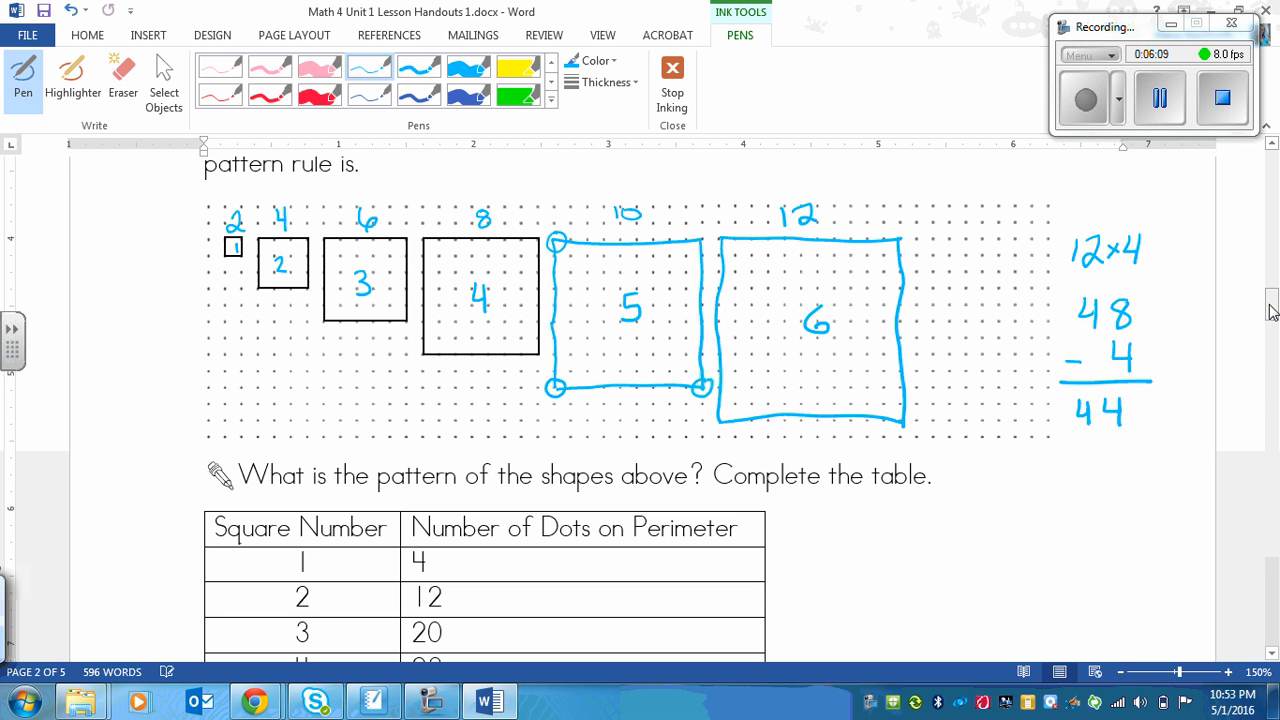
Step: Write 11×4 above the earlier side calculation
{"action": "scroll", "scroll_direction": "down", "scroll_amount": 3}
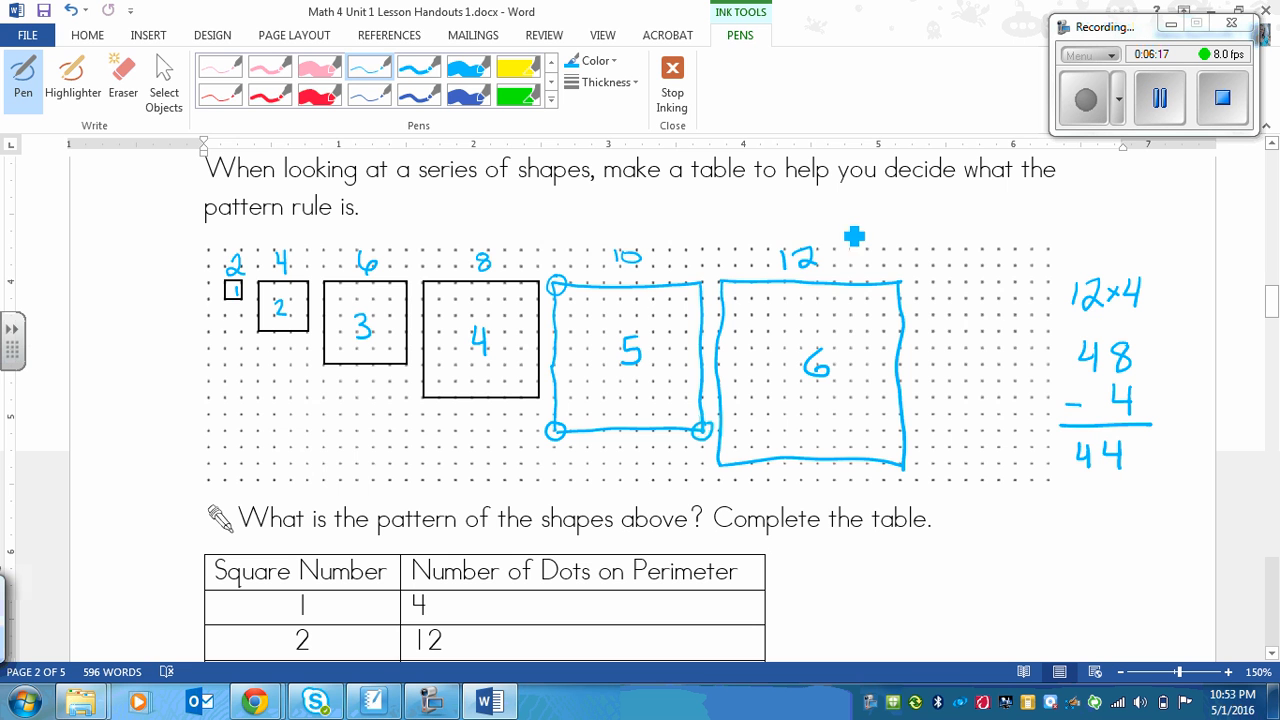
{"action": "mouse_move", "coordinate": [840, 278]}
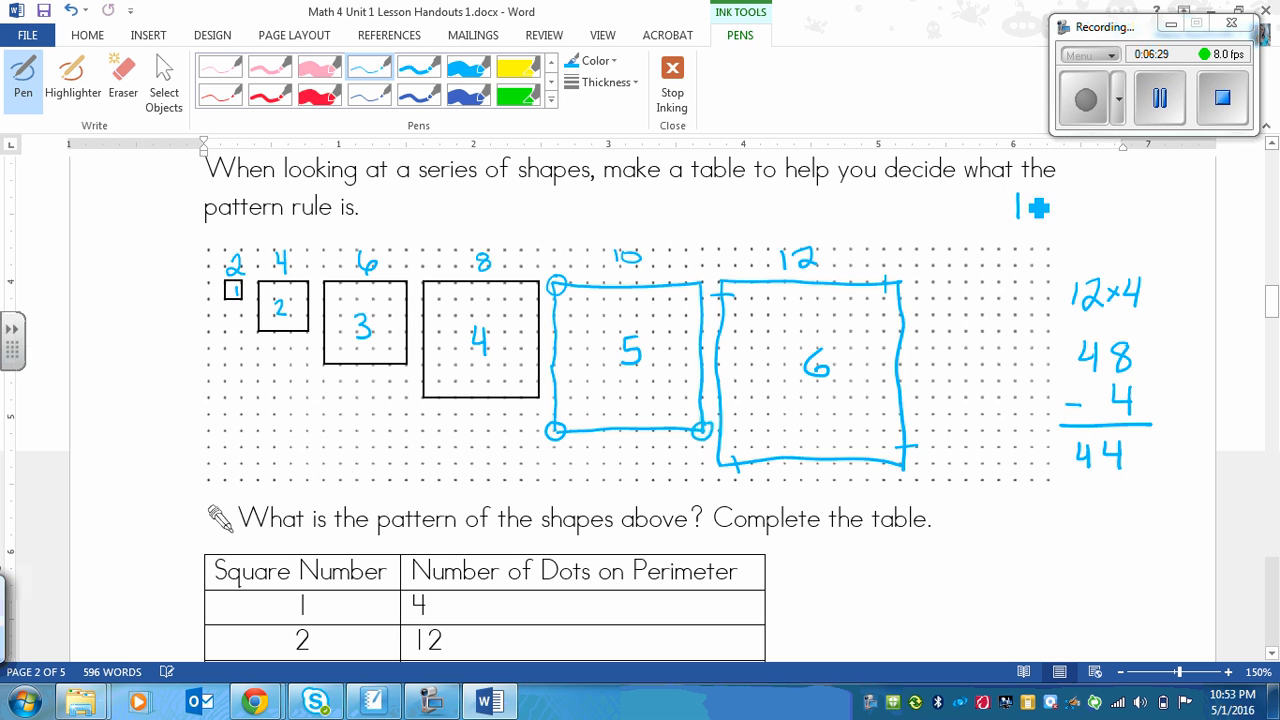
{"action": "left_click_drag", "start_coordinate": [1010, 200], "coordinate": [1080, 216]}
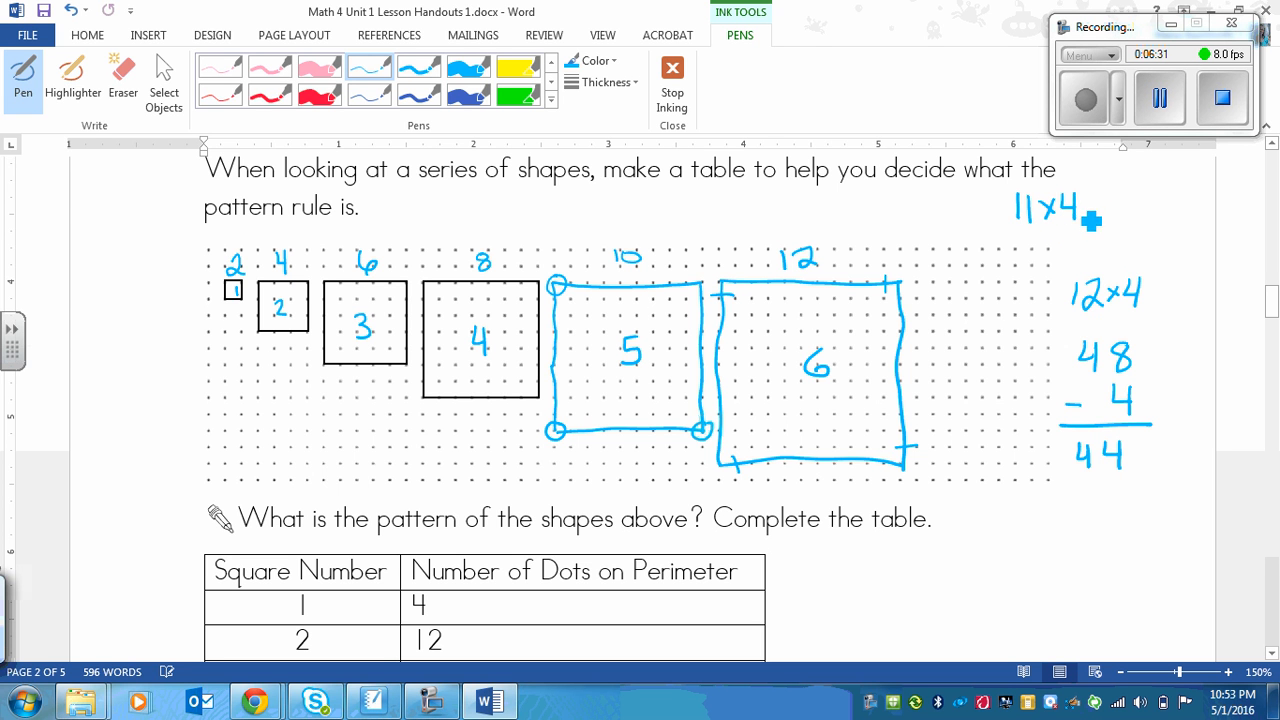
{"action": "left_click_drag", "start_coordinate": [1096, 210], "coordinate": [1150, 210]}
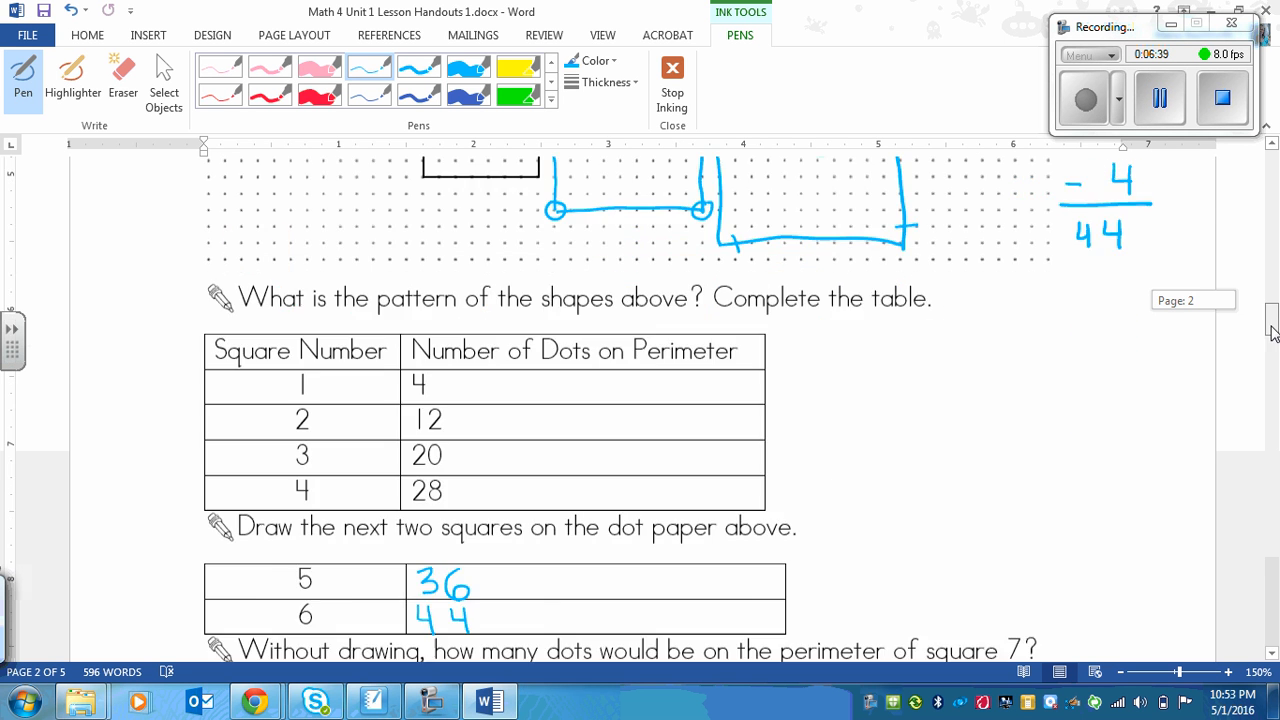
Step: Write 14x14 and sketch a small square labelled 14 beside the square 7 row
{"action": "scroll", "scroll_direction": "down", "scroll_amount": 3}
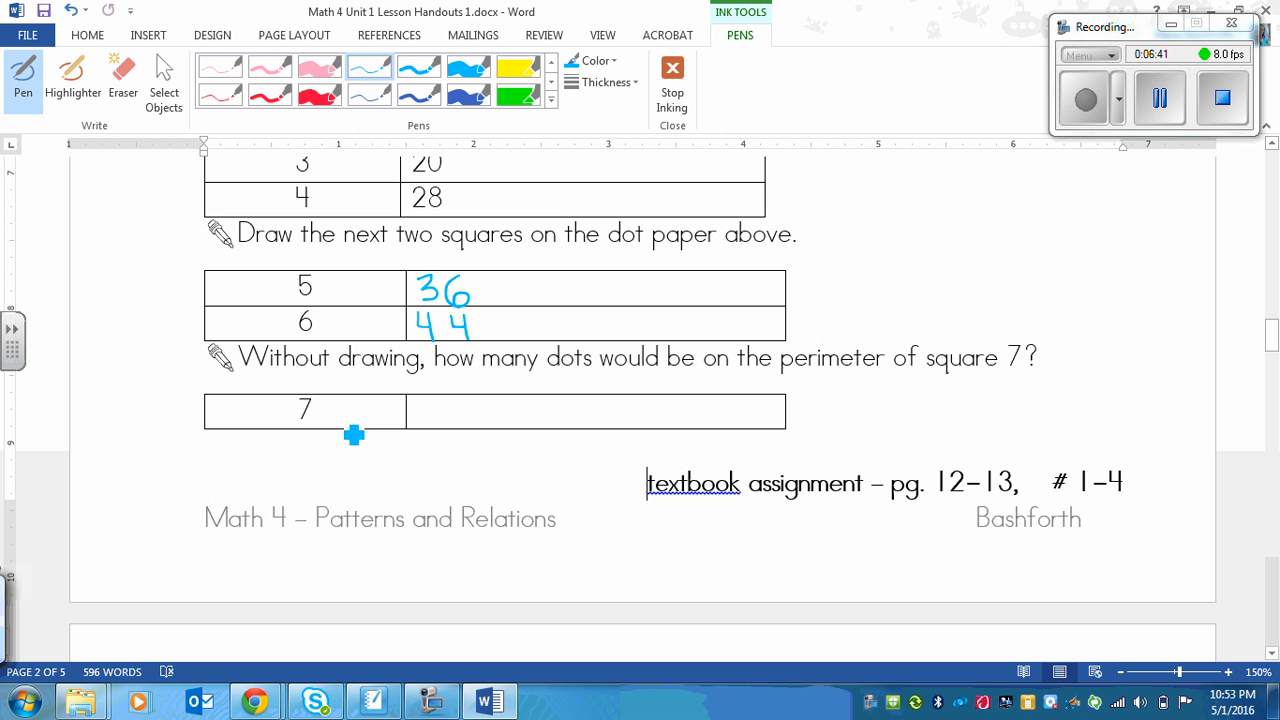
{"action": "mouse_move", "coordinate": [1102, 316]}
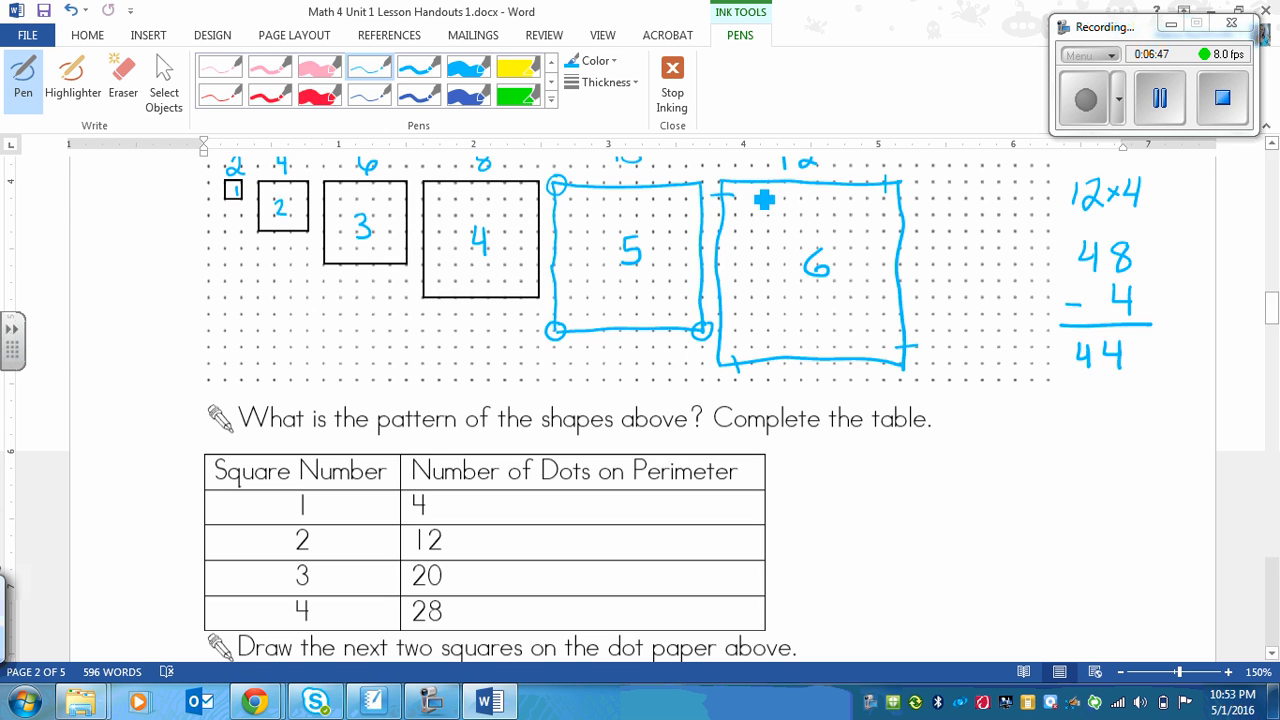
{"action": "scroll", "scroll_direction": "down", "scroll_amount": 3}
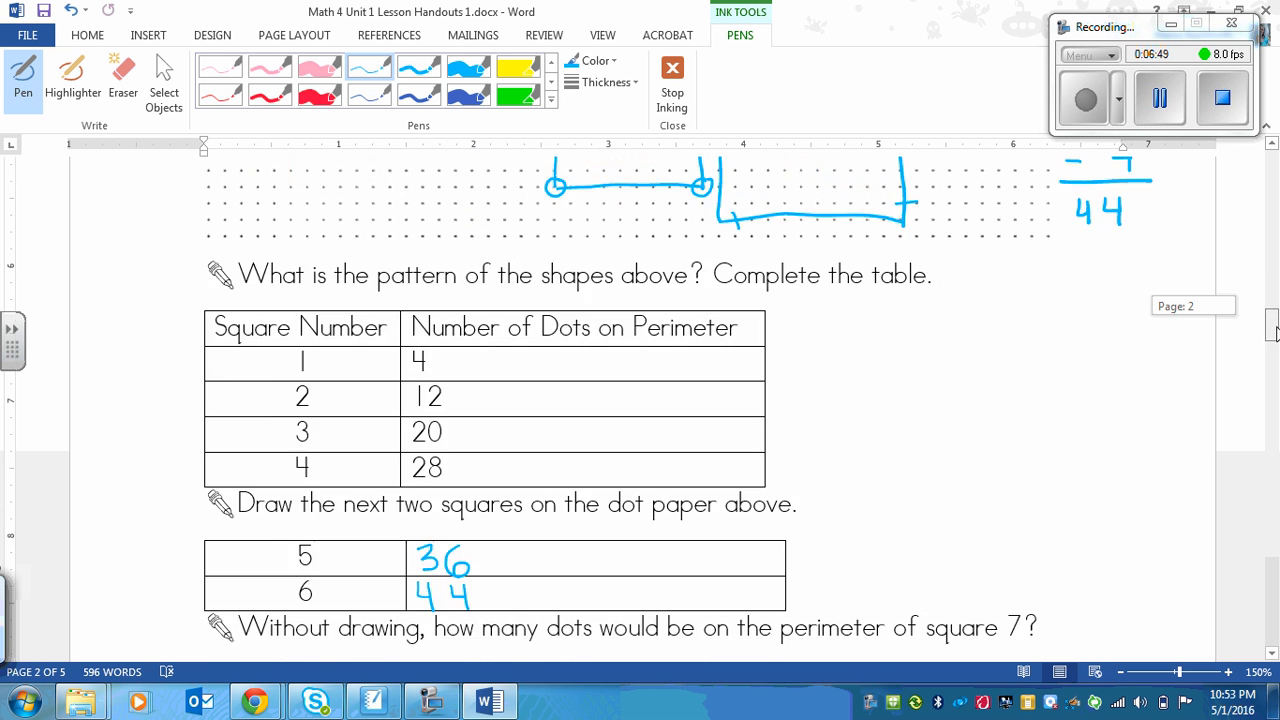
{"action": "scroll", "scroll_direction": "down", "scroll_amount": 3}
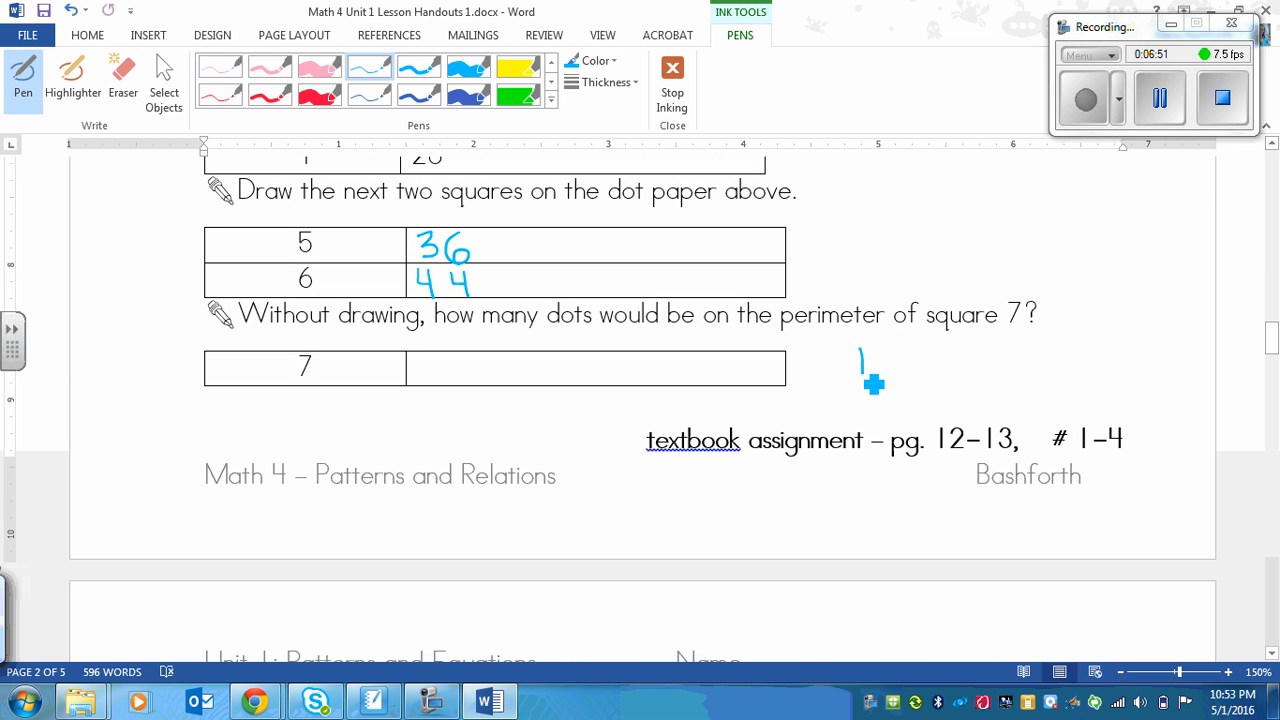
{"action": "left_click_drag", "start_coordinate": [860, 360], "coordinate": [920, 364]}
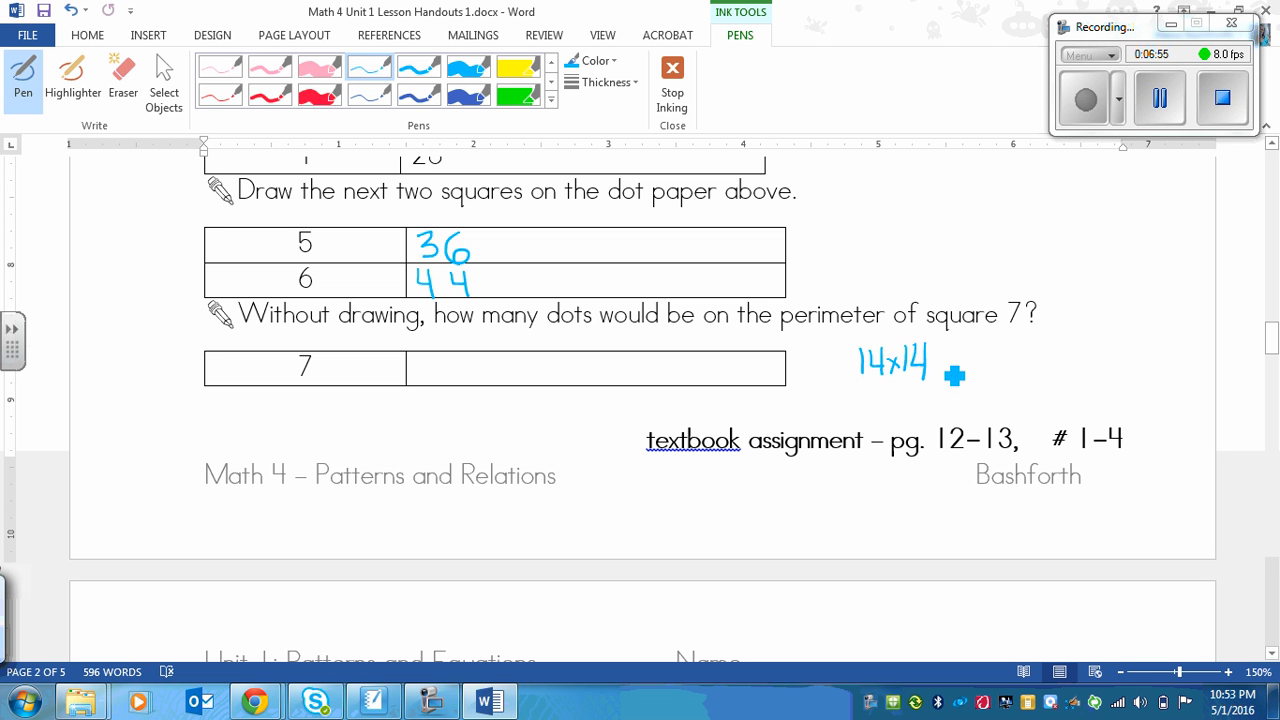
{"action": "left_click_drag", "start_coordinate": [960, 376], "coordinate": [1016, 410]}
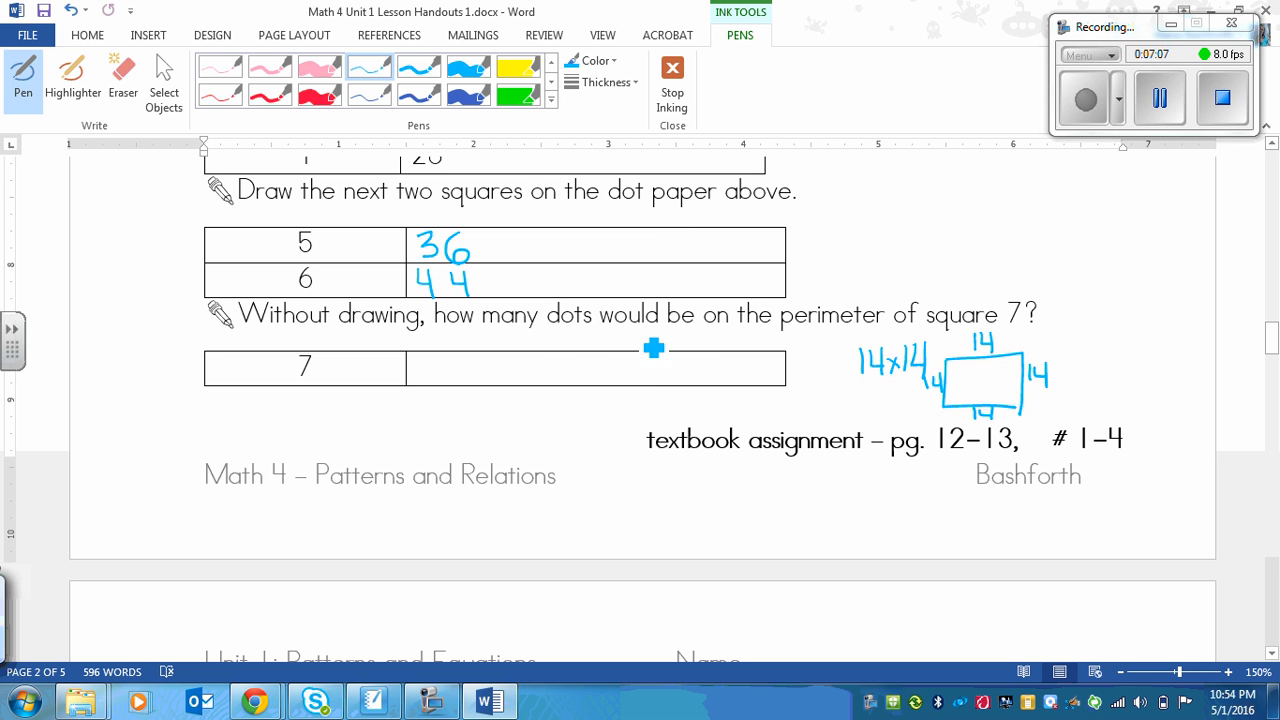
{"action": "mouse_move", "coordinate": [568, 360]}
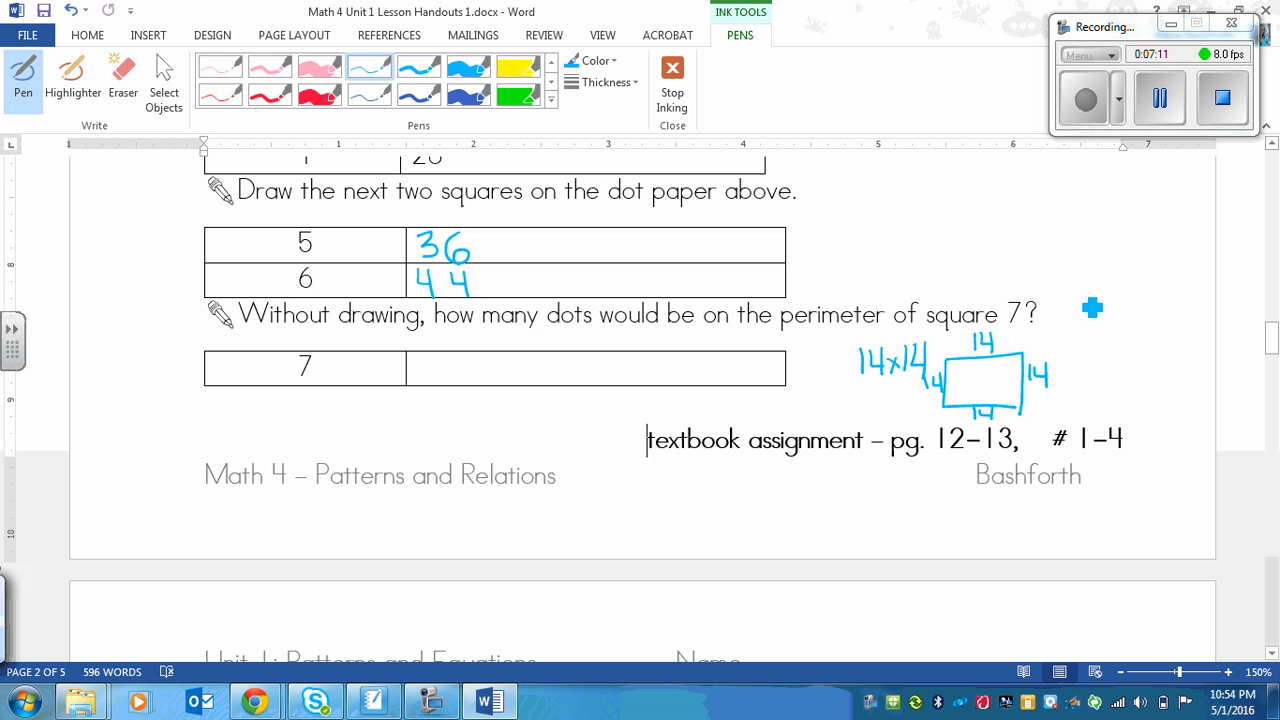
{"action": "mouse_move", "coordinate": [1016, 344]}
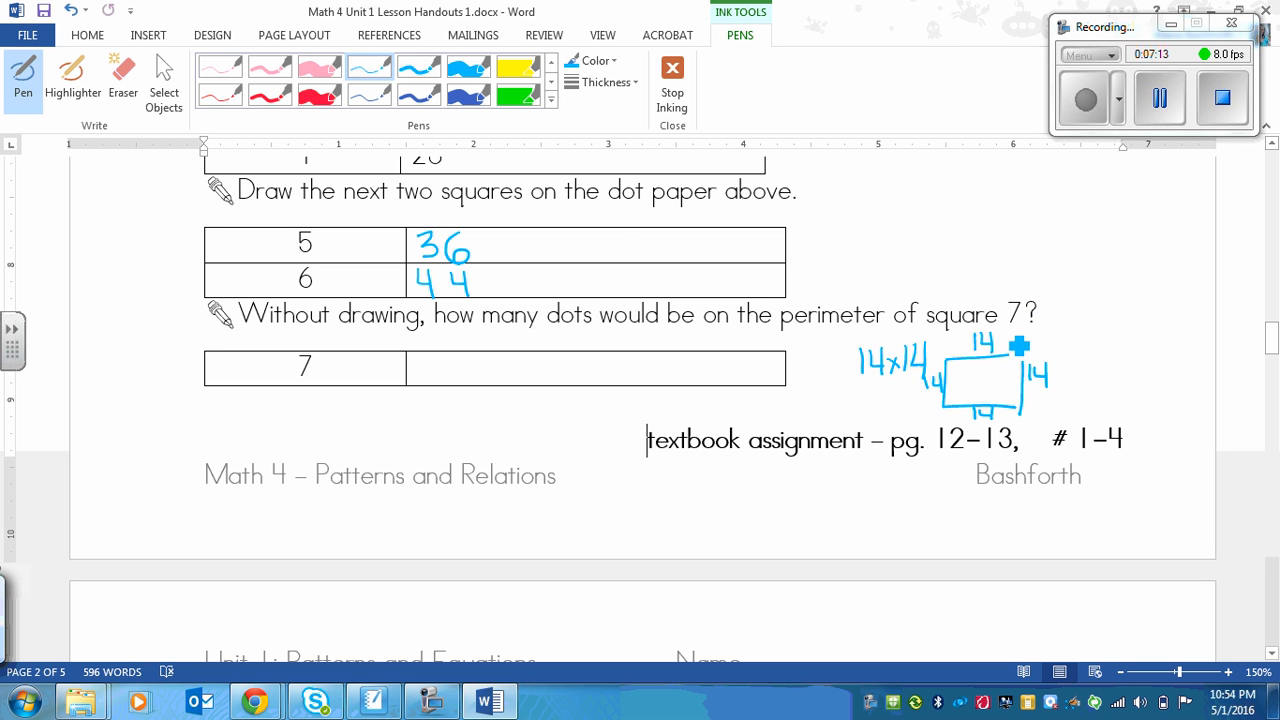
{"action": "mouse_move", "coordinate": [1012, 314]}
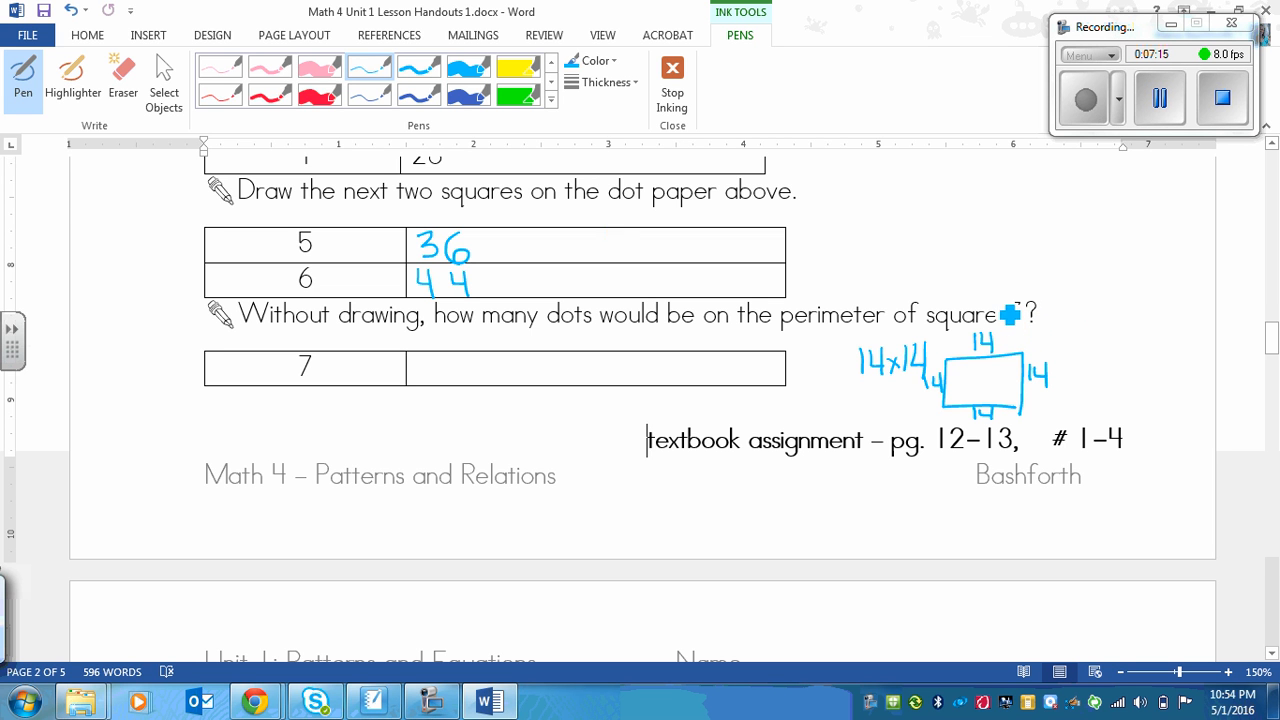
{"action": "left_click", "coordinate": [122, 78]}
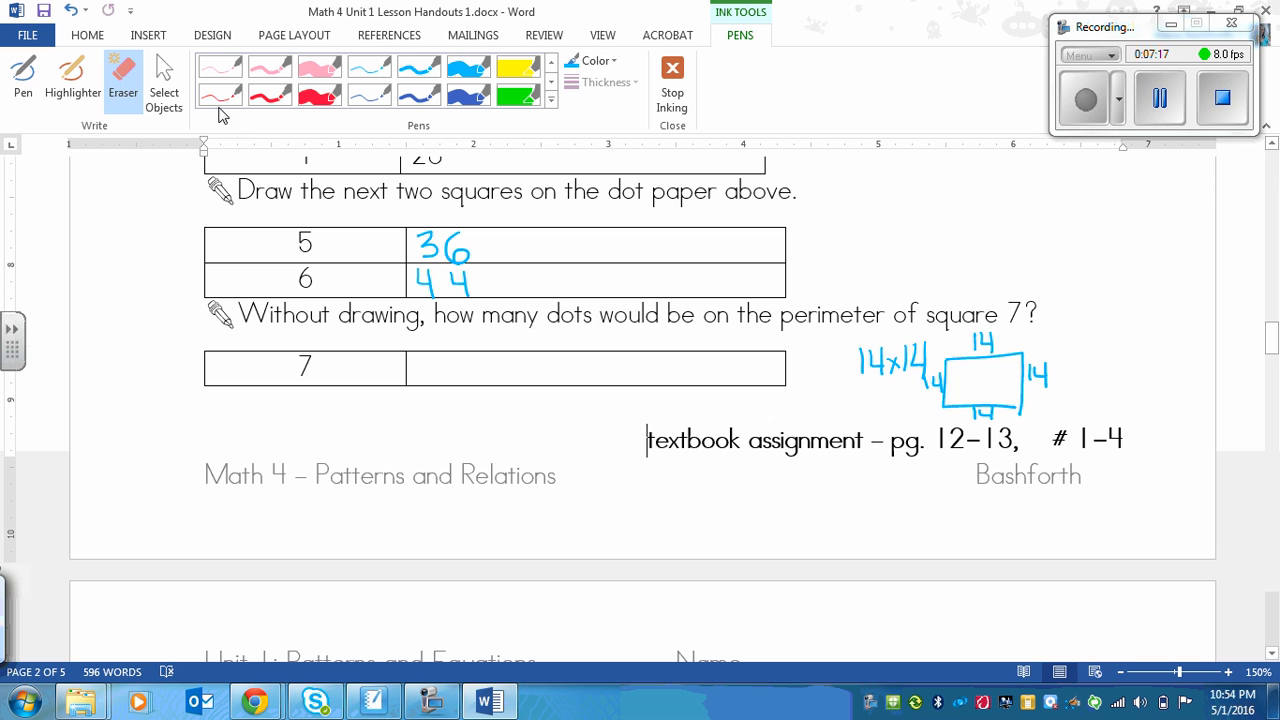
Step: In pink ink, work out 13 x 4 = 52 at the right and write 52 in the square 7 cell
{"action": "left_click", "coordinate": [16, 72]}
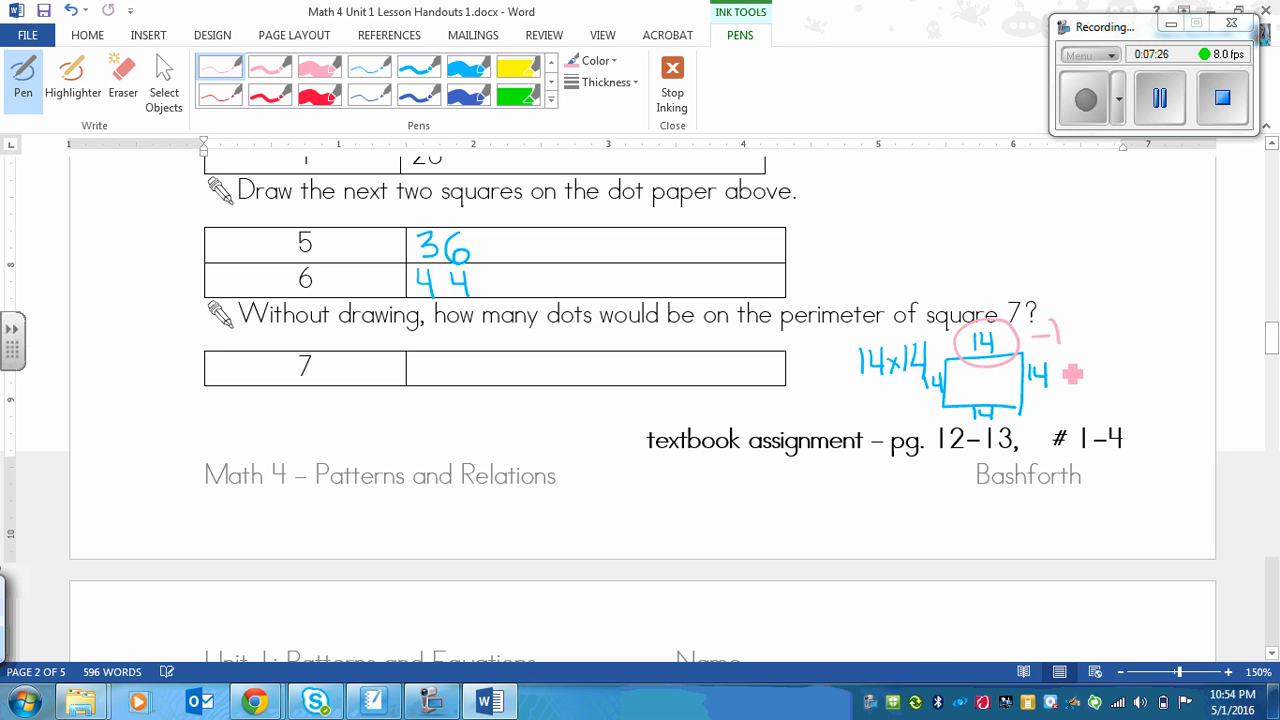
{"action": "mouse_move", "coordinate": [896, 208]}
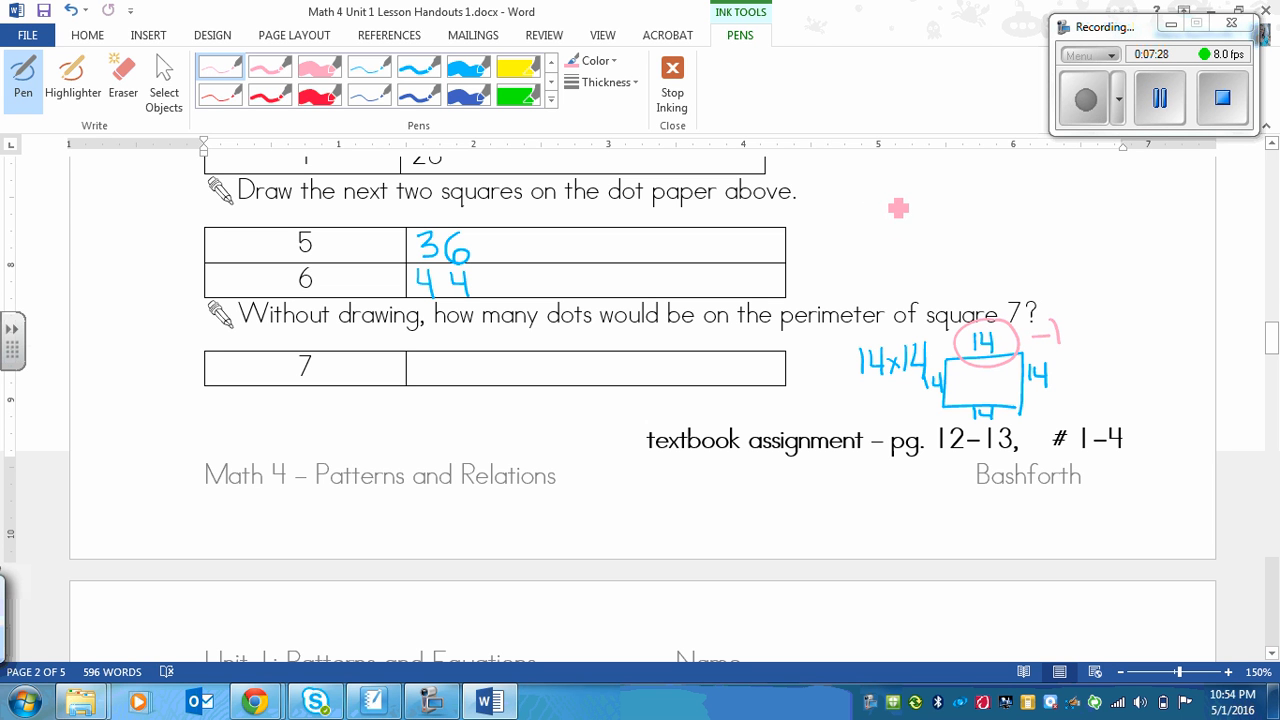
{"action": "left_click_drag", "start_coordinate": [880, 200], "coordinate": [910, 224]}
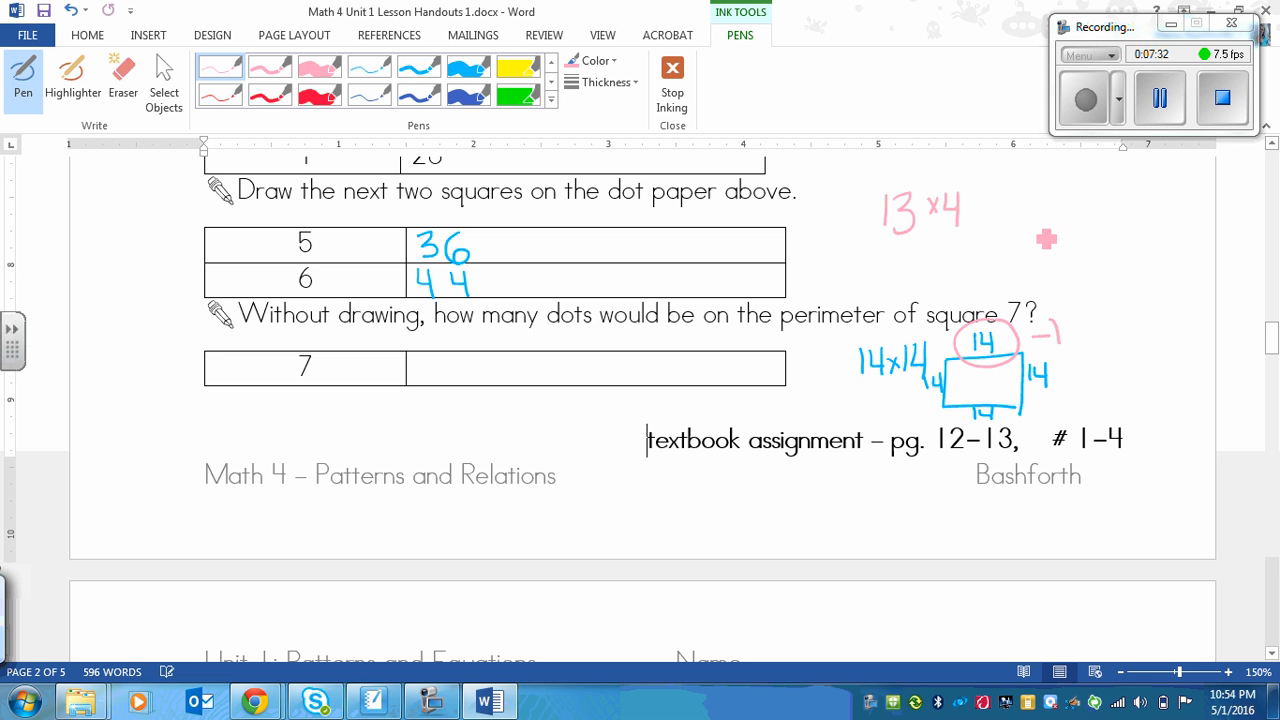
{"action": "left_click_drag", "start_coordinate": [1048, 238], "coordinate": [1060, 190]}
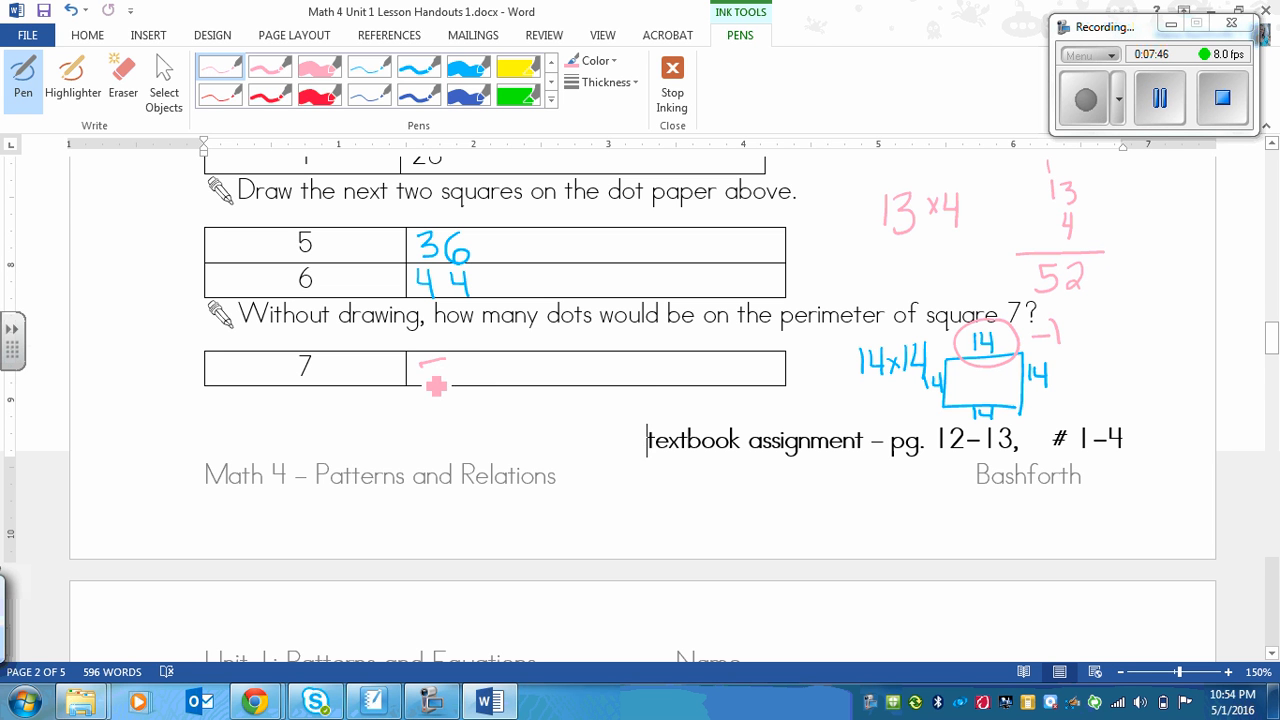
{"action": "left_click_drag", "start_coordinate": [420, 370], "coordinate": [480, 376]}
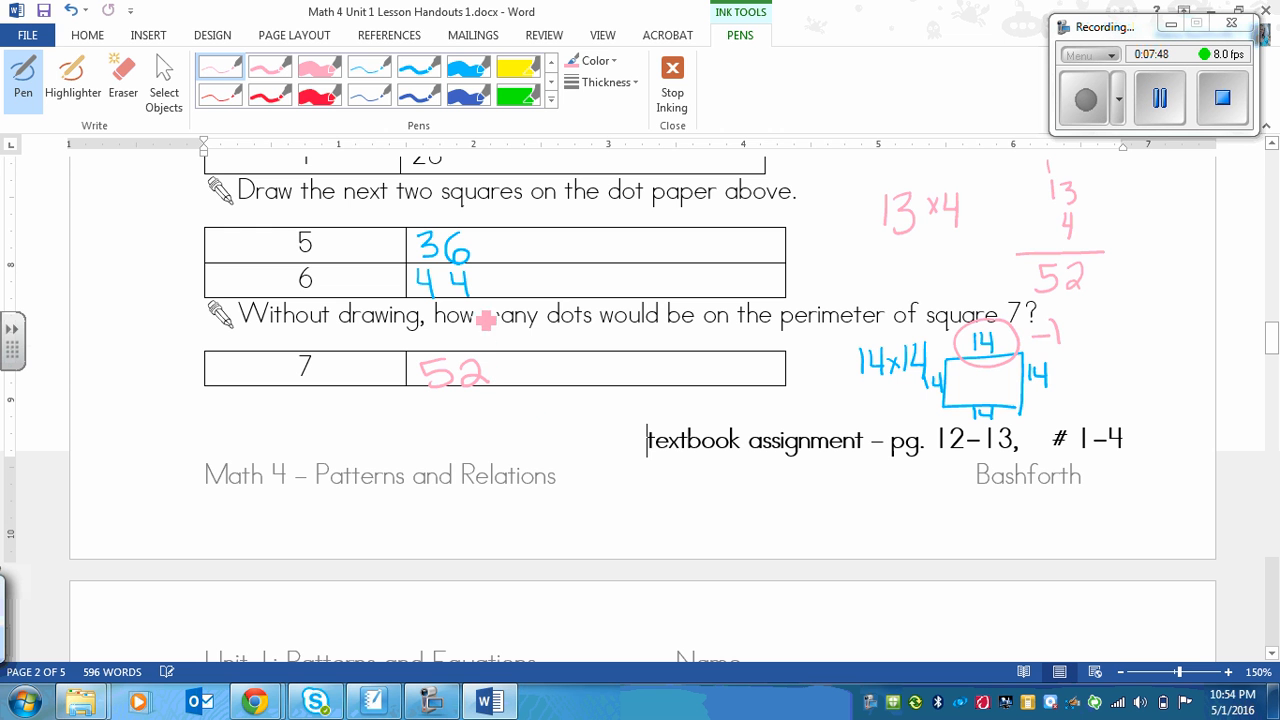
{"action": "mouse_move", "coordinate": [992, 338]}
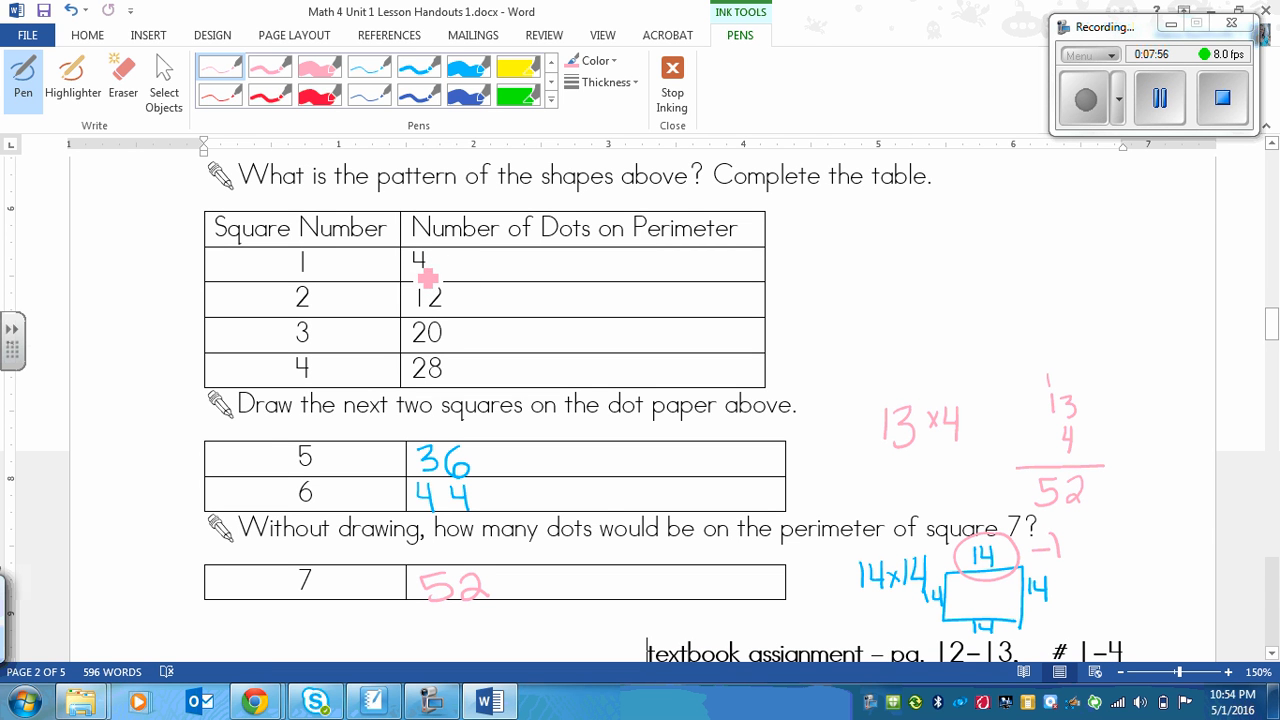
{"action": "mouse_move", "coordinate": [448, 272]}
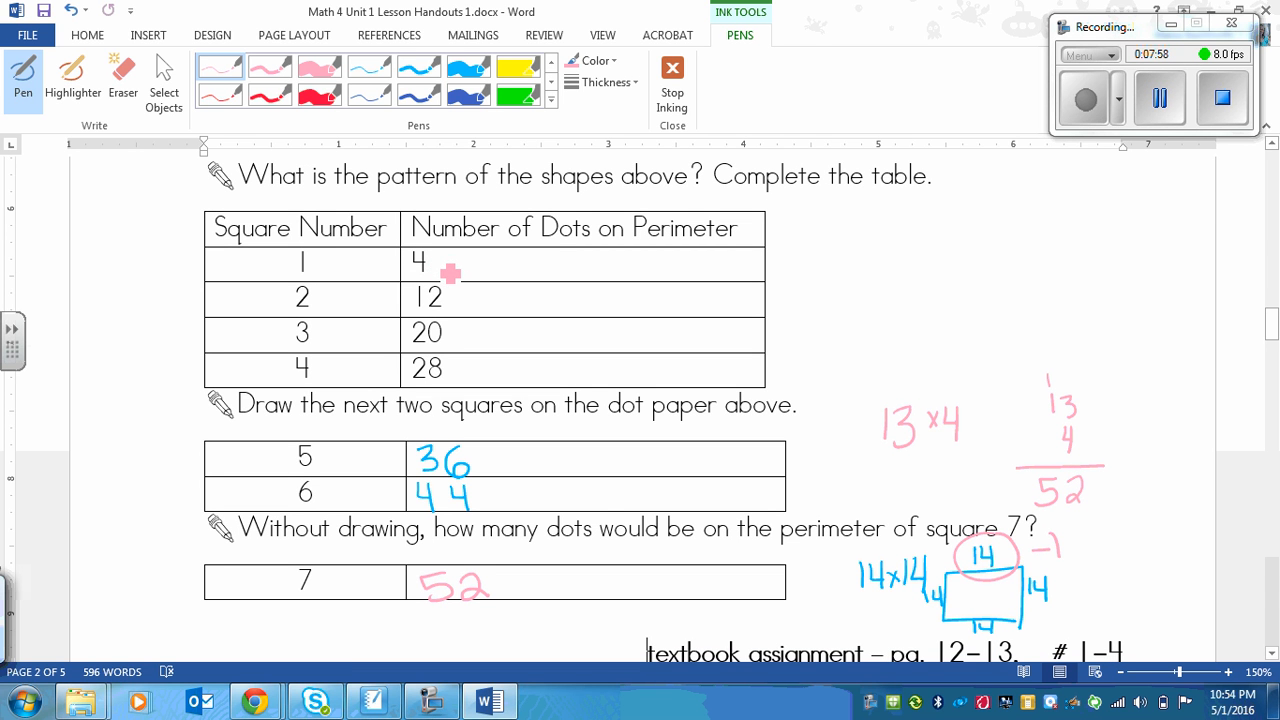
{"action": "mouse_move", "coordinate": [500, 436]}
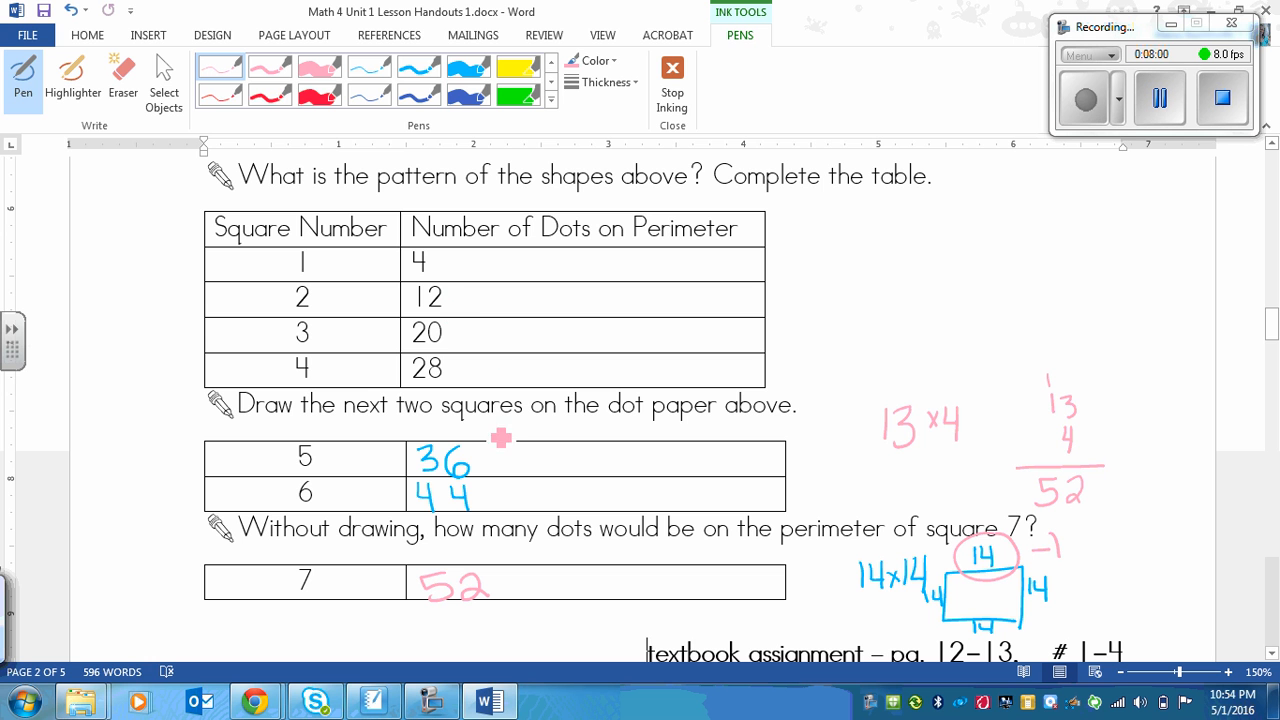
{"action": "mouse_move", "coordinate": [526, 248]}
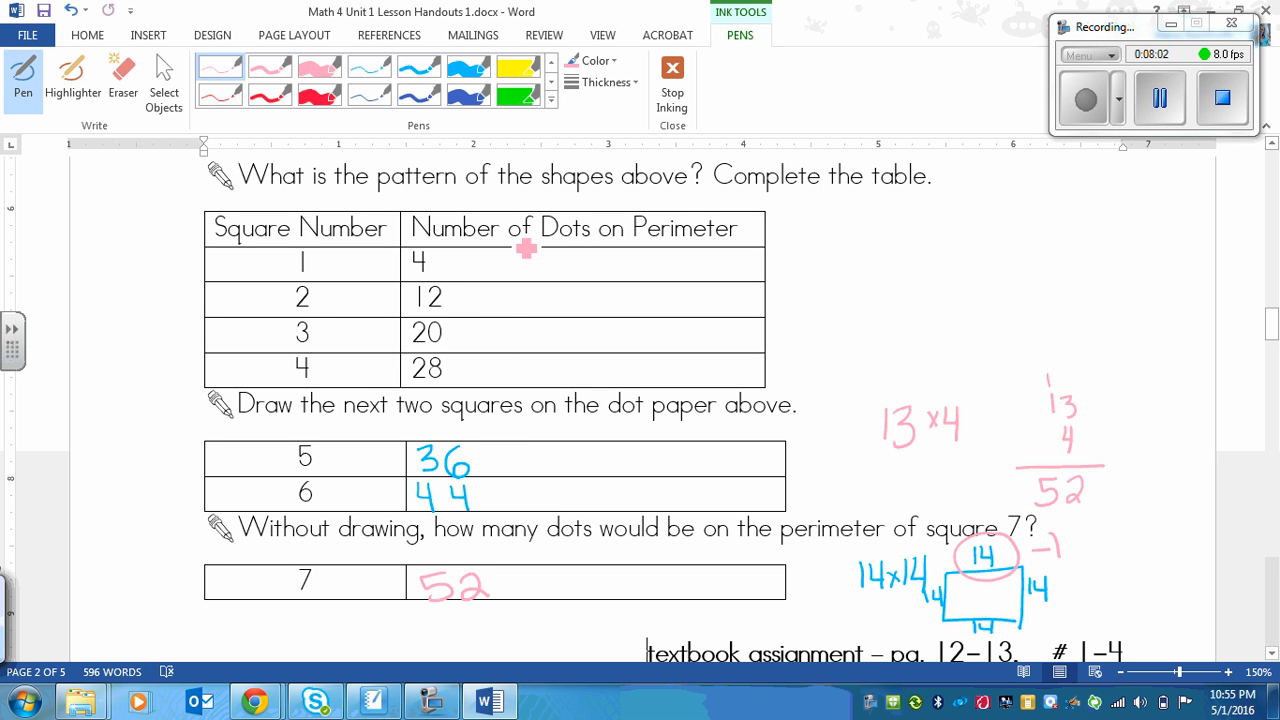
{"action": "mouse_move", "coordinate": [468, 288]}
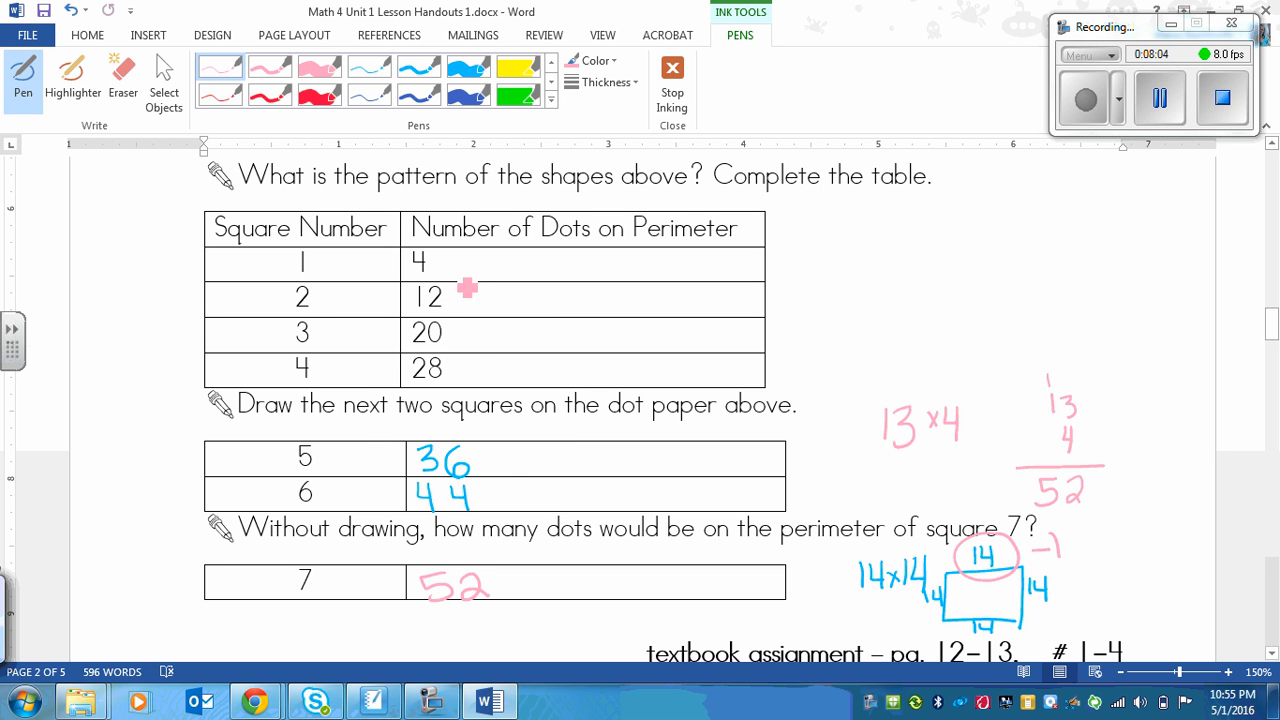
{"action": "mouse_move", "coordinate": [350, 332]}
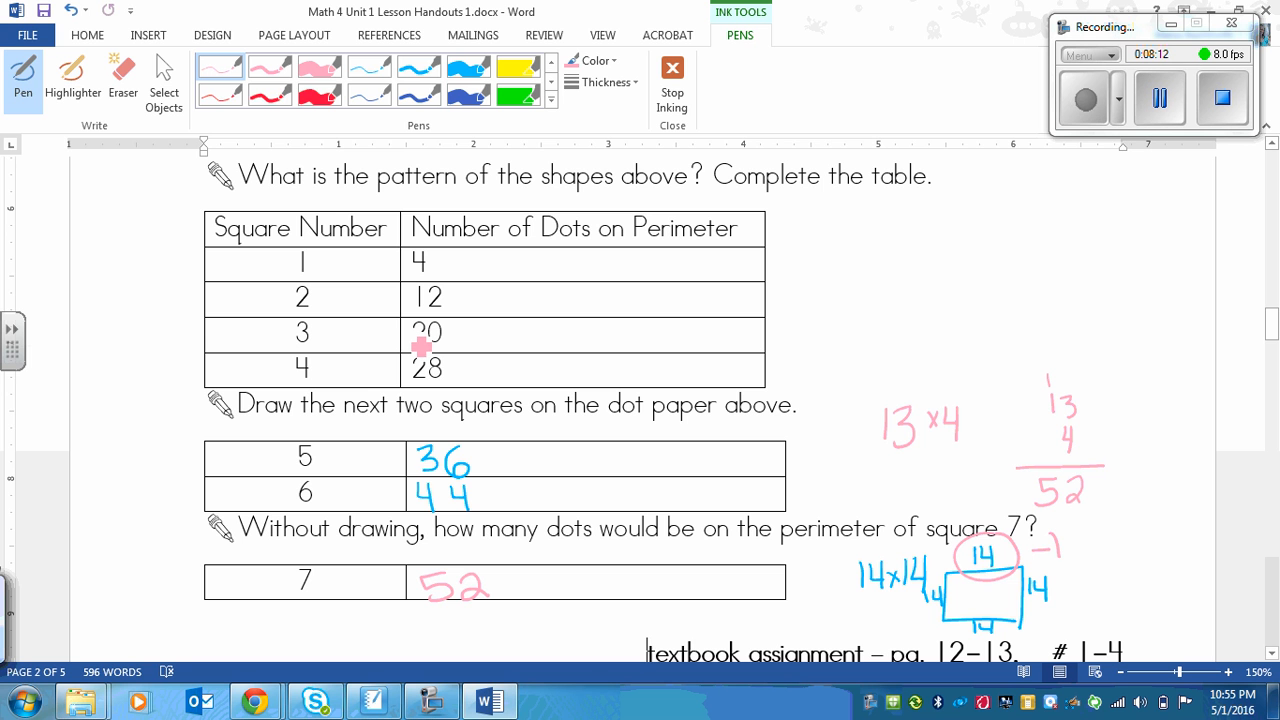
{"action": "mouse_move", "coordinate": [404, 476]}
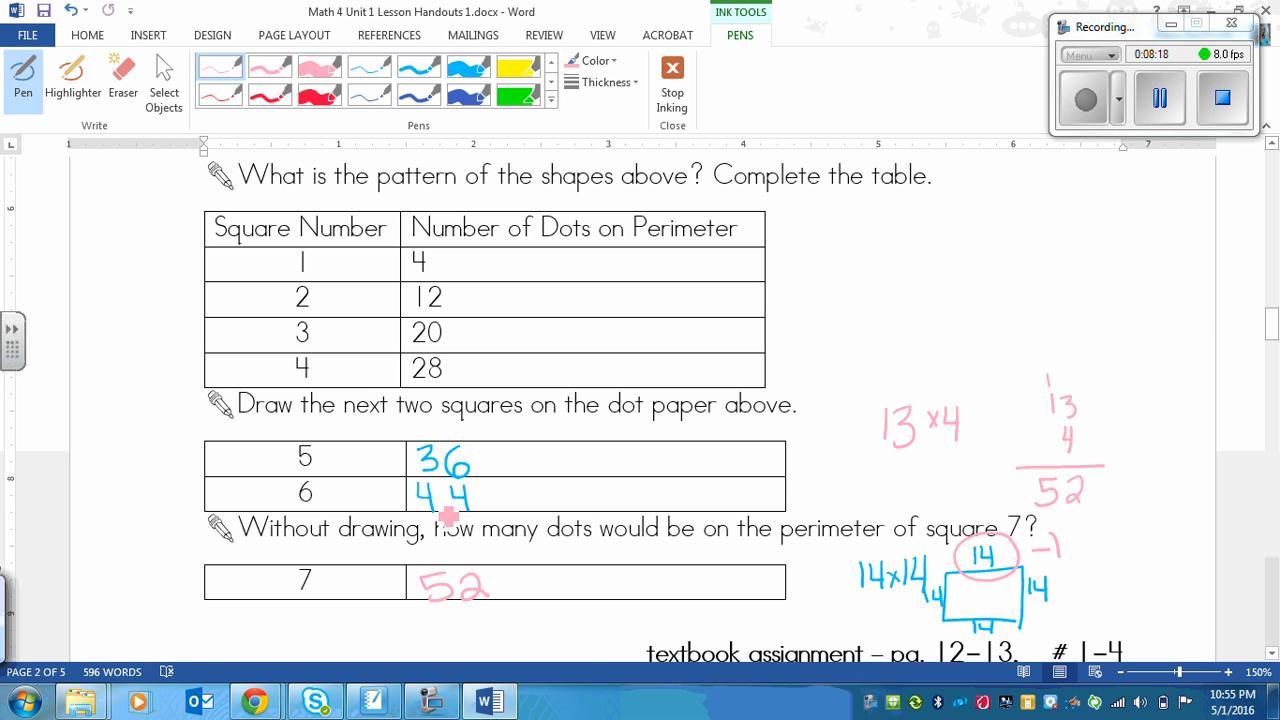
Step: Circle the 13, 4, 52 column calculation in pink ink
{"action": "left_click_drag", "start_coordinate": [1040, 400], "coordinate": [1090, 360]}
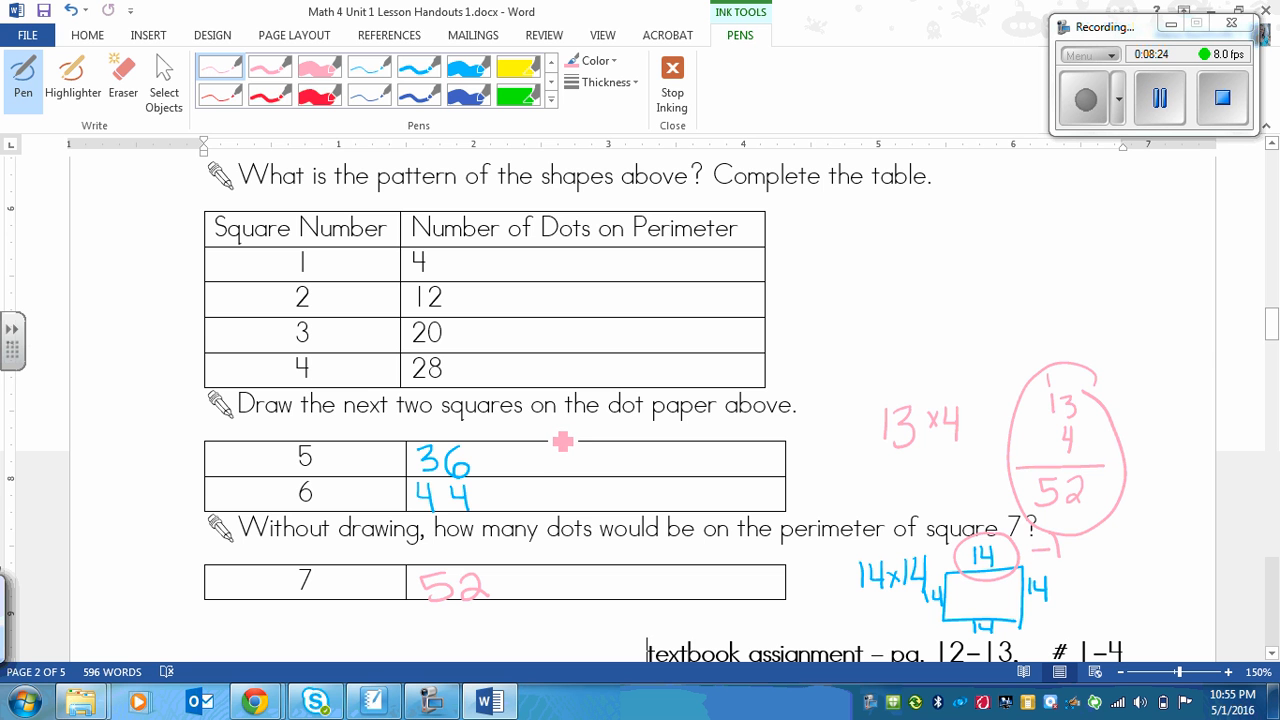
{"action": "mouse_move", "coordinate": [932, 328]}
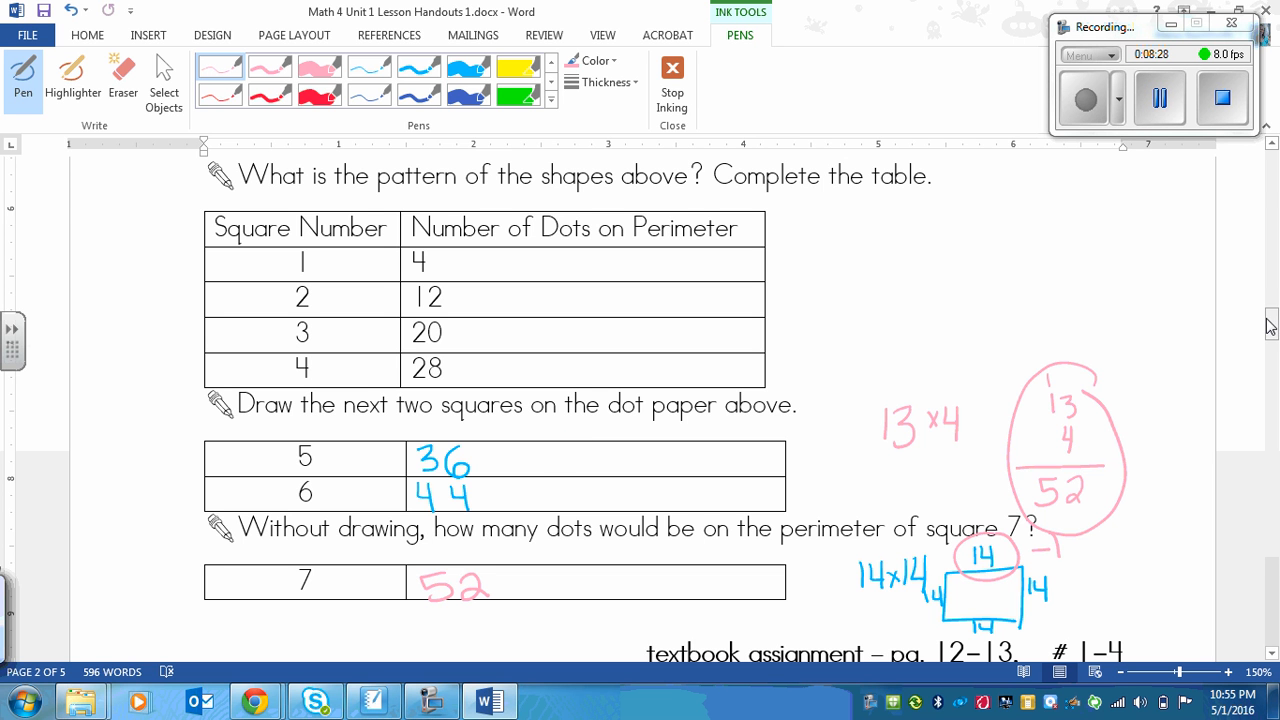
{"action": "scroll", "scroll_direction": "down", "scroll_amount": 3}
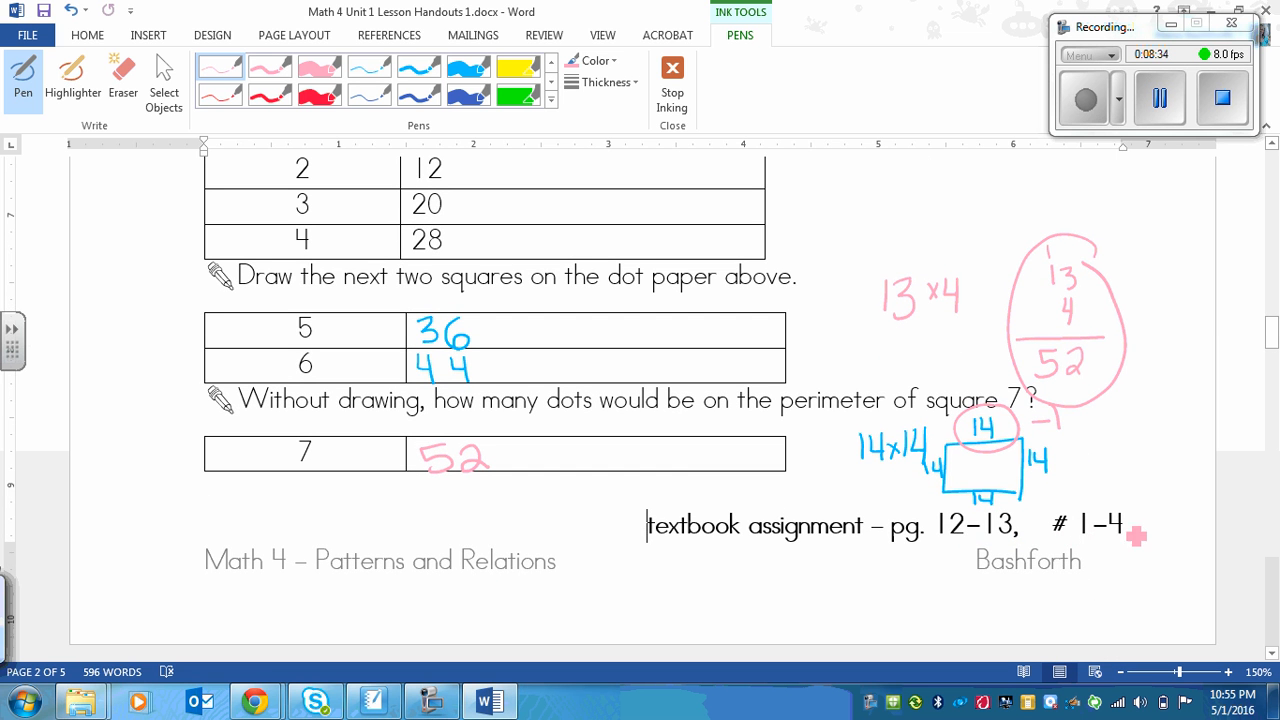
{"action": "mouse_move", "coordinate": [1096, 558]}
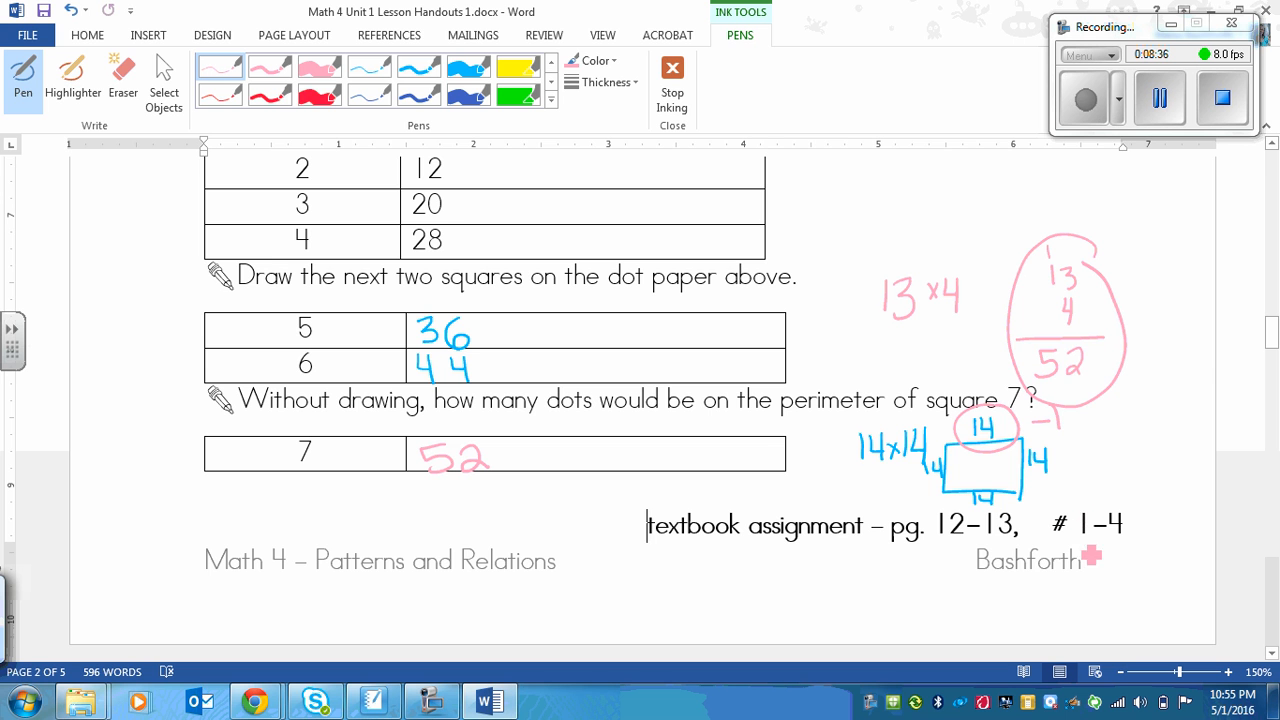